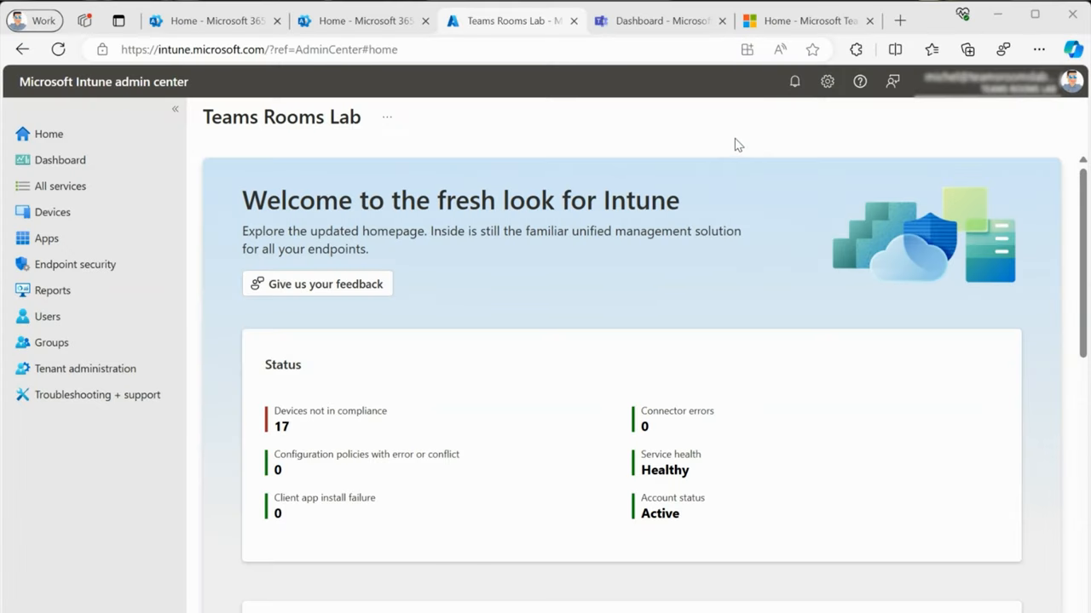
mouse_move(689, 171)
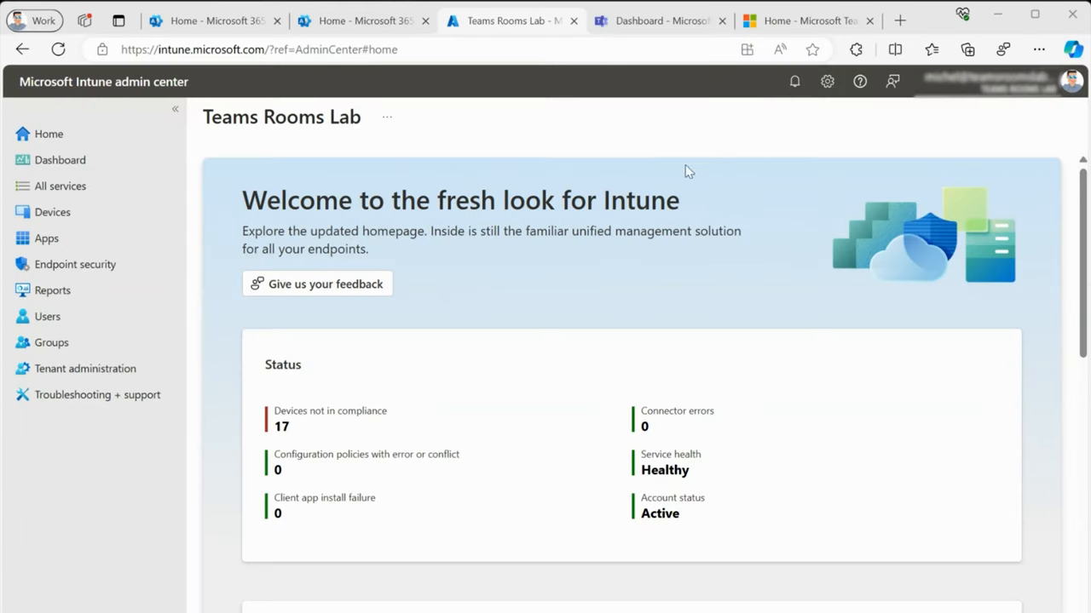
mouse_move(633, 213)
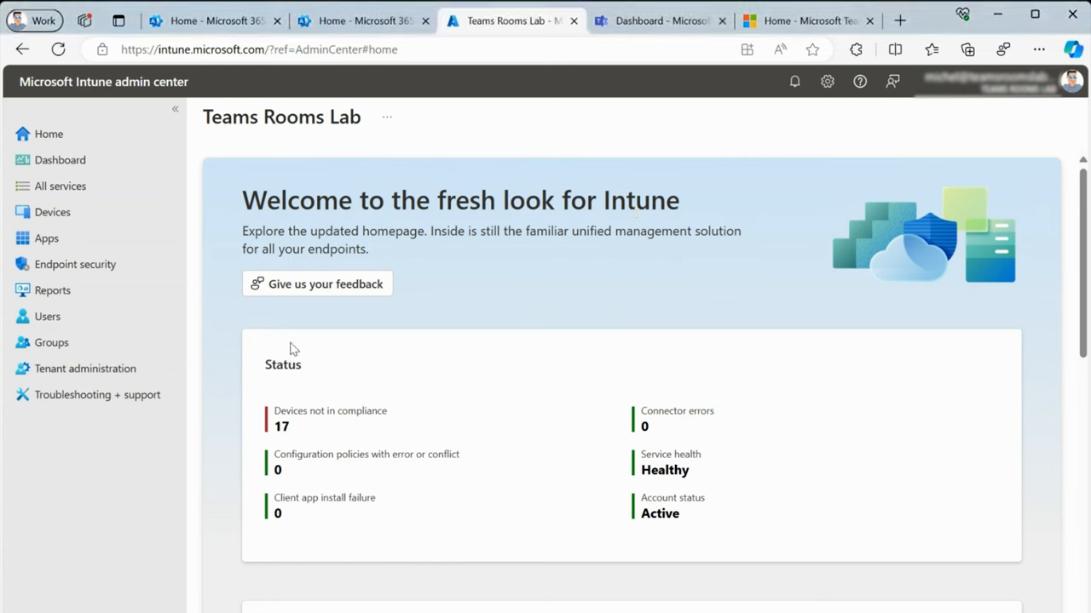
mouse_move(240, 294)
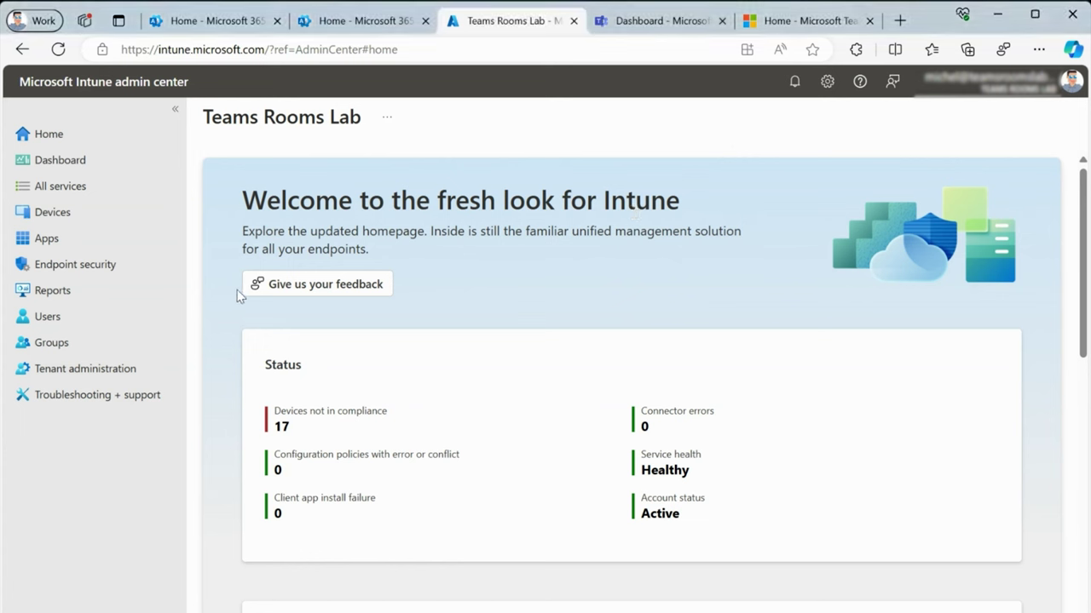
mouse_move(63, 127)
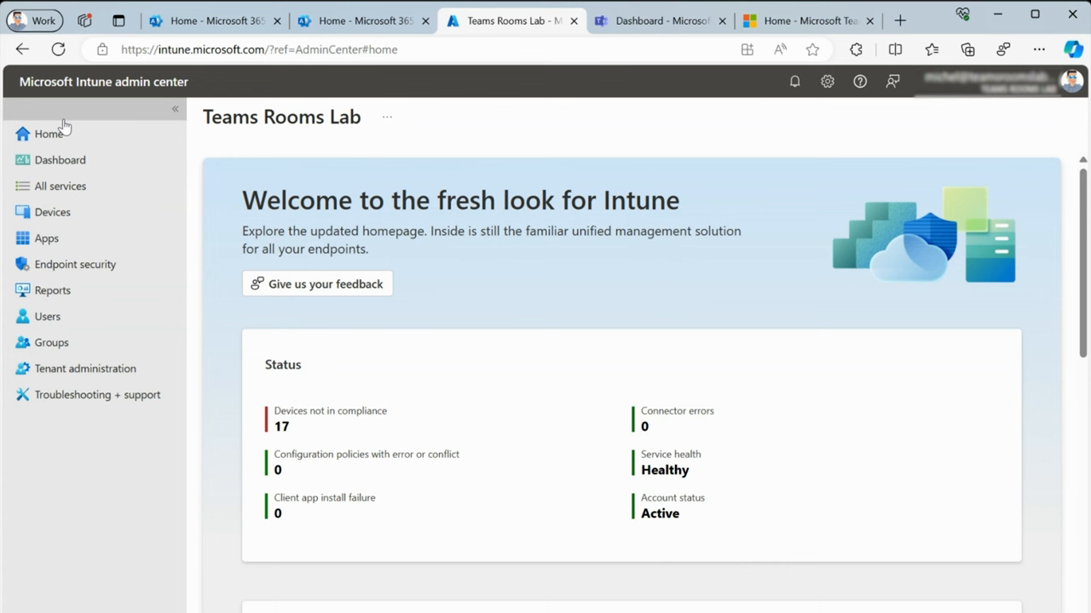
mouse_move(68, 301)
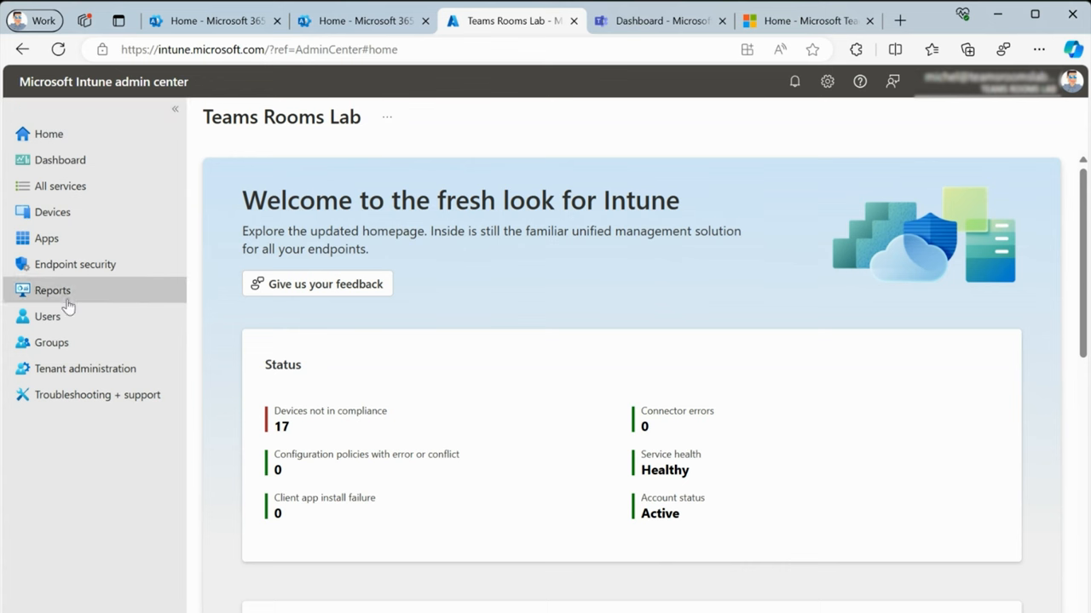
Step: Open Groups to view the list of all 34 existing groups
left_click(52, 342)
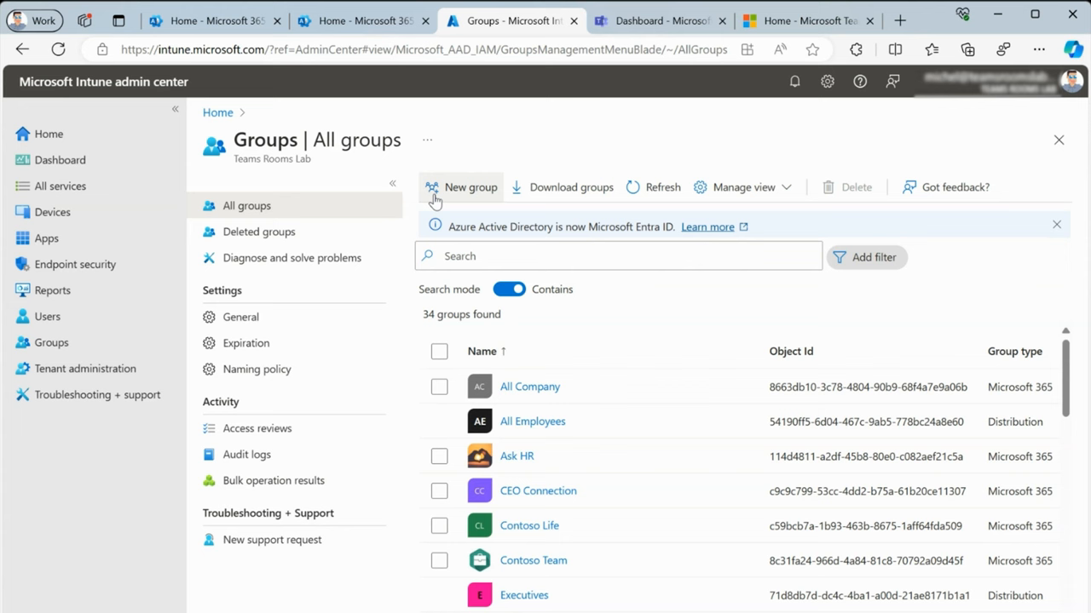
Step: Draft a new group 'MTRW Autopilot Devices' with Dynamic Device membership type
left_click(467, 186)
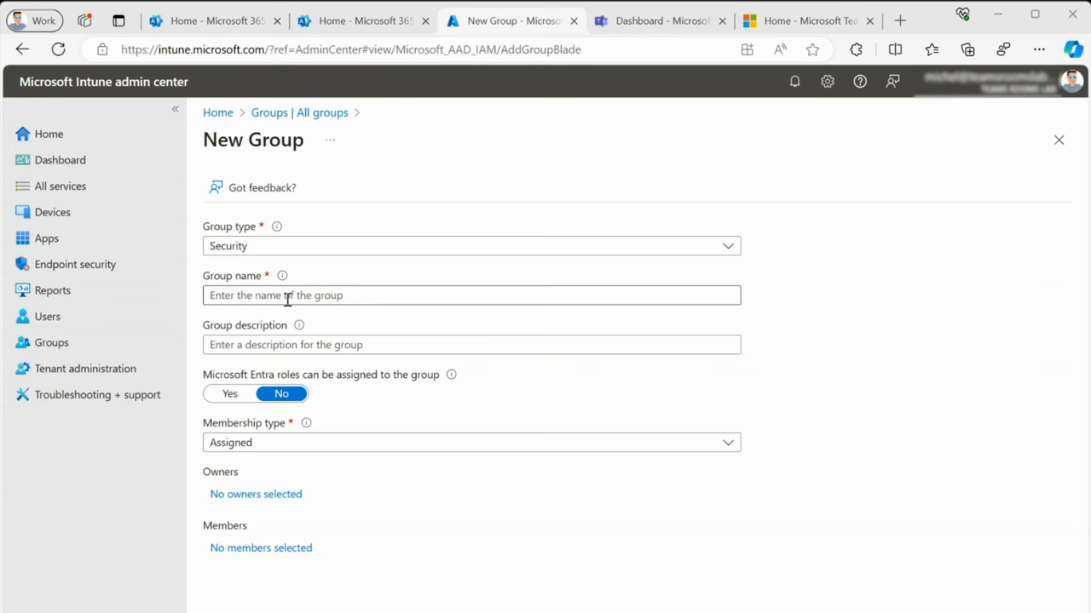
type("MTRW Autopilot Devices")
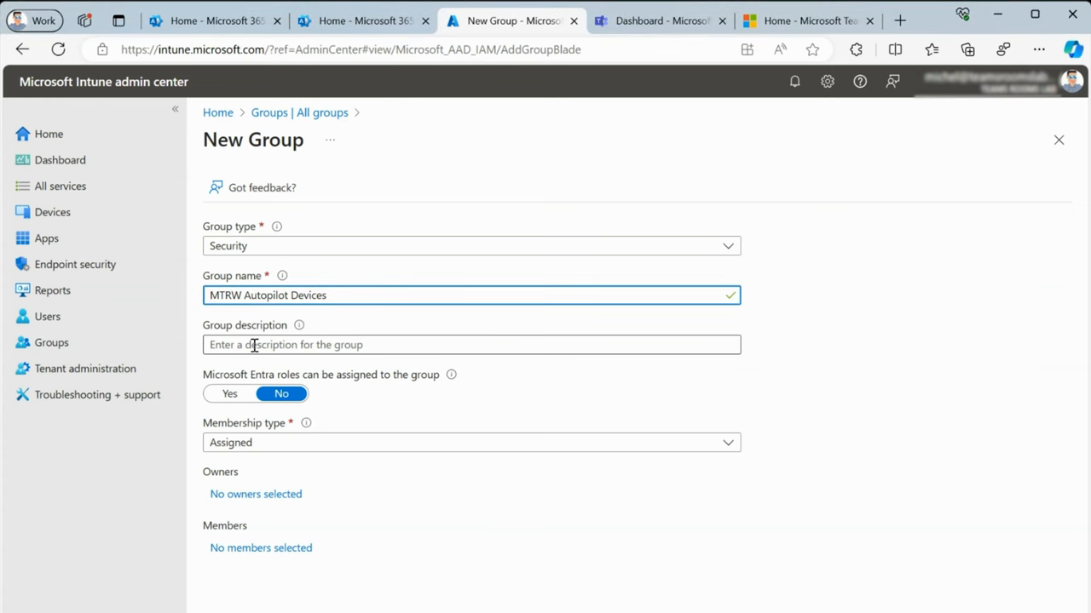
left_click(471, 345)
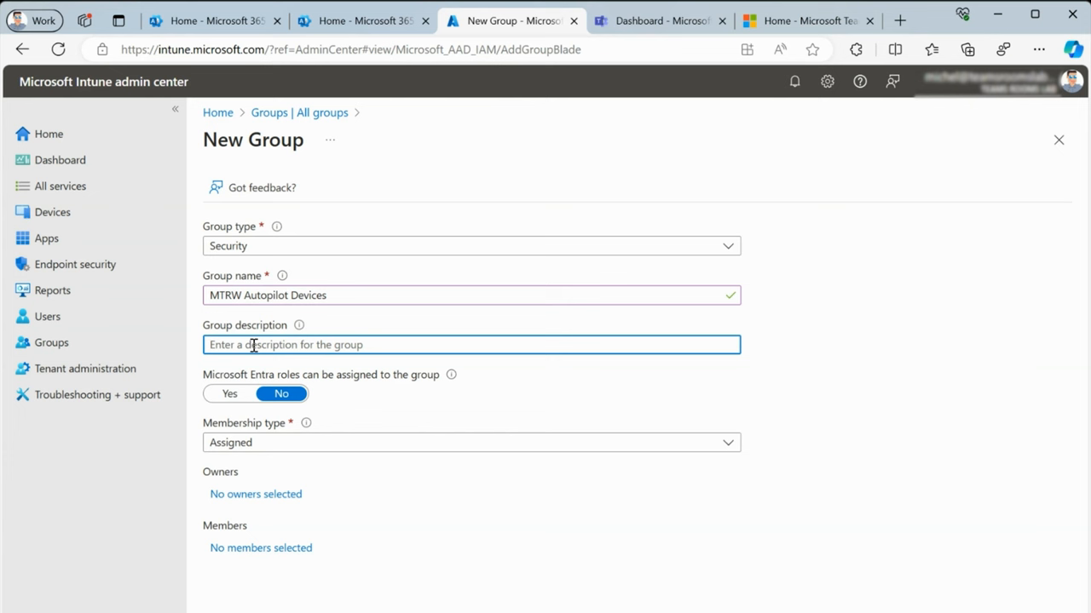
mouse_move(255, 376)
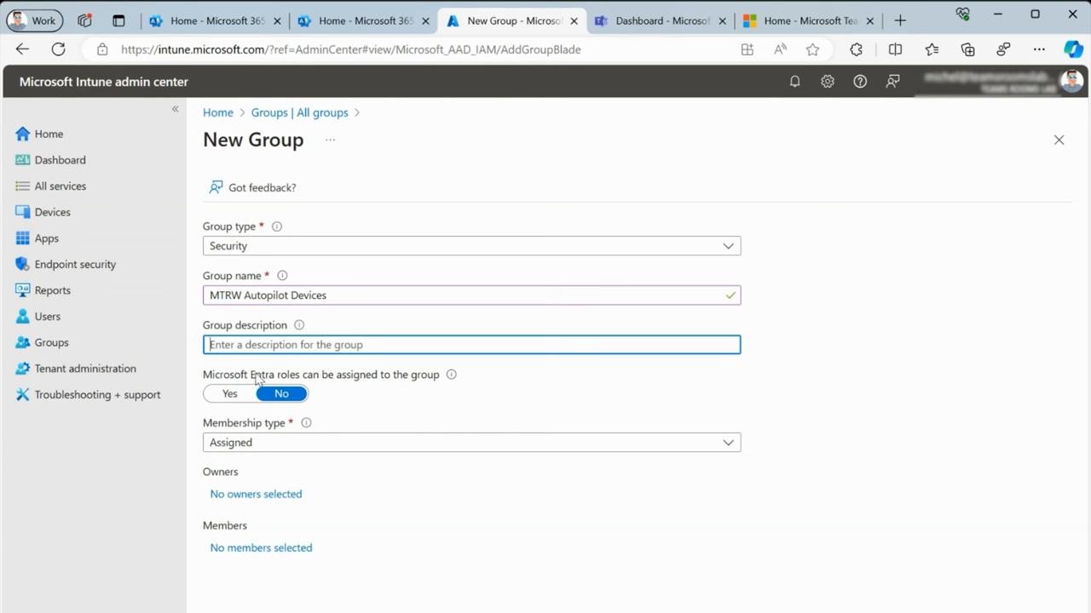
left_click(471, 444)
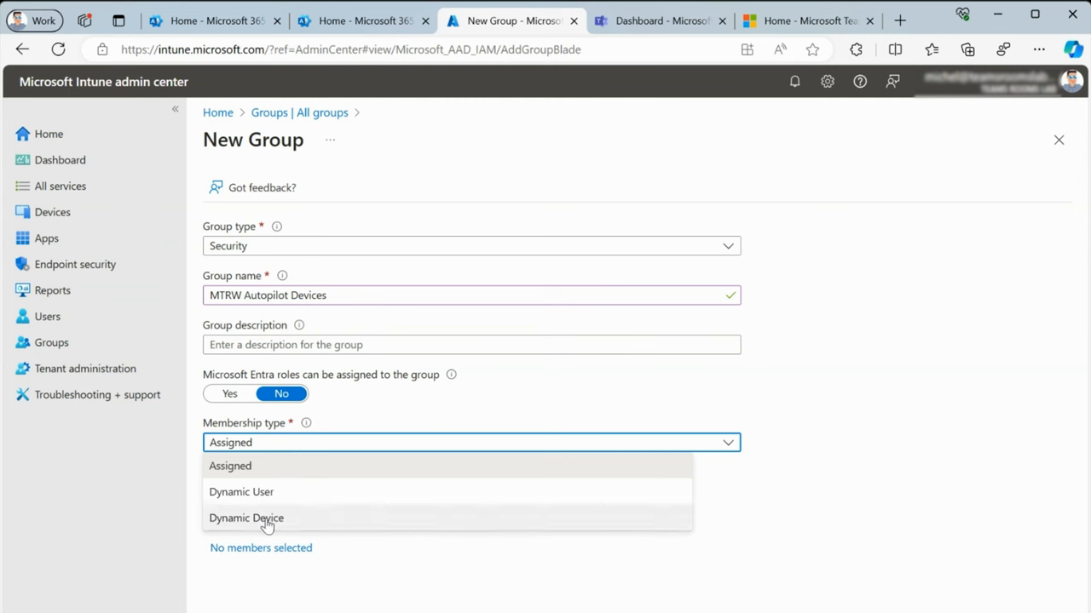
left_click(246, 518)
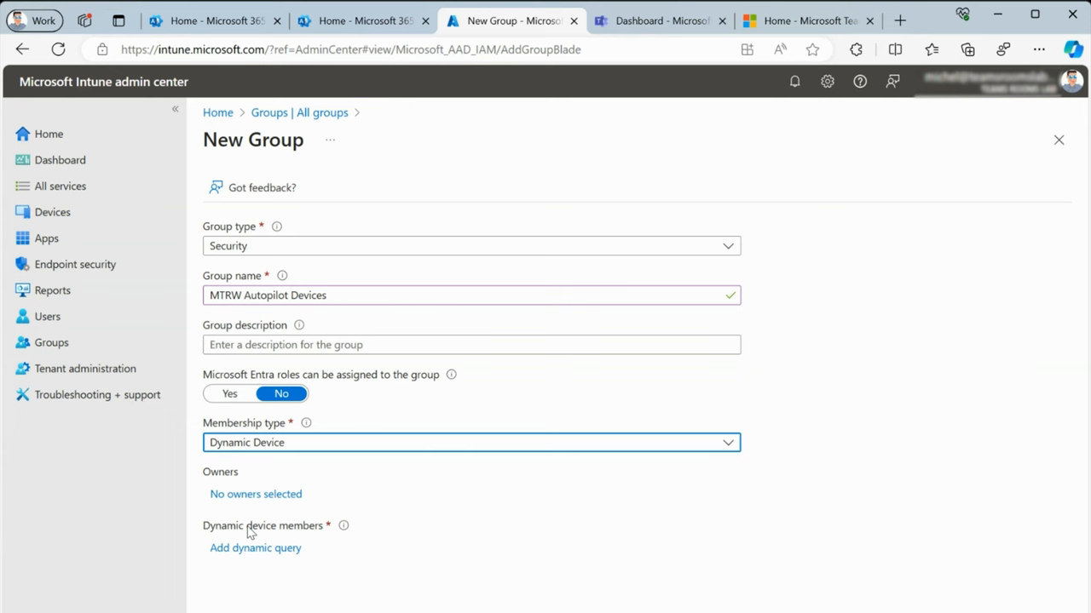
mouse_move(230, 533)
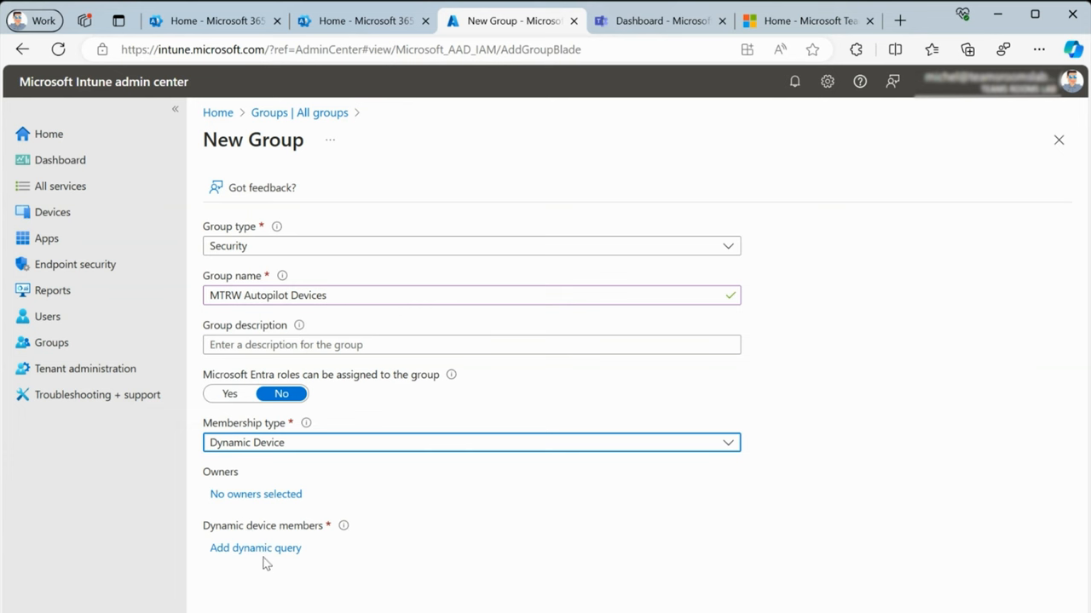
mouse_move(262, 554)
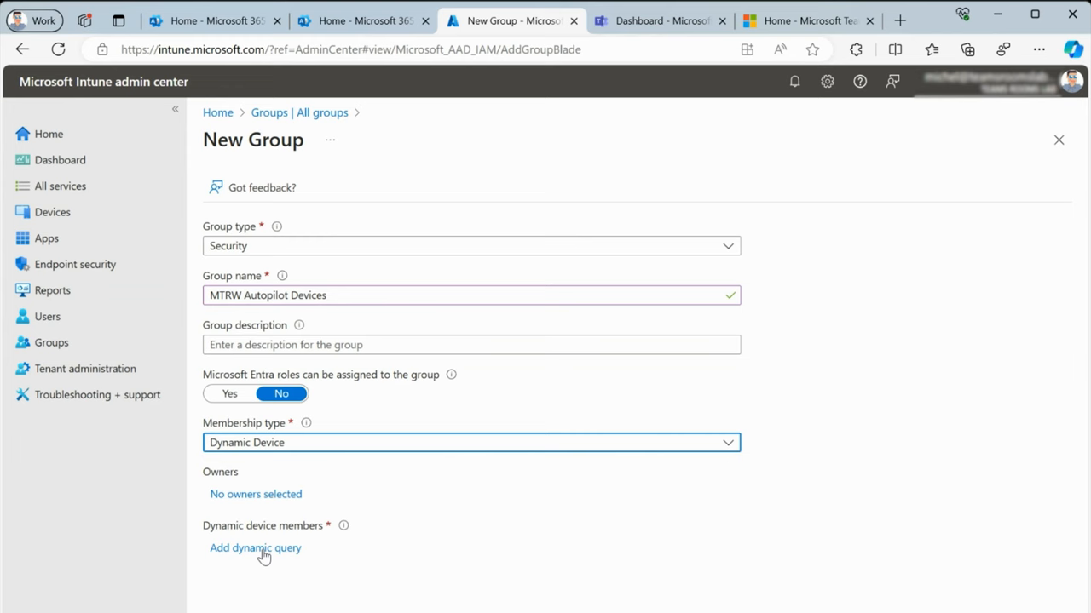
Step: Enter the rule (device.devicePhysicalIds -any _ -startswith "[OrderID]:MTR-") in the rule syntax editor
left_click(255, 548)
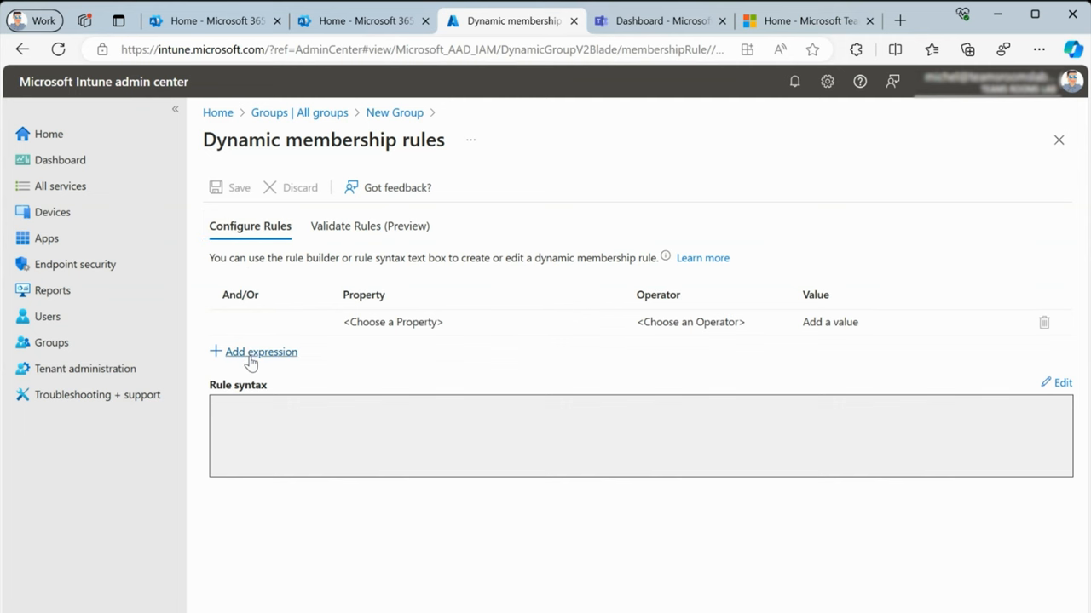
left_click(260, 352)
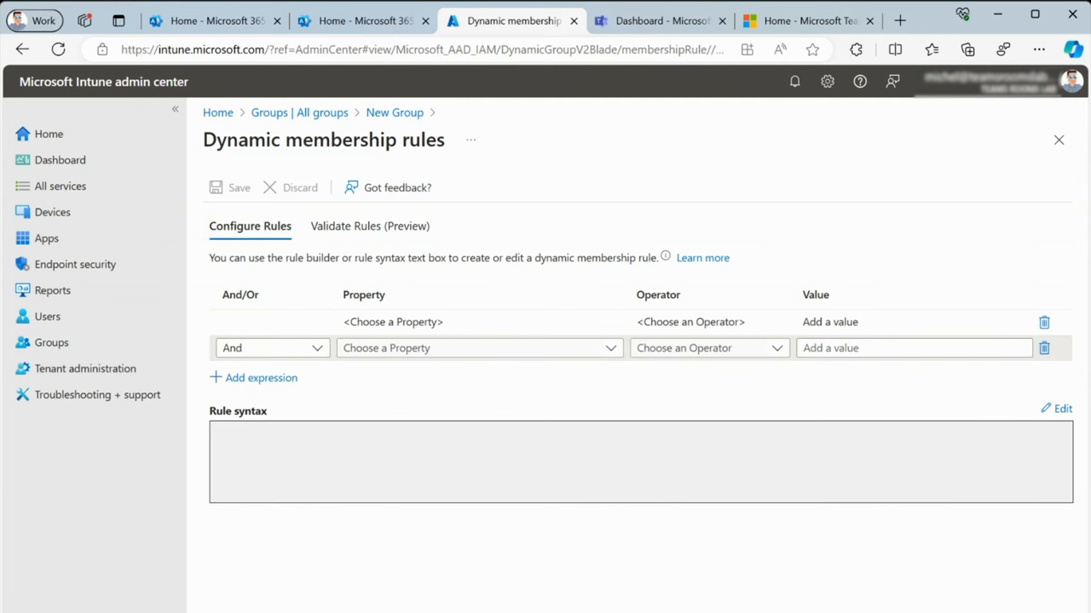
mouse_move(243, 461)
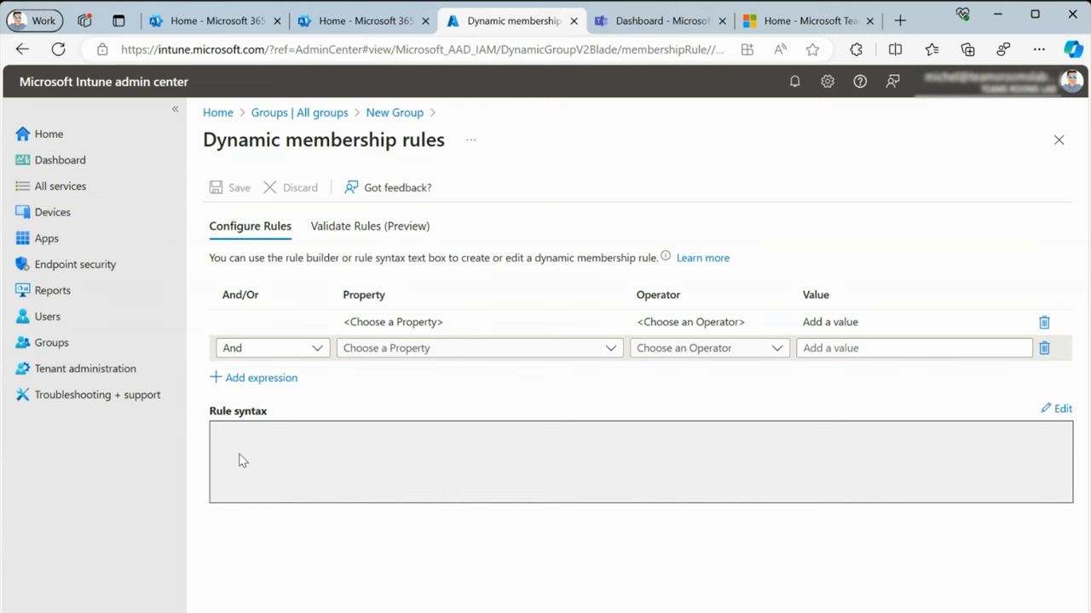
mouse_move(686, 537)
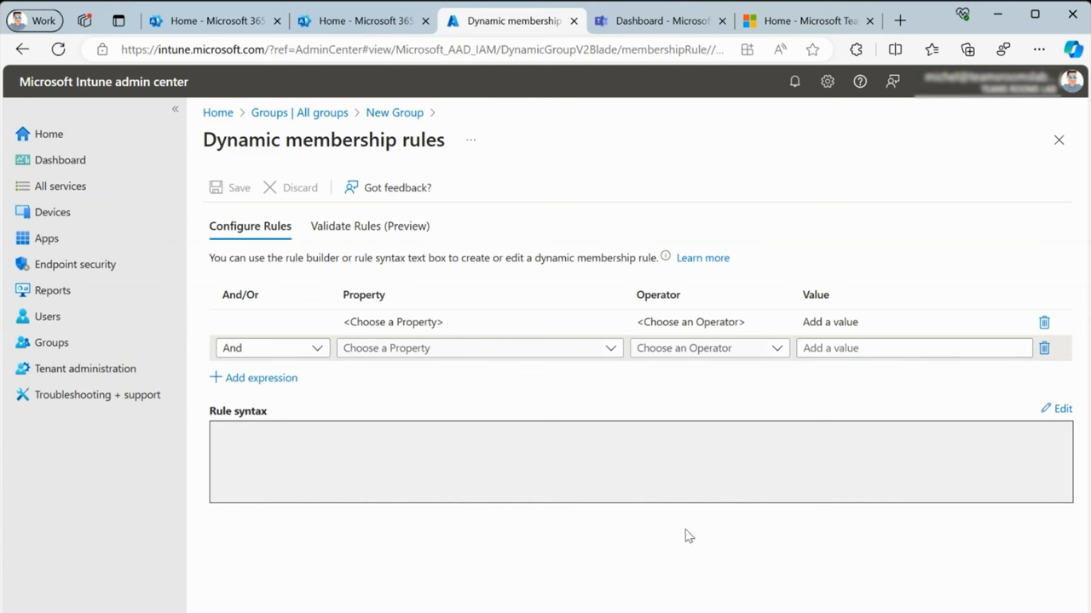
left_click(1062, 408)
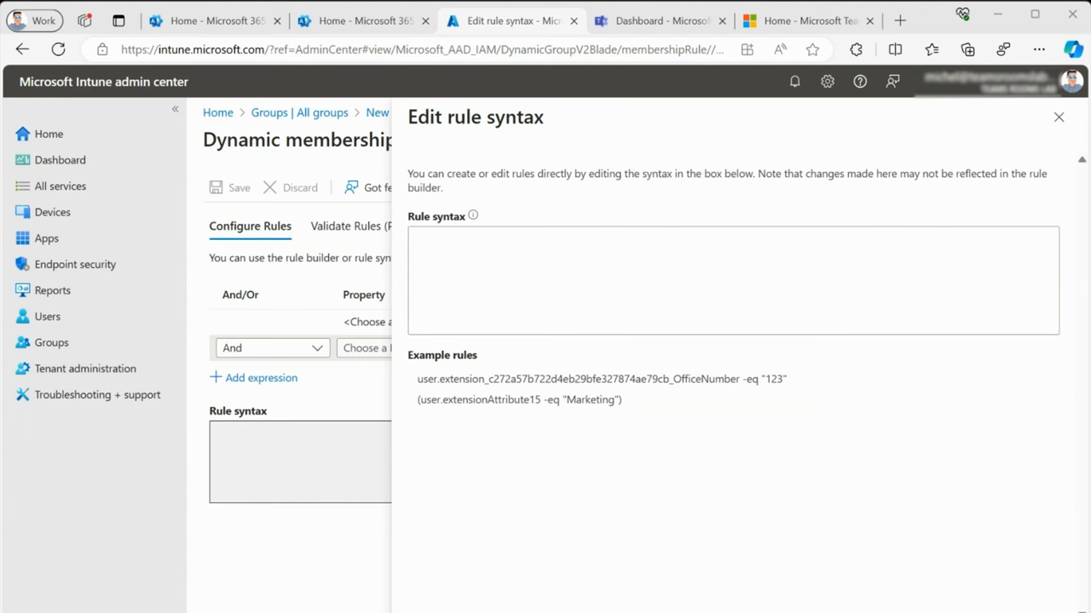
type("(device.devicePhysicalIds -any _ -startswith\"[OrderID]:MTR-\")")
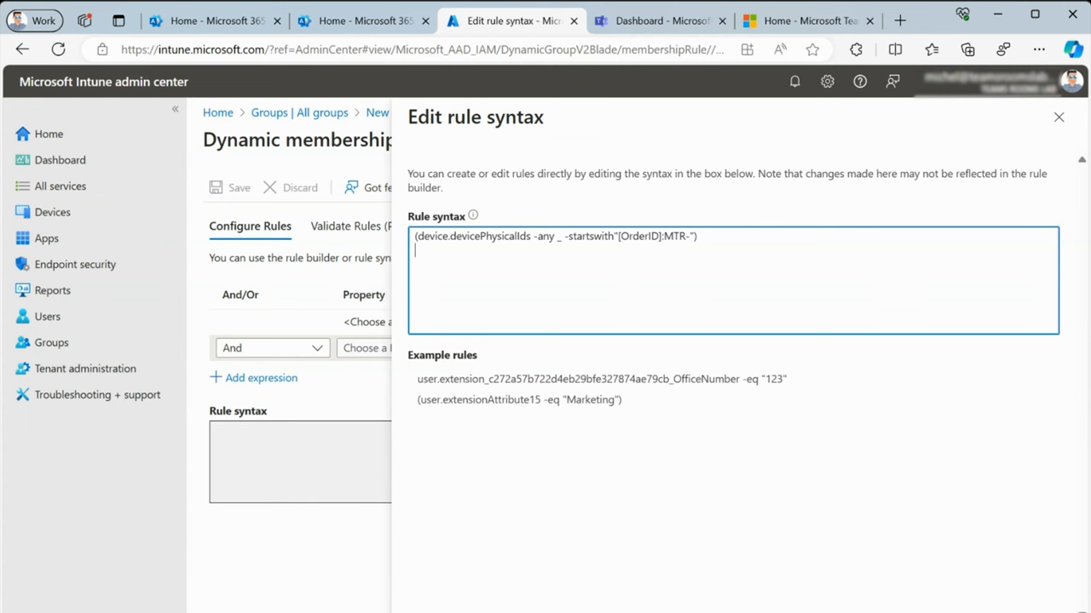
left_click(1058, 117)
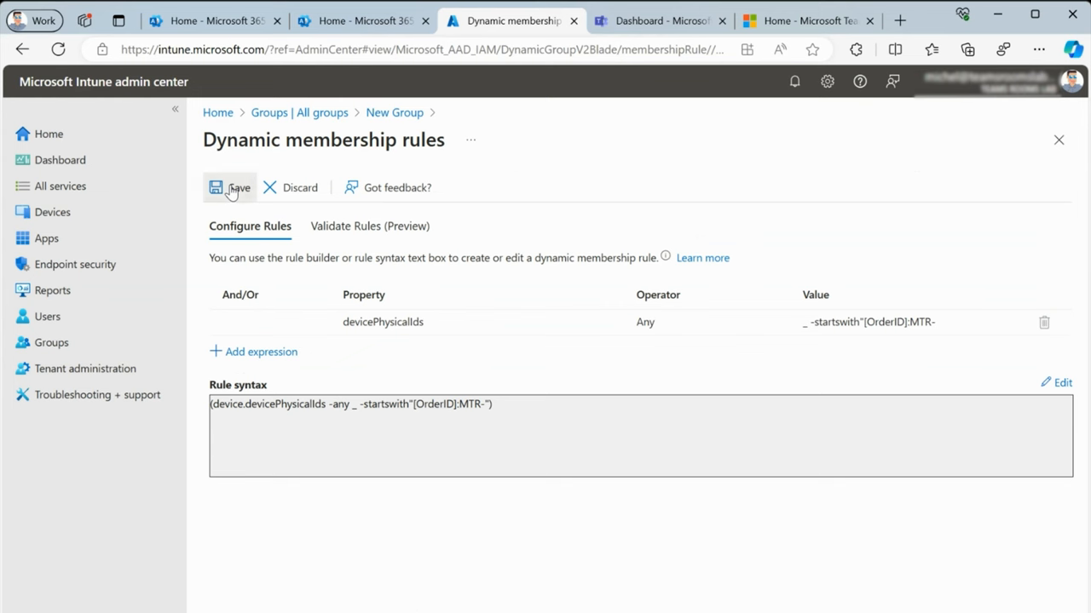
Step: Save the dynamic membership rule and return to the admin center home page
left_click(230, 188)
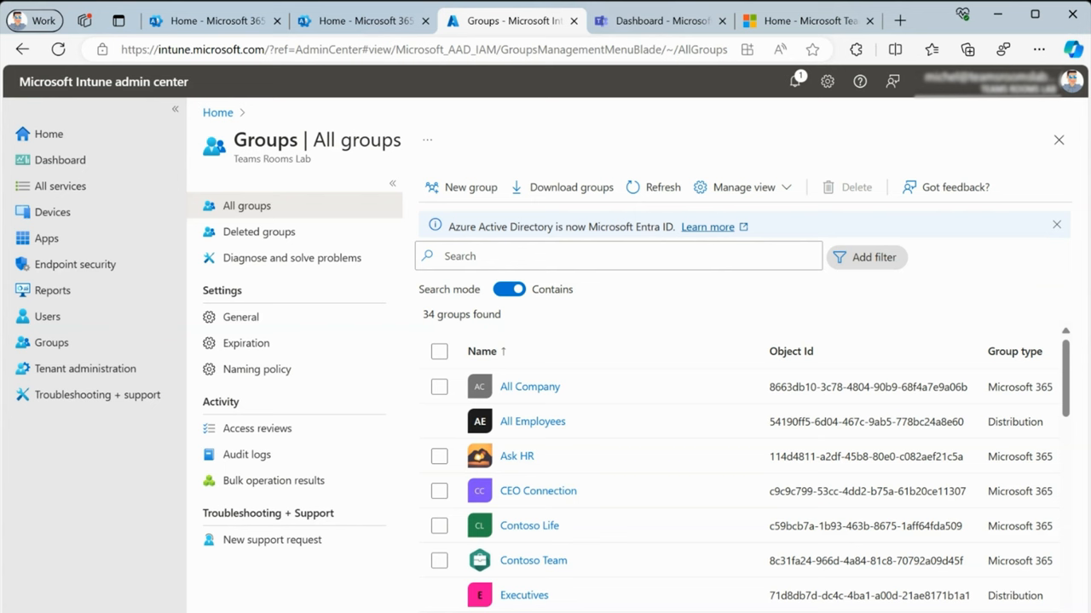
mouse_move(44, 132)
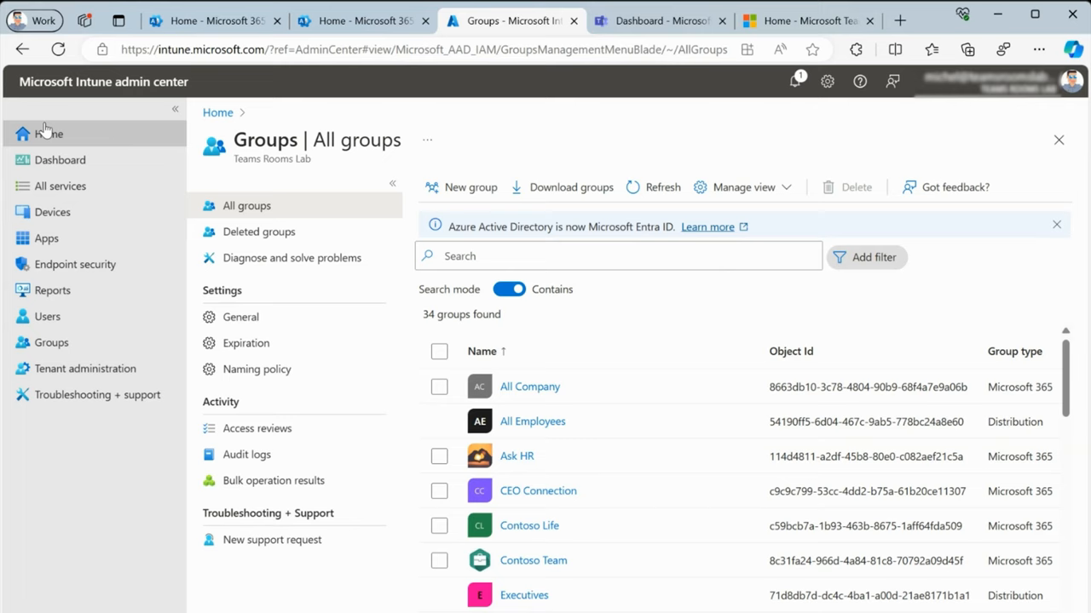
left_click(48, 133)
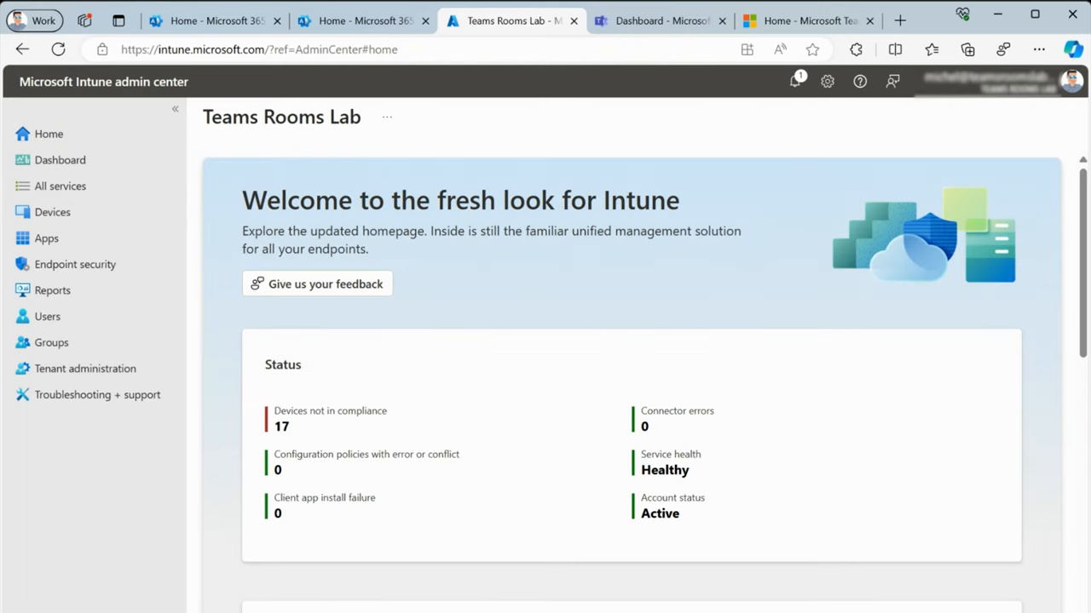
mouse_move(51, 212)
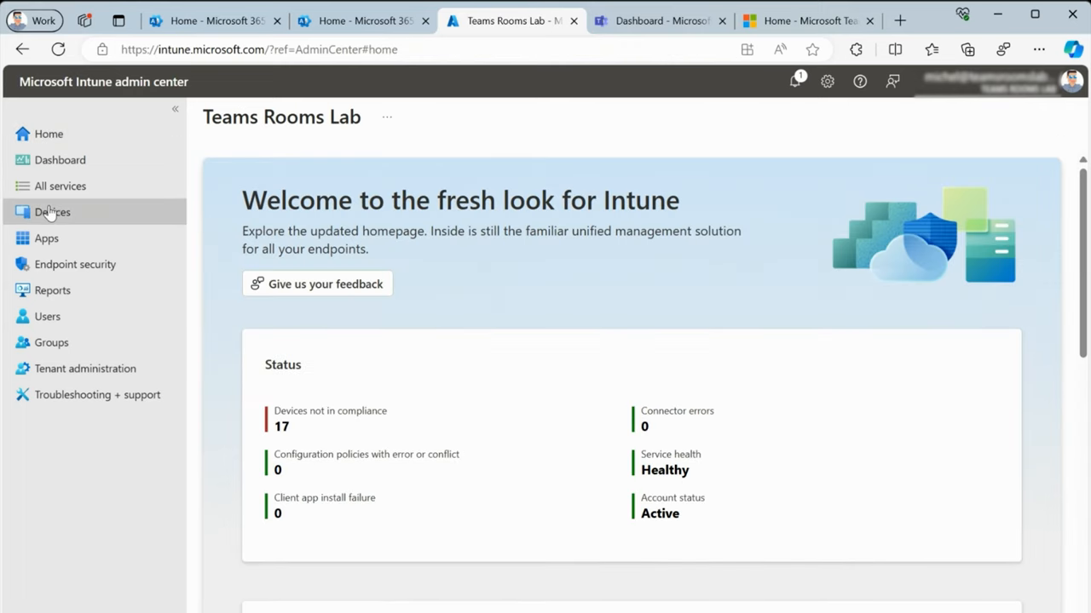
Step: Open Windows automatic enrollment and set MDM user scope to Some with one group
left_click(51, 212)
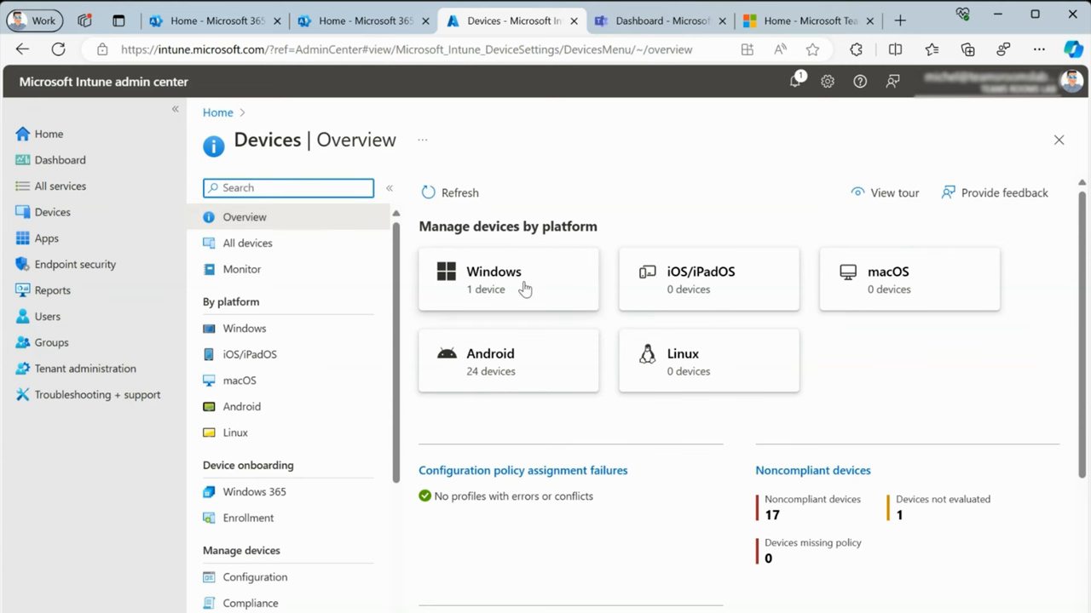
left_click(507, 279)
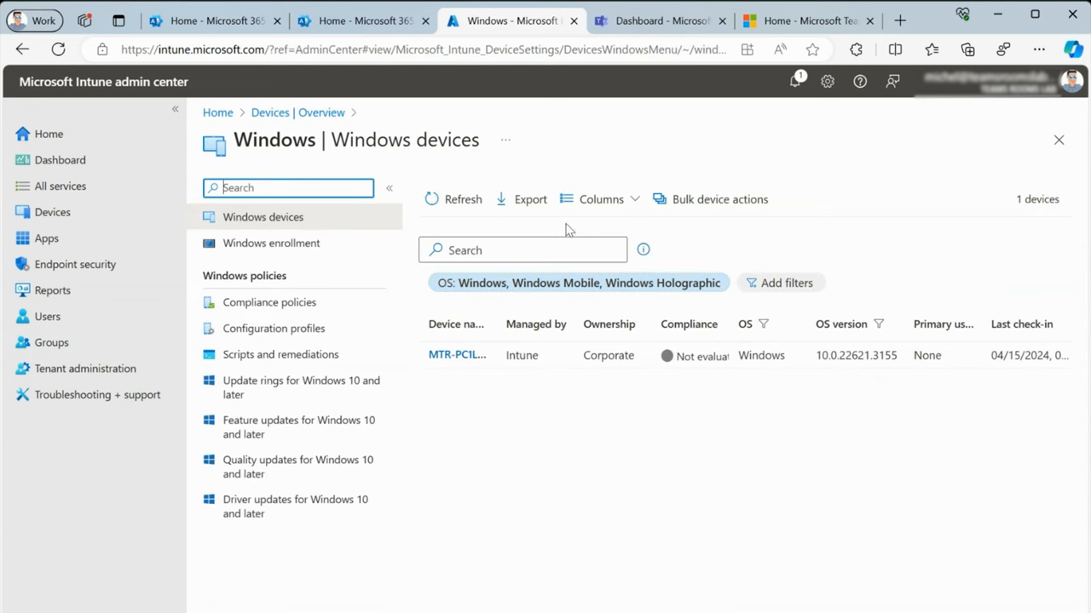
mouse_move(260, 251)
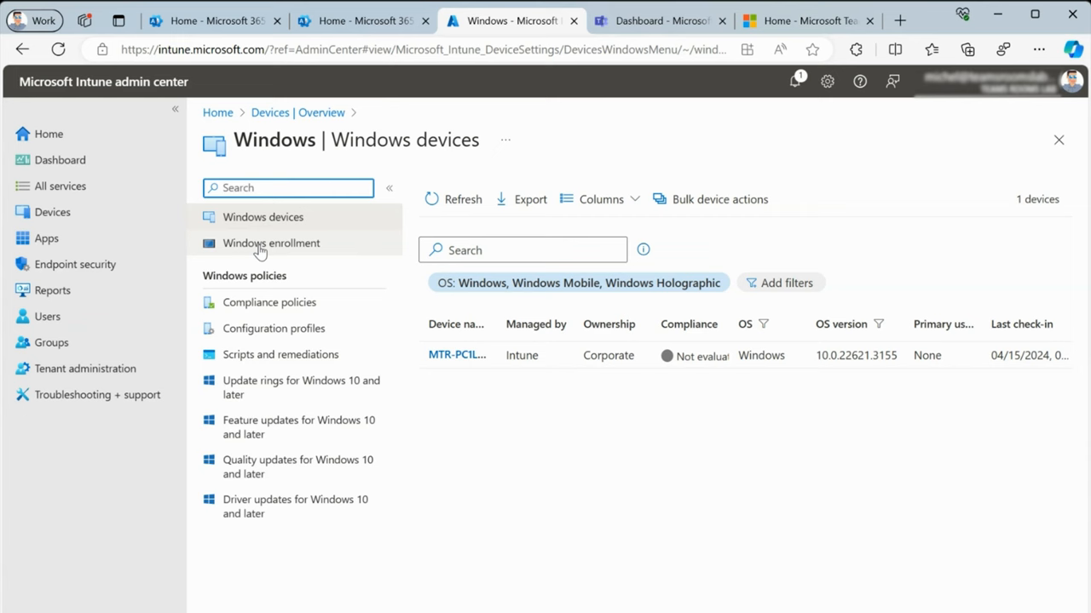
left_click(271, 243)
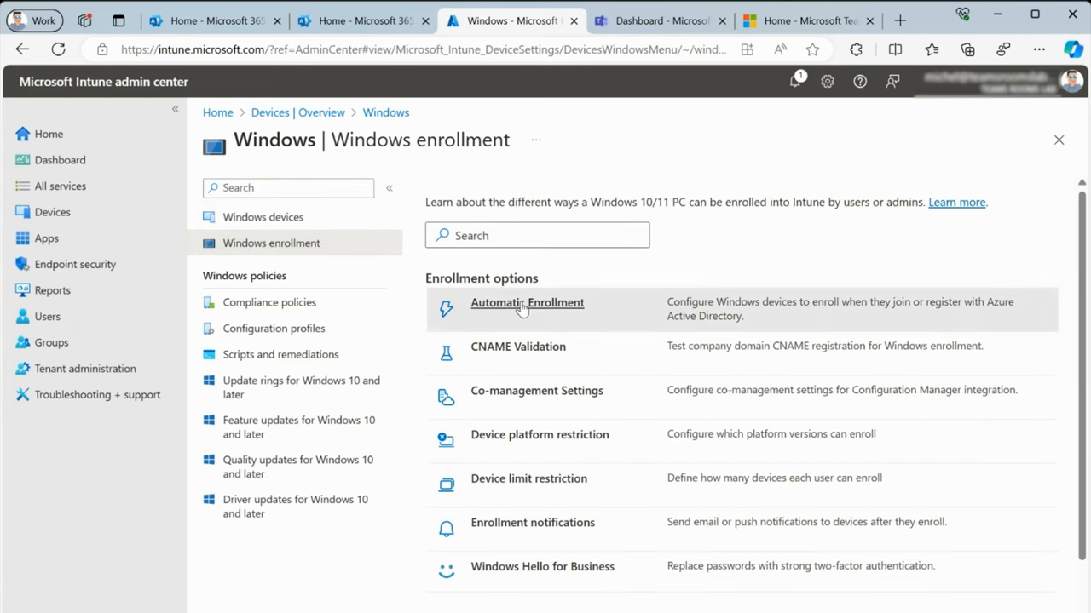
left_click(527, 303)
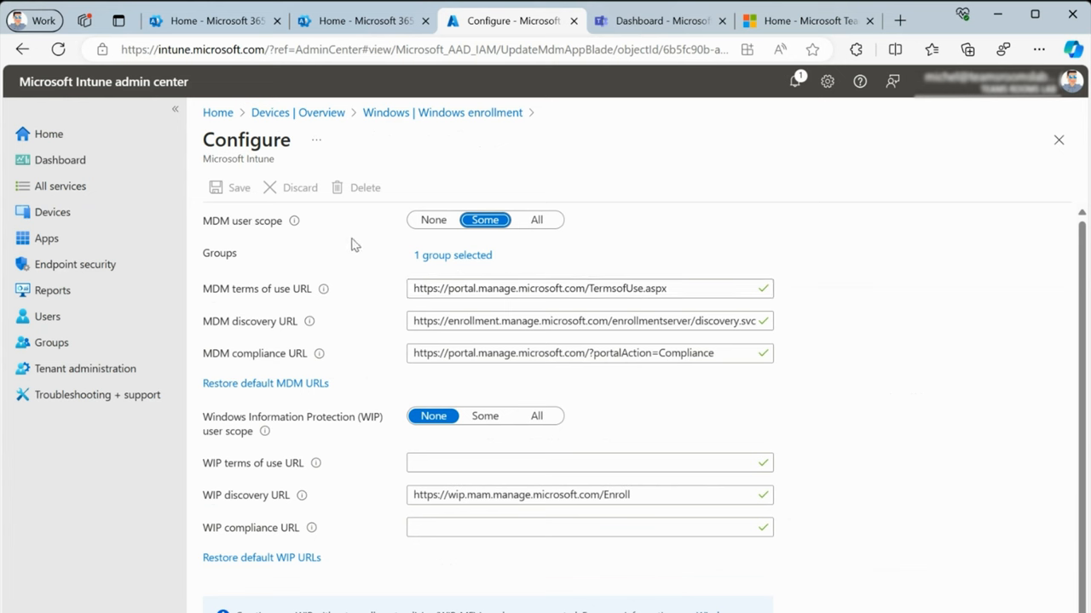
mouse_move(538, 220)
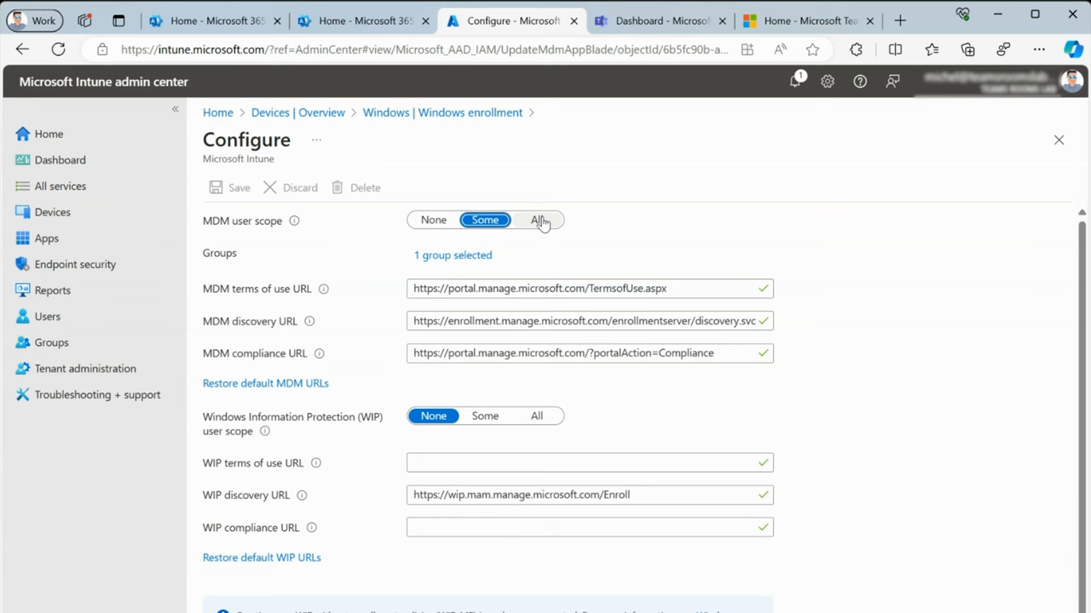
mouse_move(545, 227)
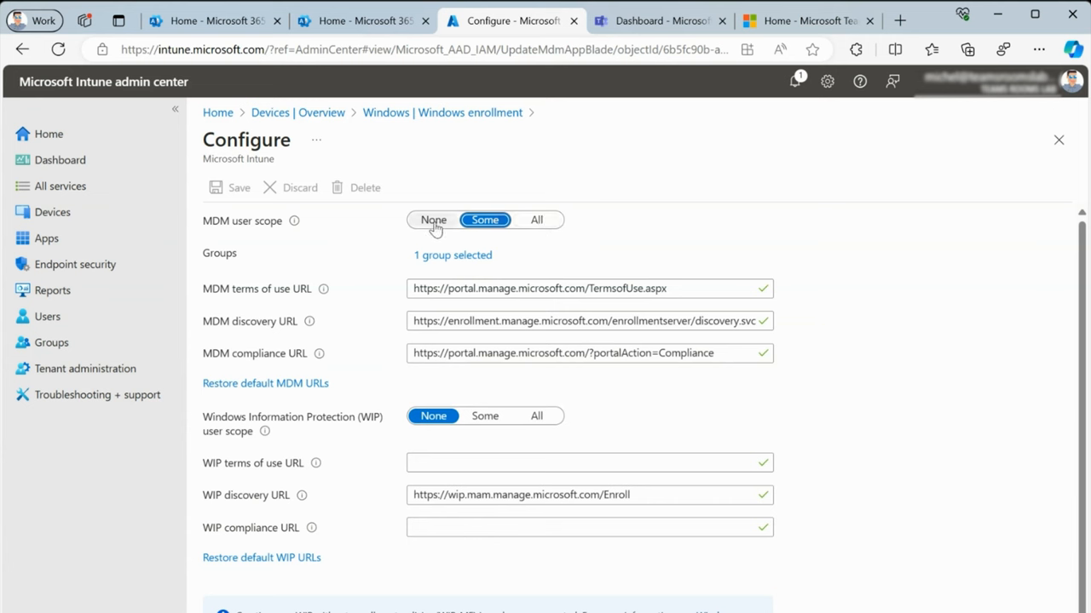
left_click(452, 255)
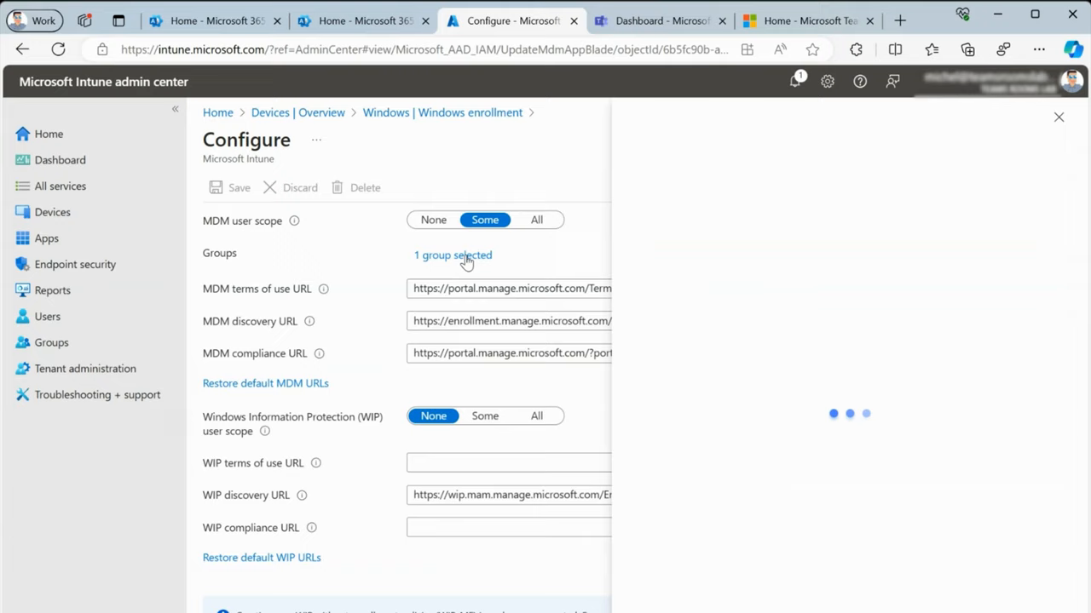
left_click(451, 255)
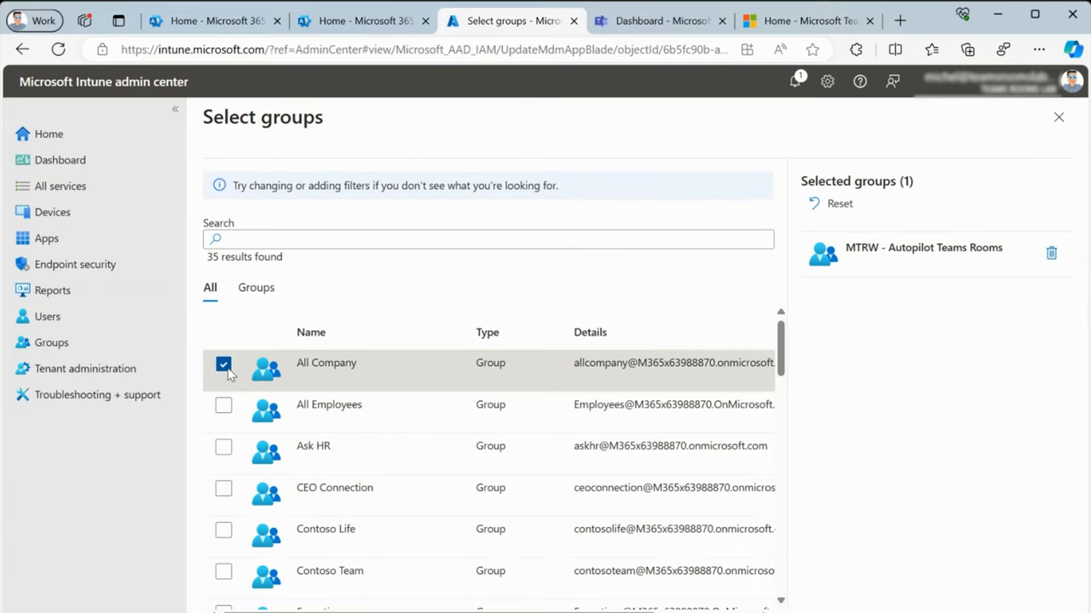
type("mtr")
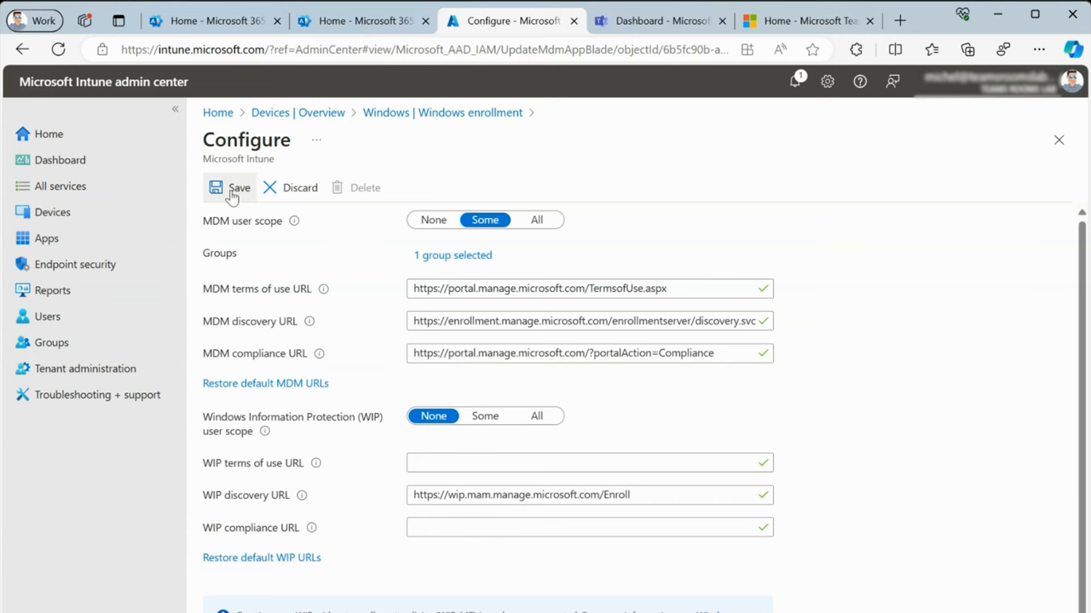
Step: Save the Windows automatic enrollment configuration
left_click(231, 187)
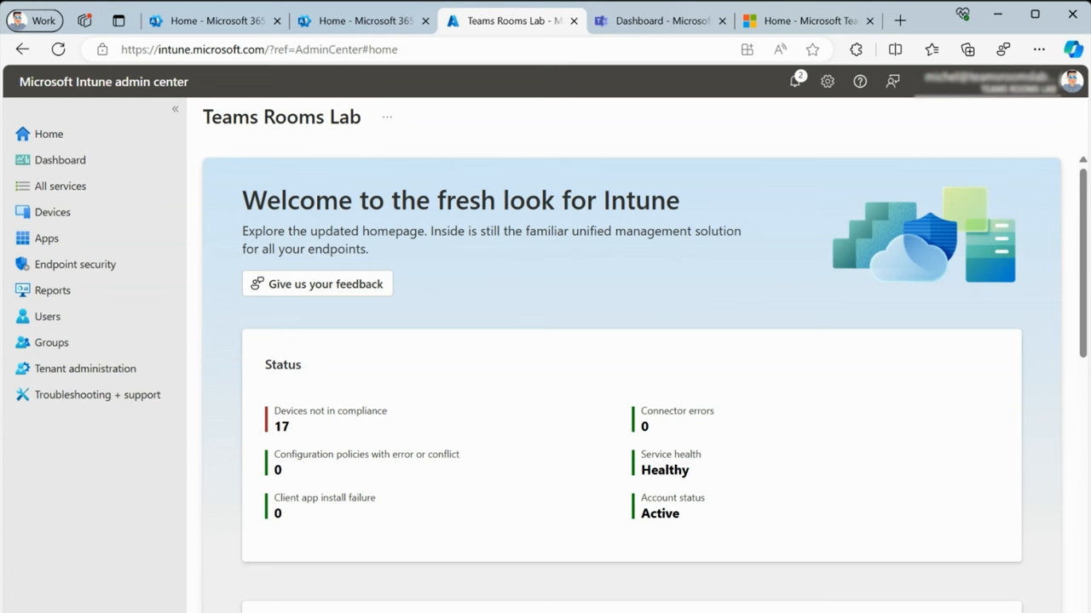
mouse_move(51, 212)
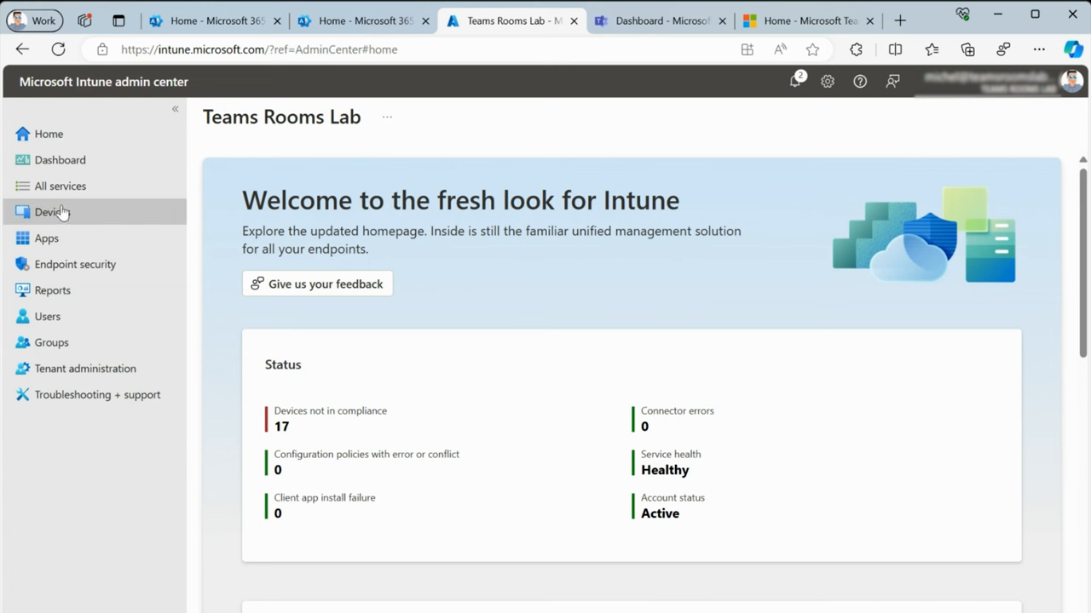
mouse_move(47, 190)
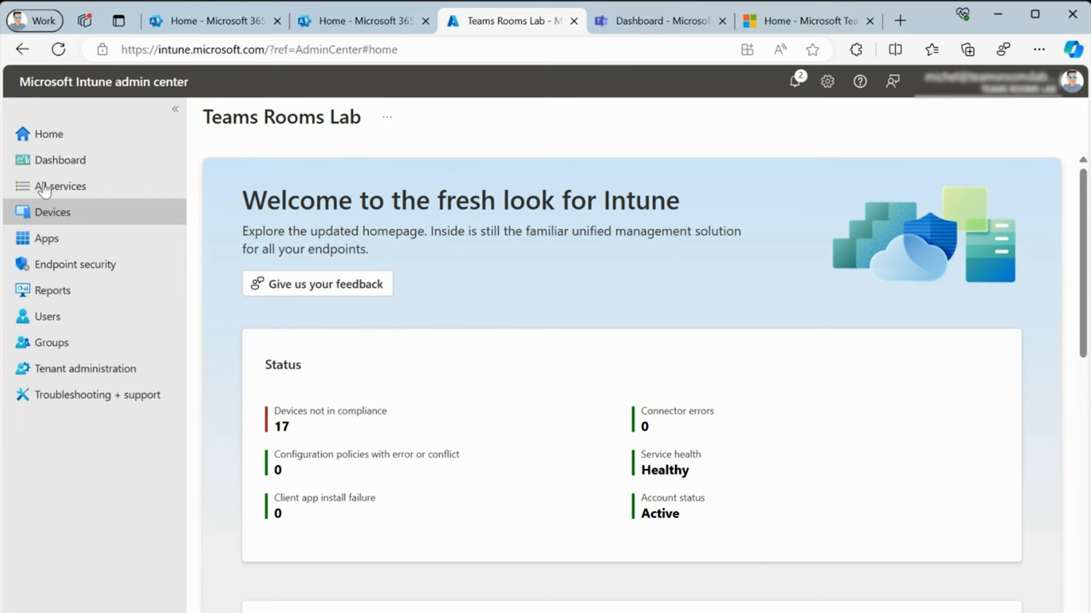
mouse_move(60, 160)
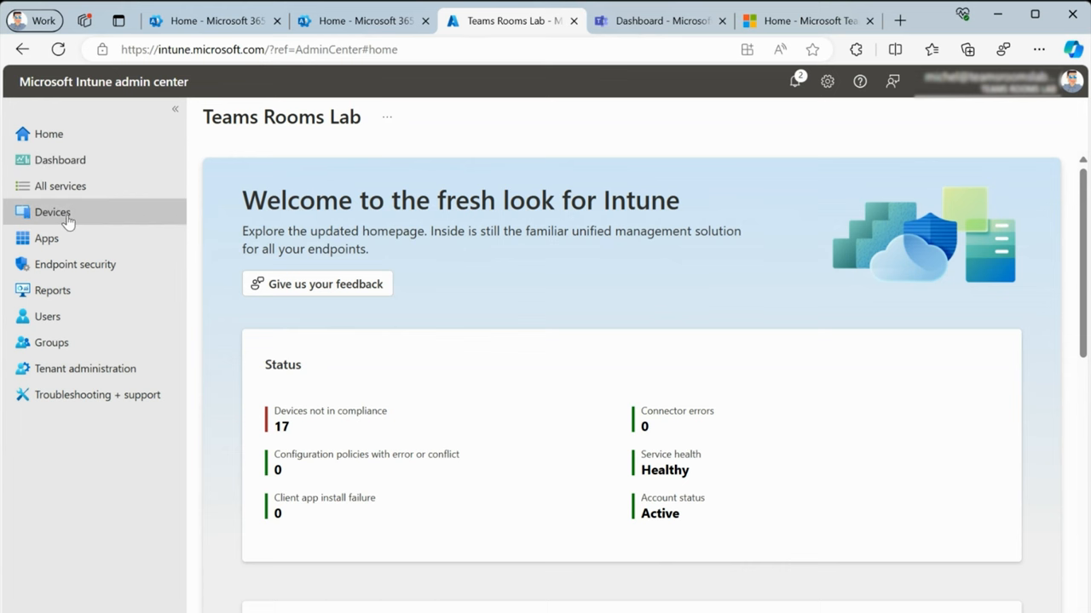
Step: Navigate to Devices > Windows > Windows enrollment > Enrollment Status Page
left_click(52, 212)
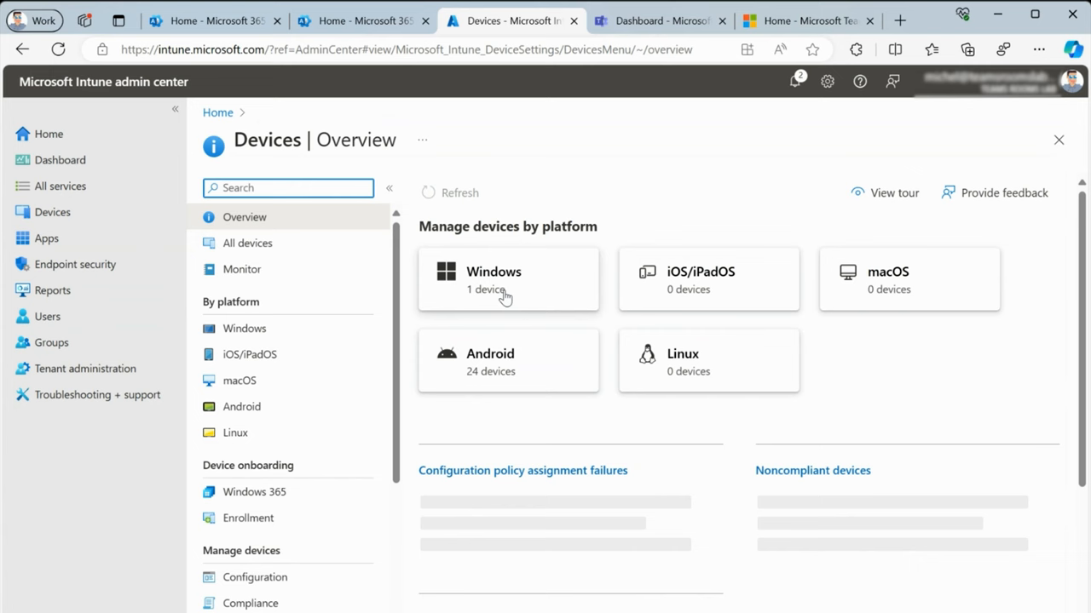
left_click(507, 278)
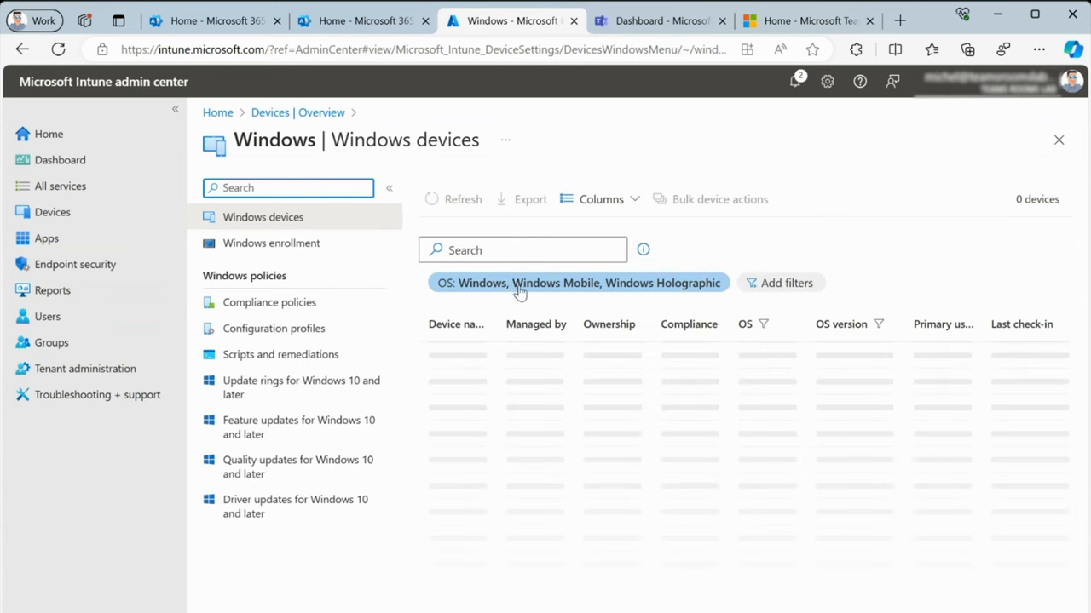
left_click(271, 243)
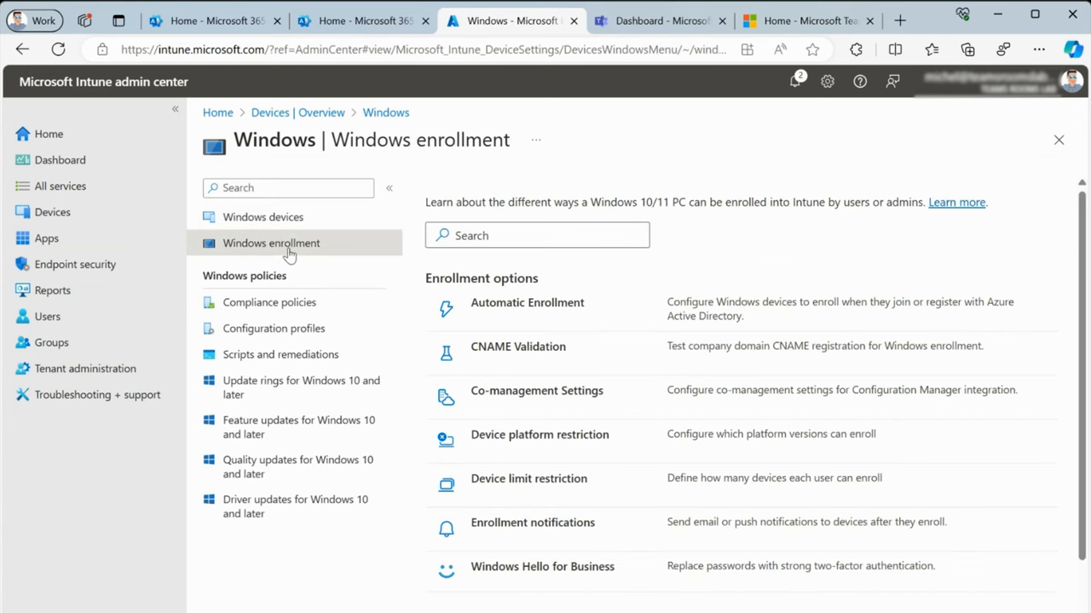
scroll("down", 3)
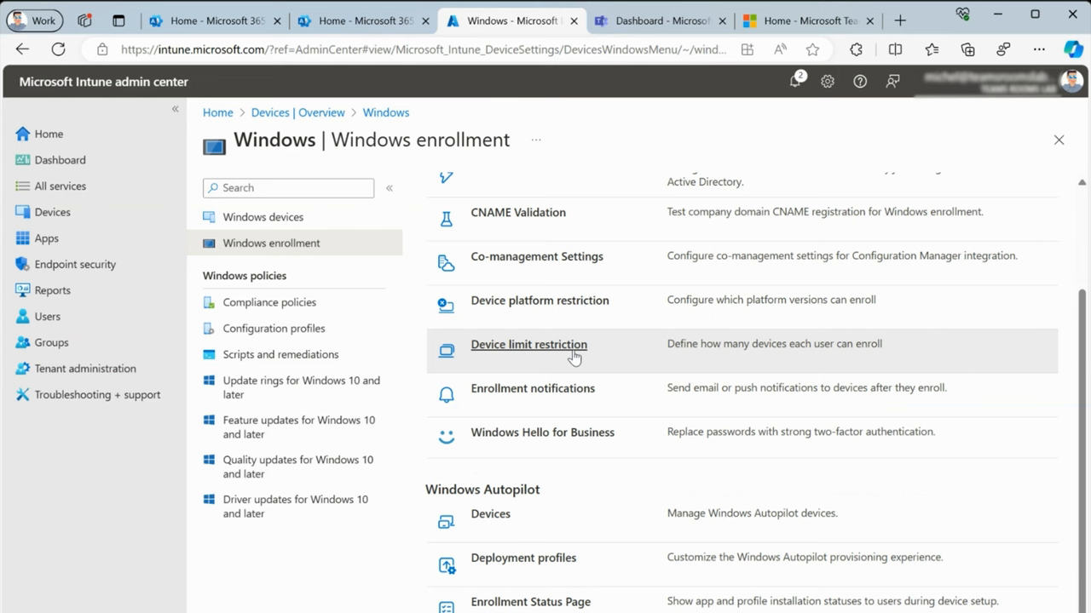
mouse_move(545, 602)
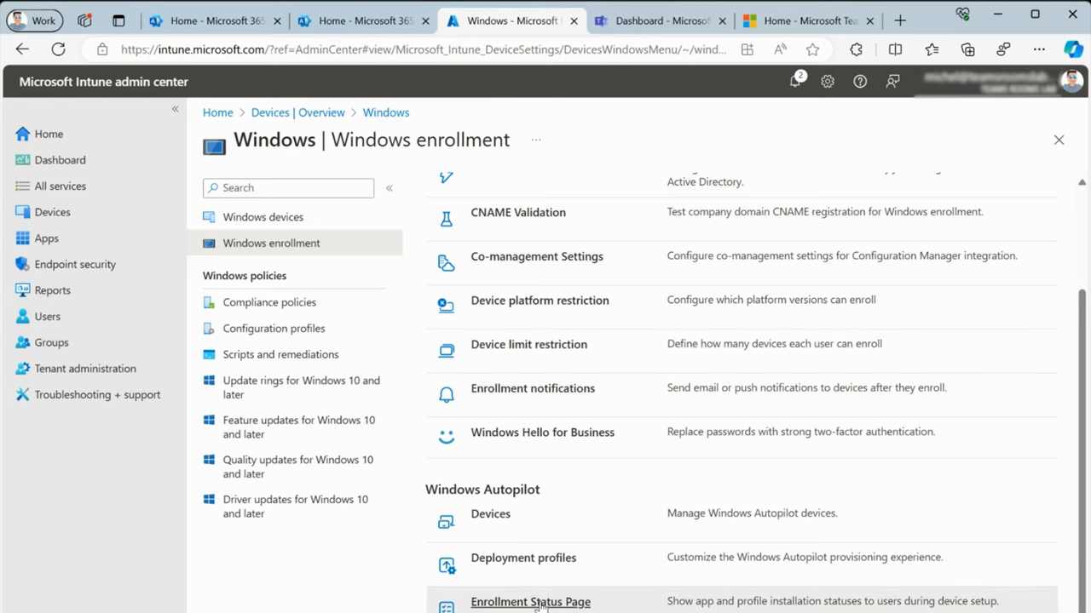
left_click(532, 601)
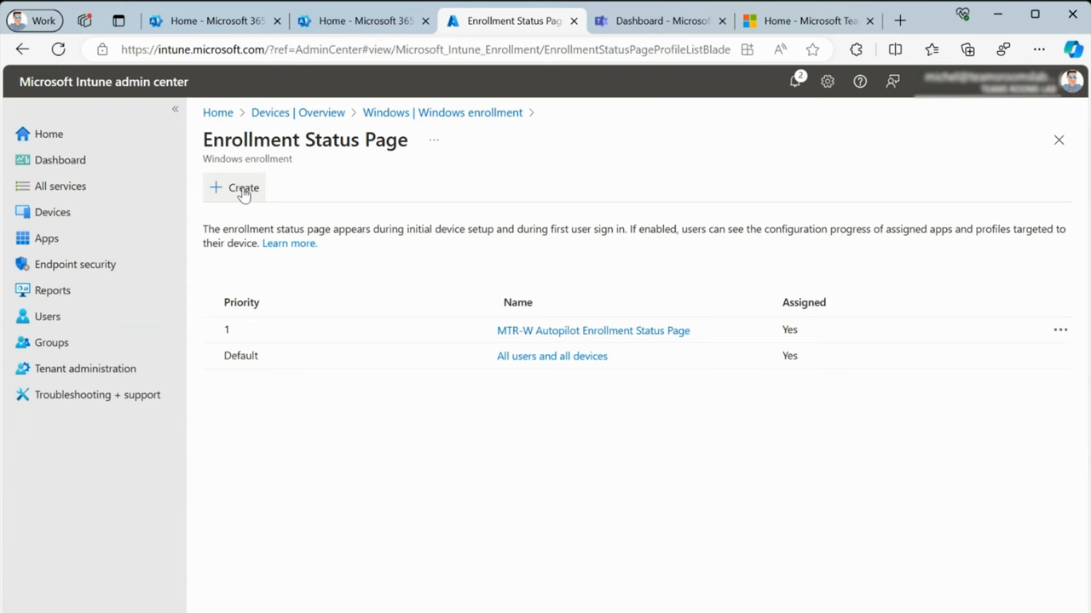
mouse_move(257, 196)
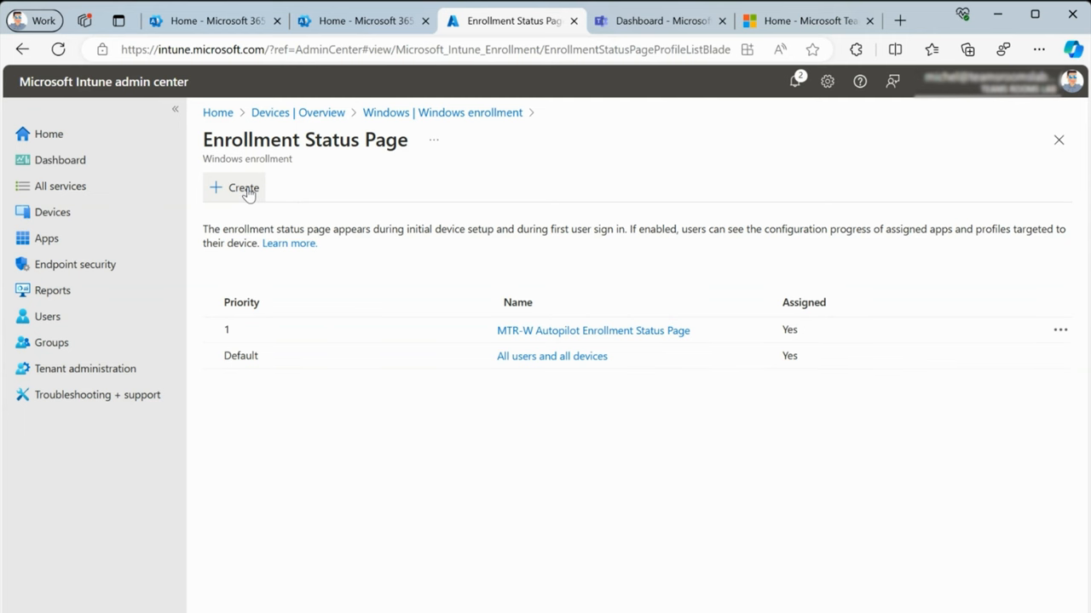
Step: Start creating a new Enrollment Status Page profile named 'MTRW Autopilot ESP'
left_click(243, 188)
type("MTRW Autopilot ESP")
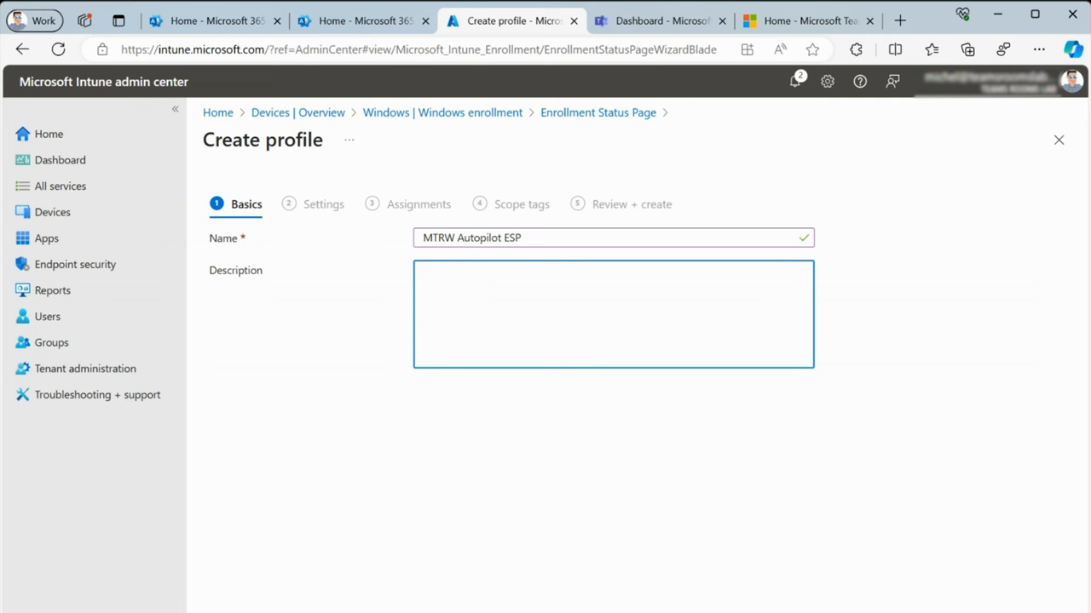
Step: Set 'Show app and profile configuration progress' to Yes, with a 60-minute timeout
left_click(323, 204)
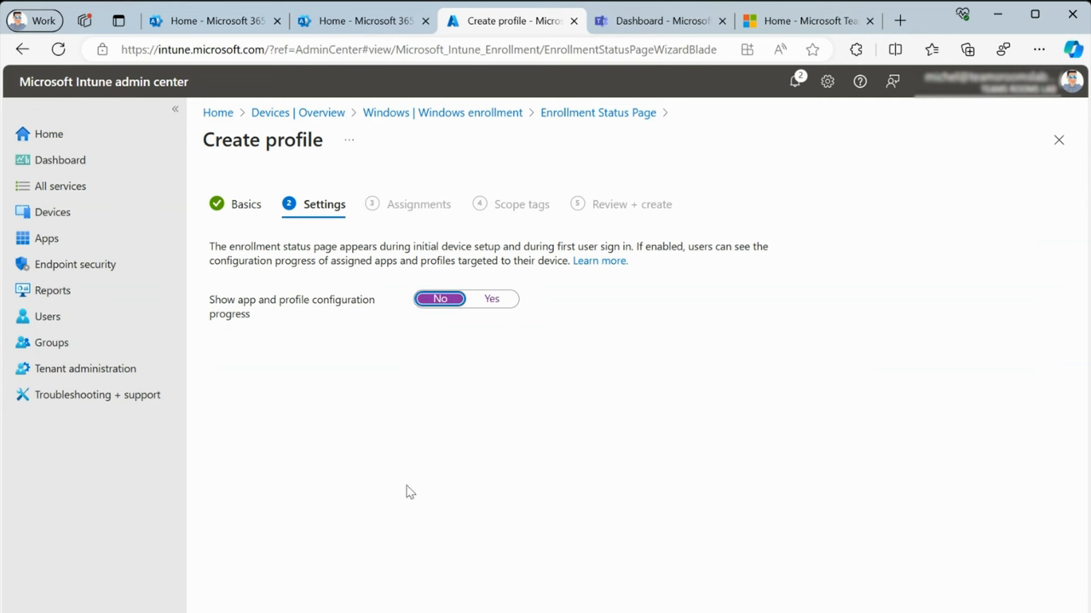
left_click(490, 299)
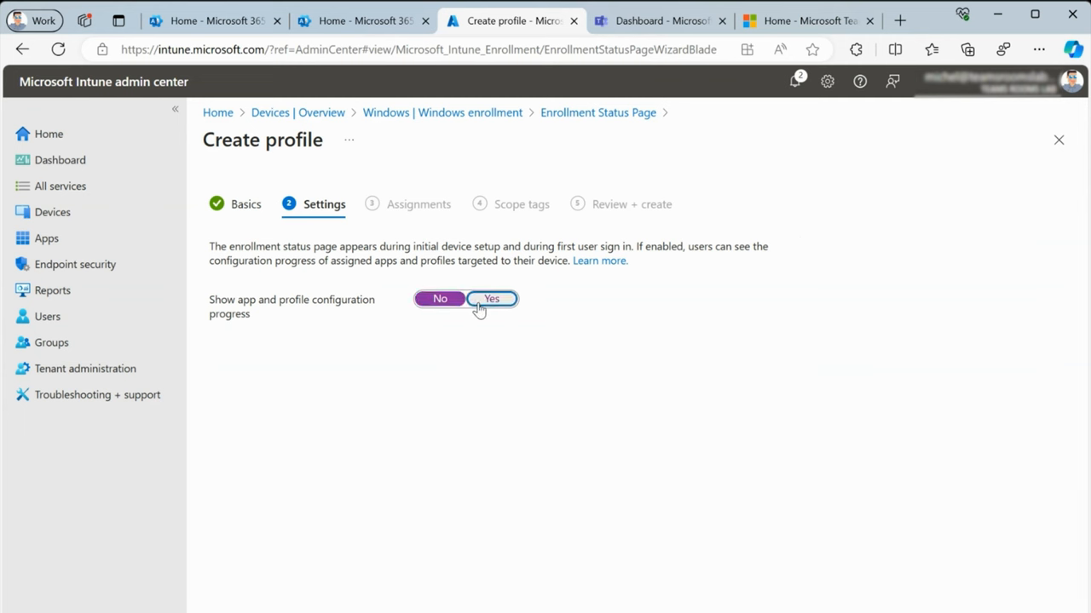
left_click(492, 298)
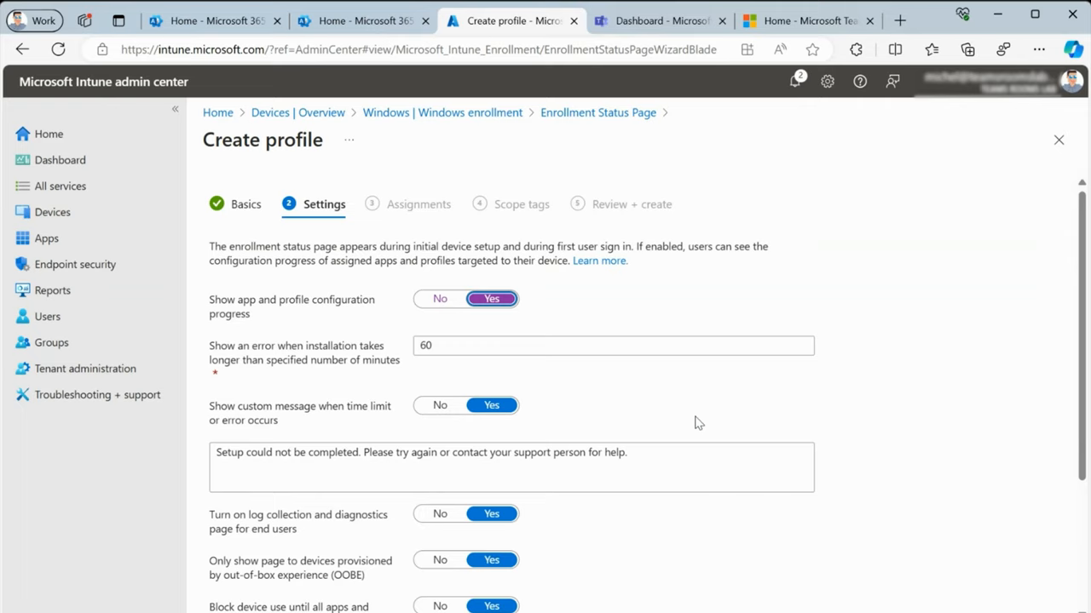
scroll("down", 3)
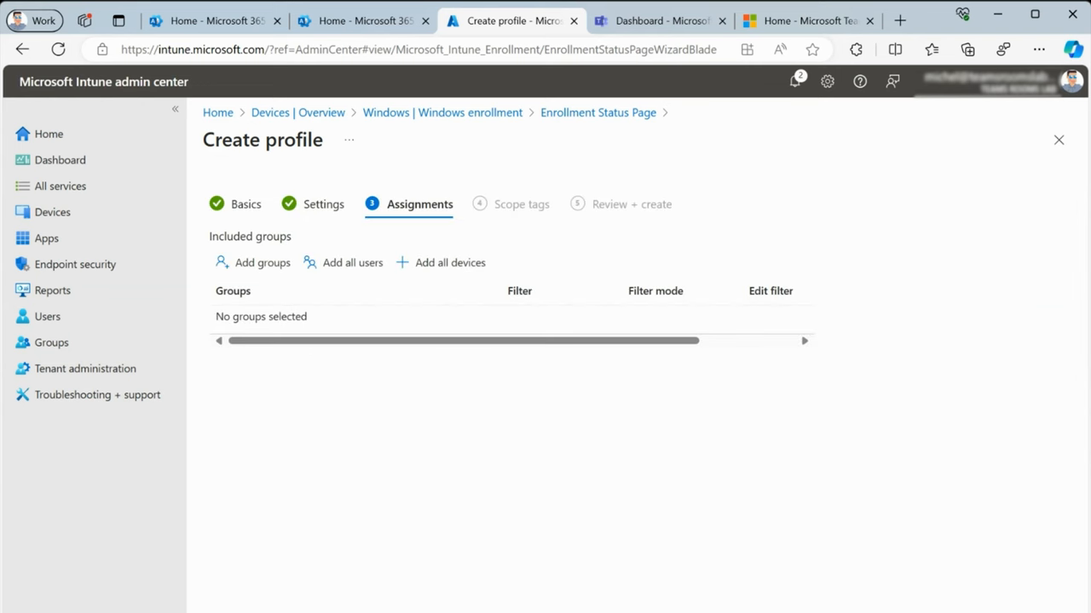
mouse_move(237, 238)
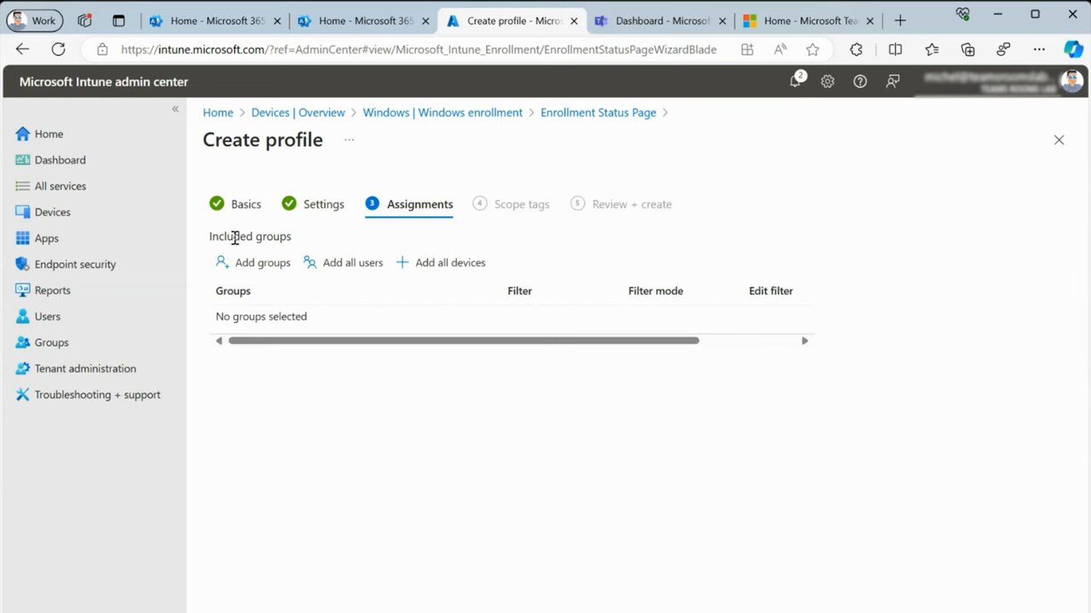
Step: Assign the ESP profile to the MTRW group found by searching 'mtr'
left_click(260, 262)
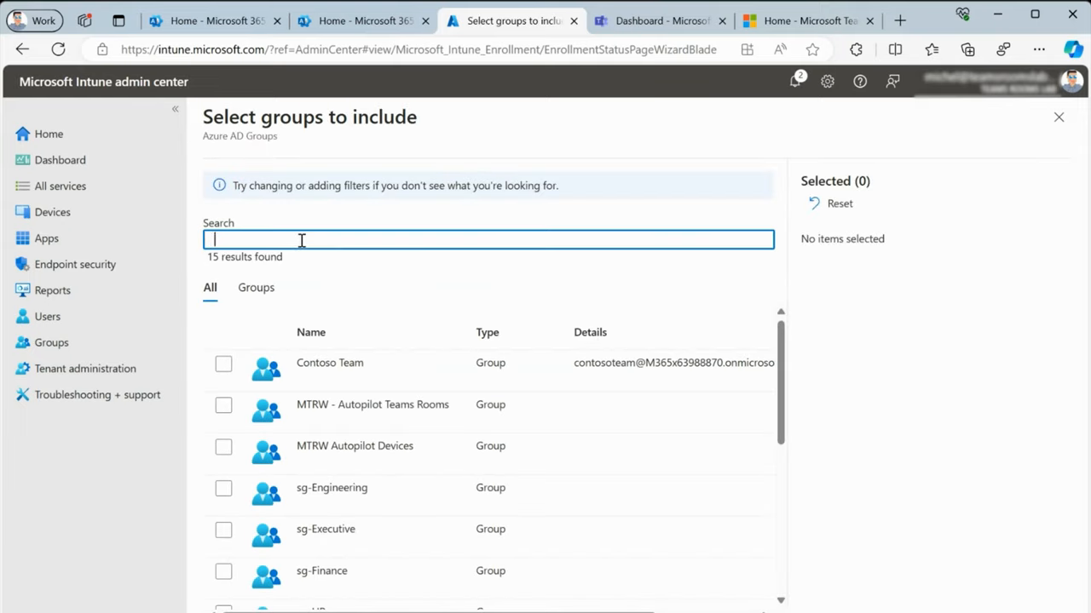
type("mtr")
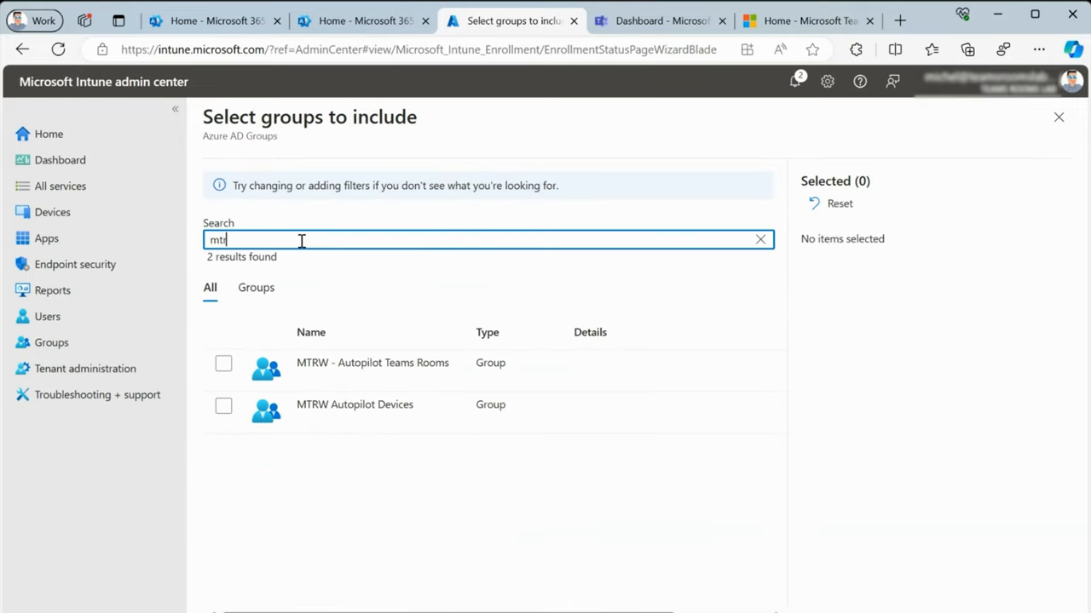
left_click(223, 405)
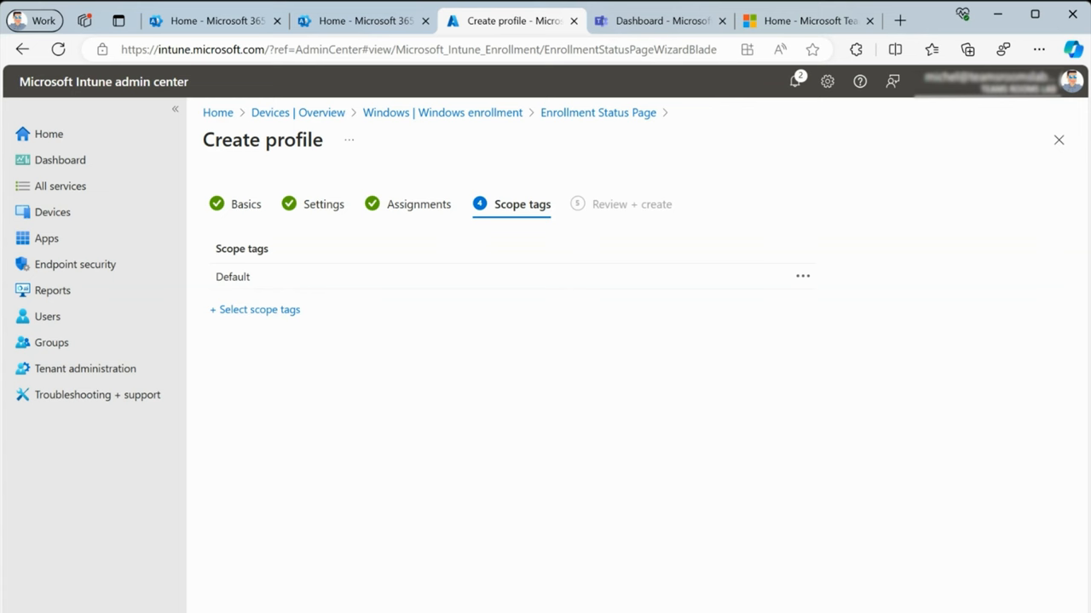
Step: Create the MTRW Autopilot ESP profile and verify it is listed second and assigned
left_click(634, 204)
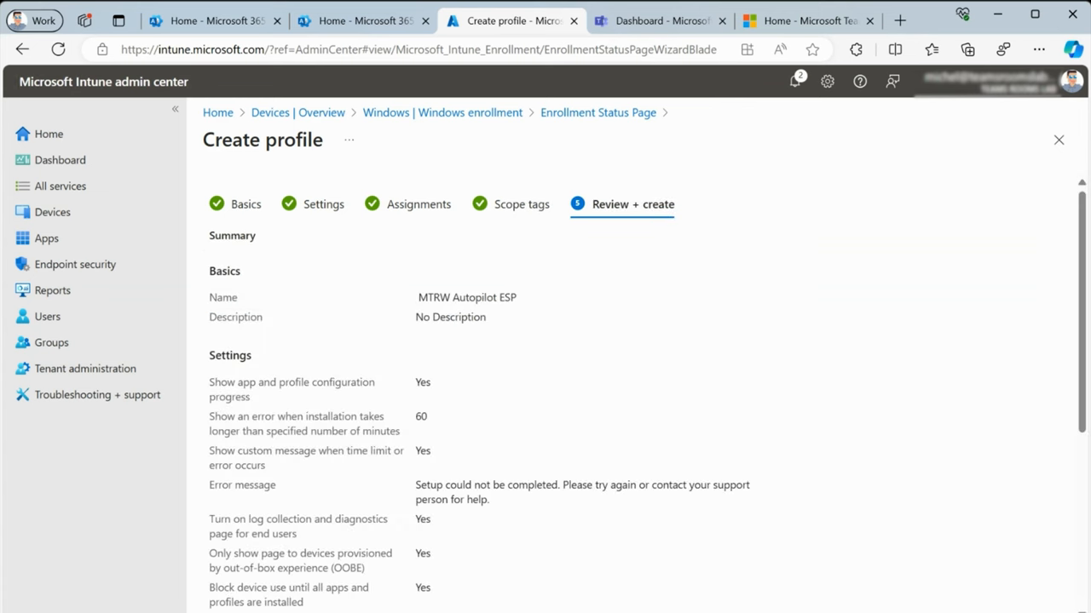
mouse_move(617, 397)
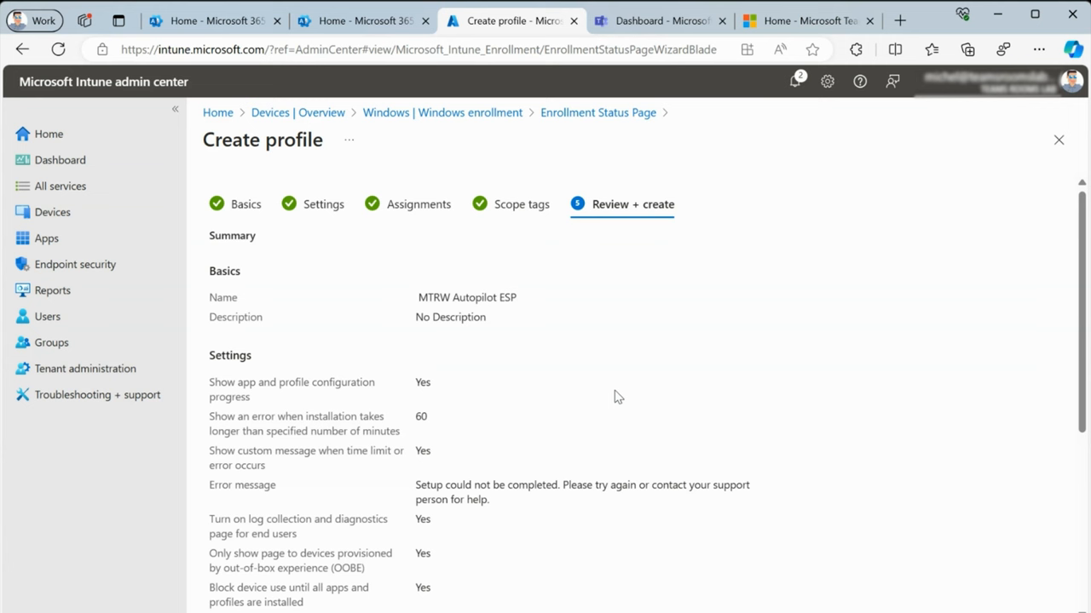
scroll("down", 3)
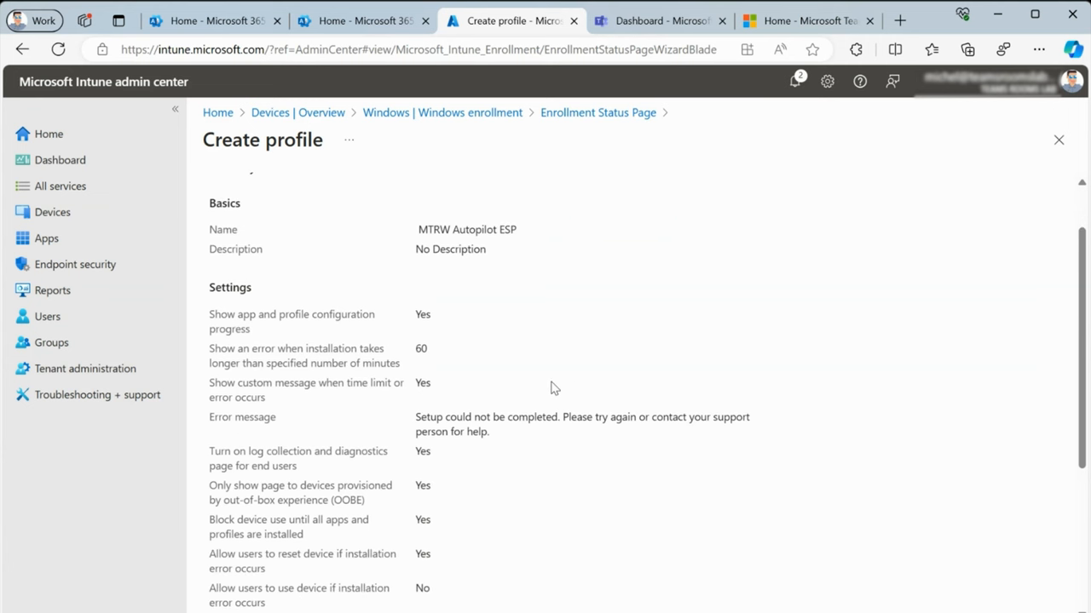
scroll("down", 3)
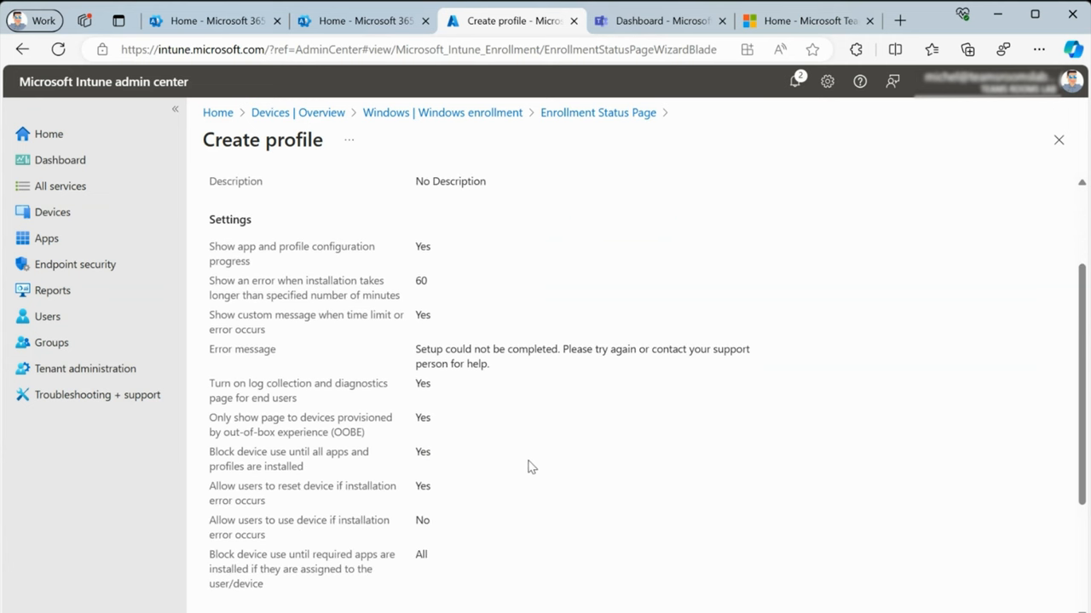
scroll("down", 3)
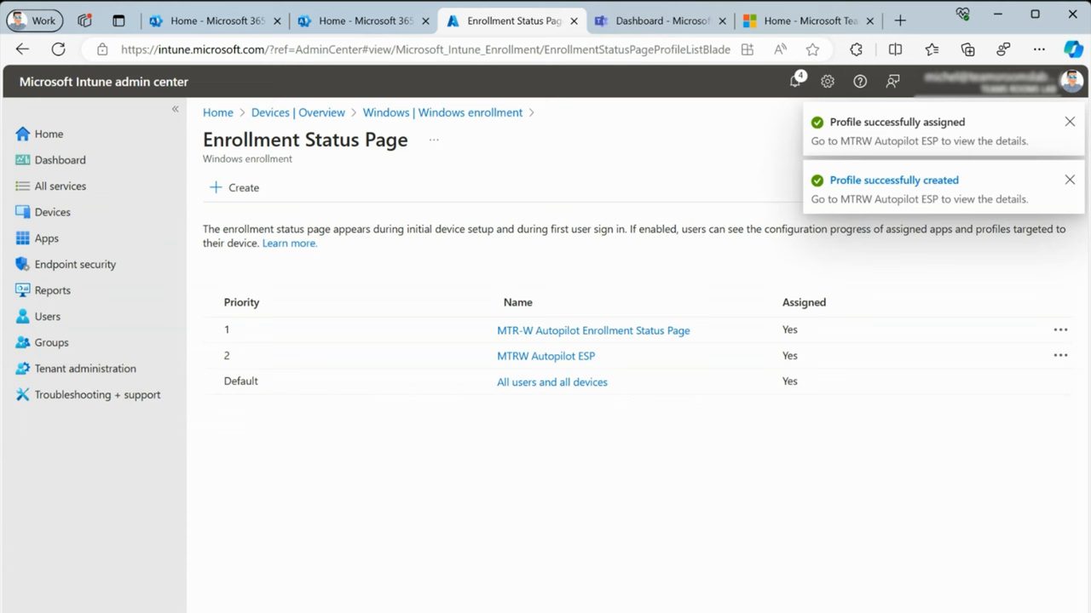
Step: Dismiss the profile success notifications and return to the Teams Rooms Lab home page
left_click(1070, 121)
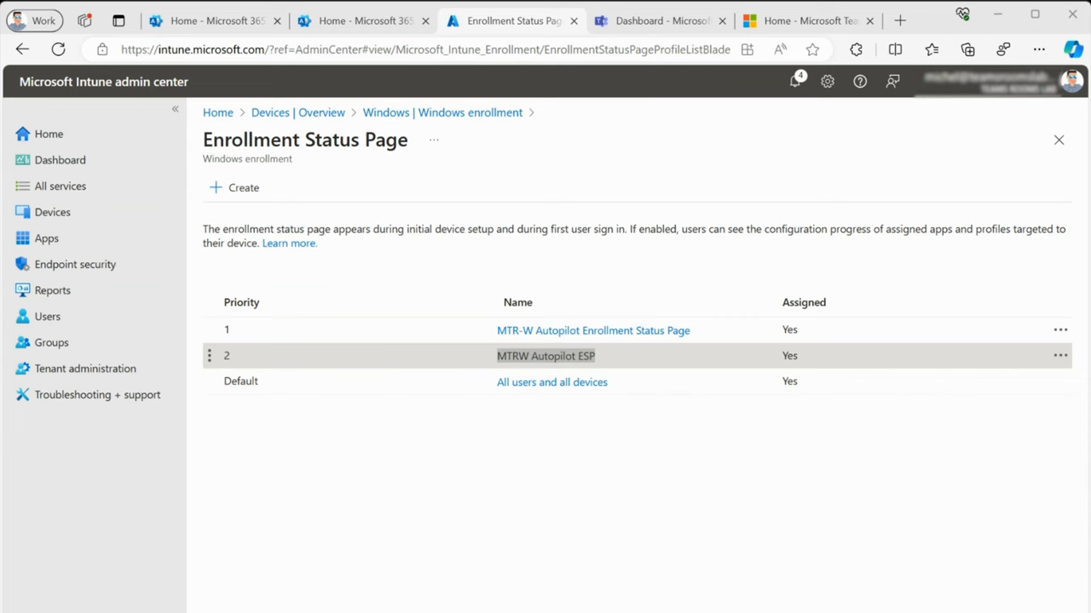
left_click(49, 133)
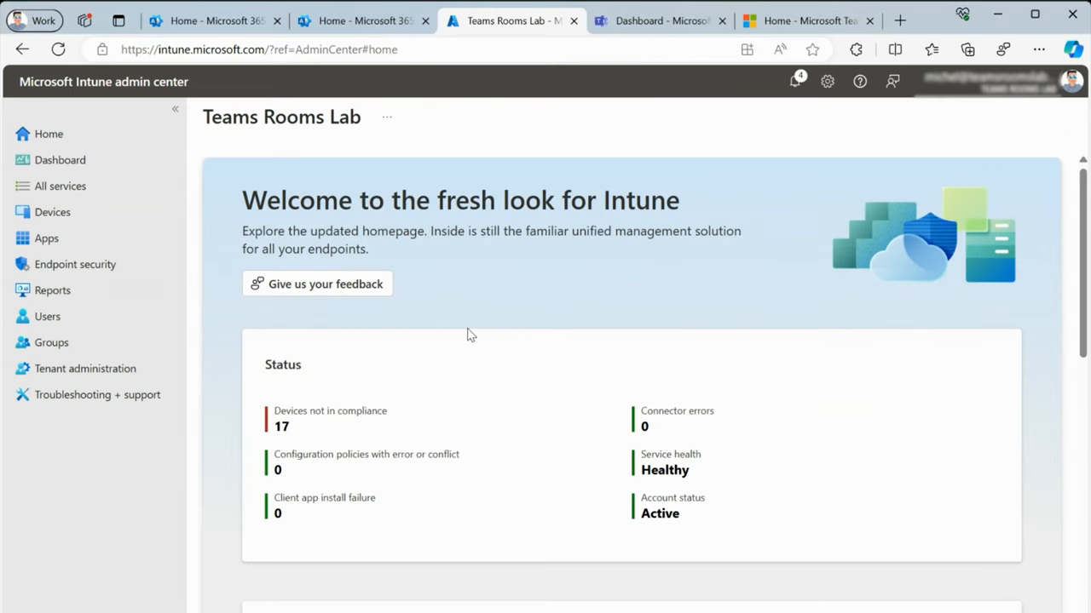
mouse_move(503, 339)
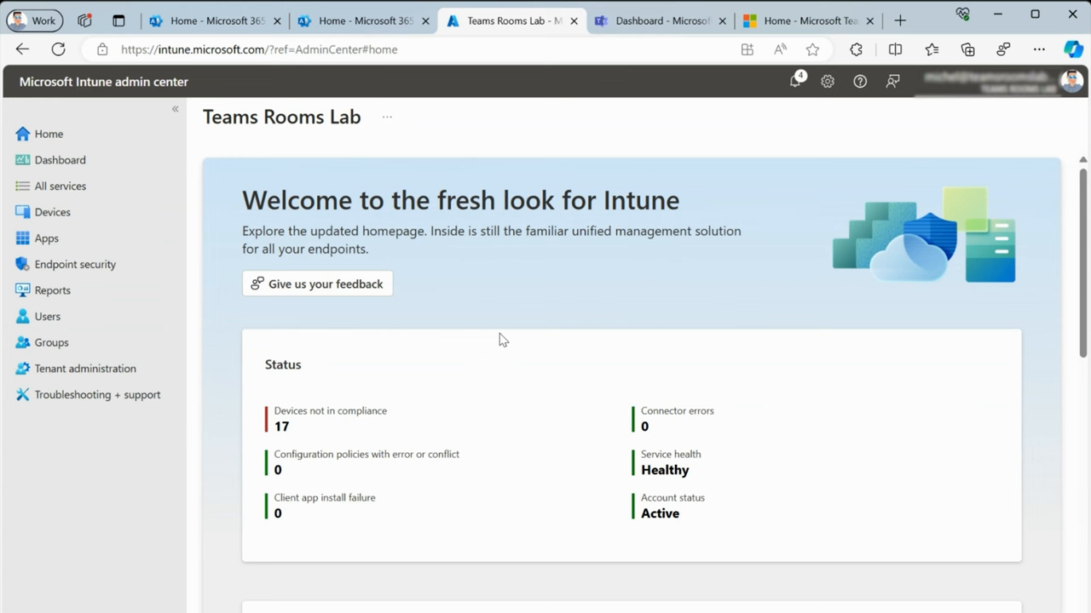
mouse_move(37, 130)
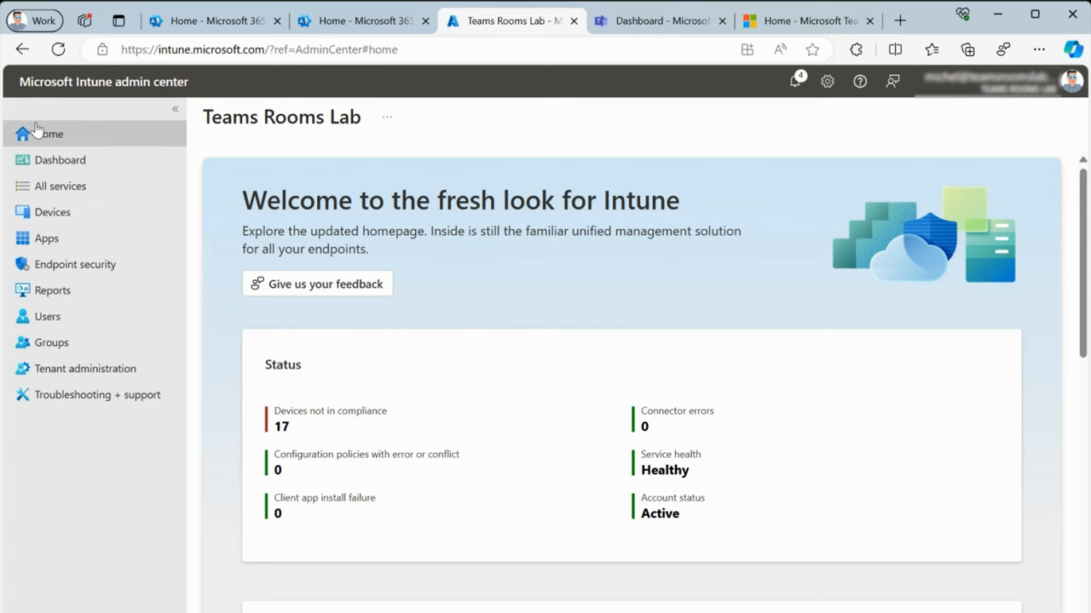
mouse_move(51, 343)
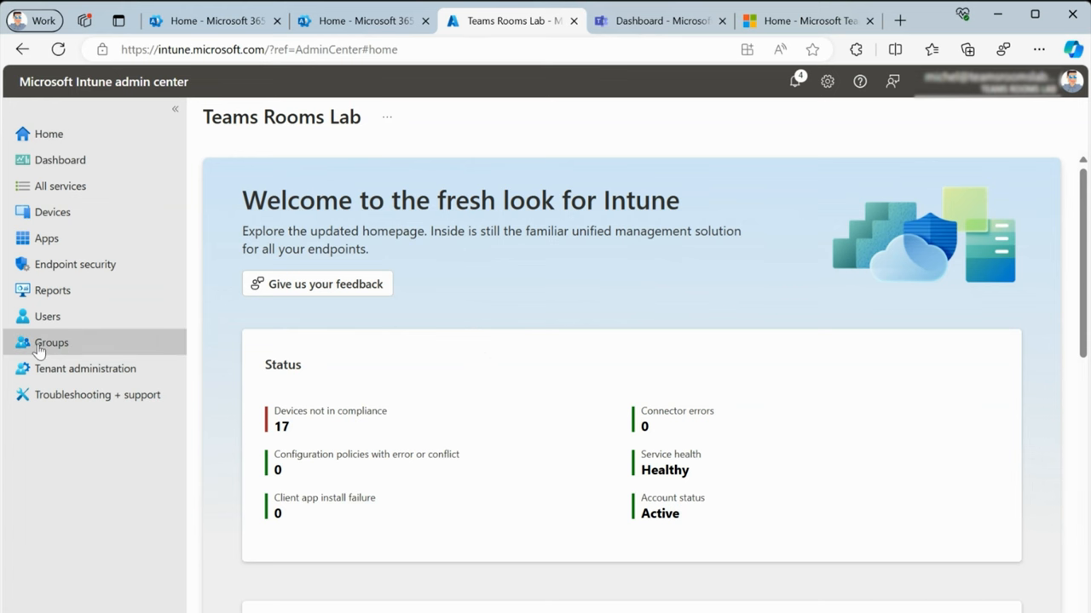
Step: Navigate Devices > Windows > Windows enrollment to the Autopilot Deployment profiles list
left_click(52, 212)
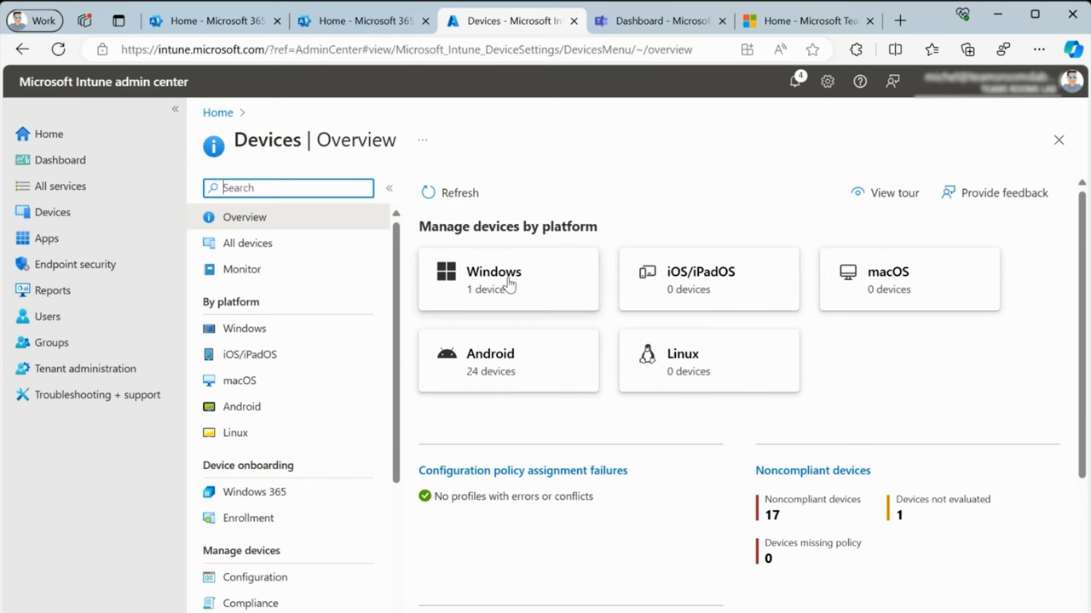
left_click(493, 271)
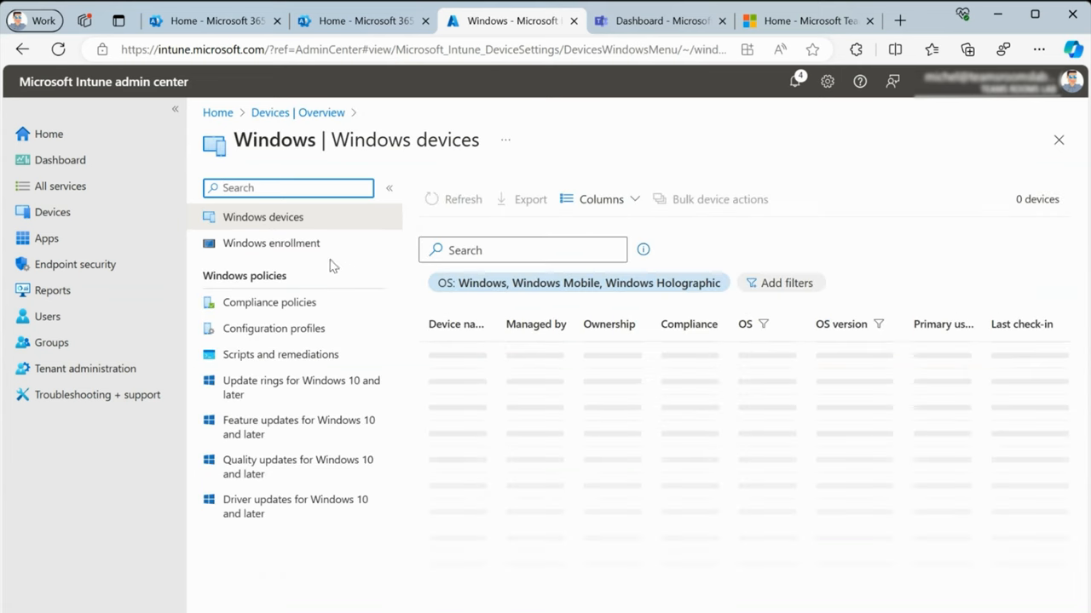
left_click(270, 243)
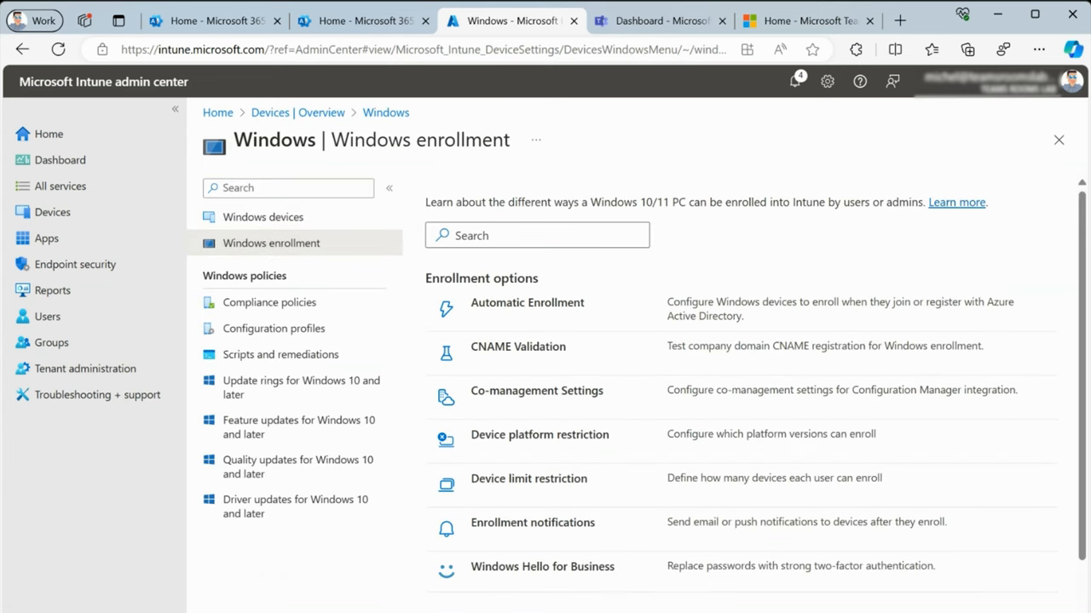
scroll("down", 3)
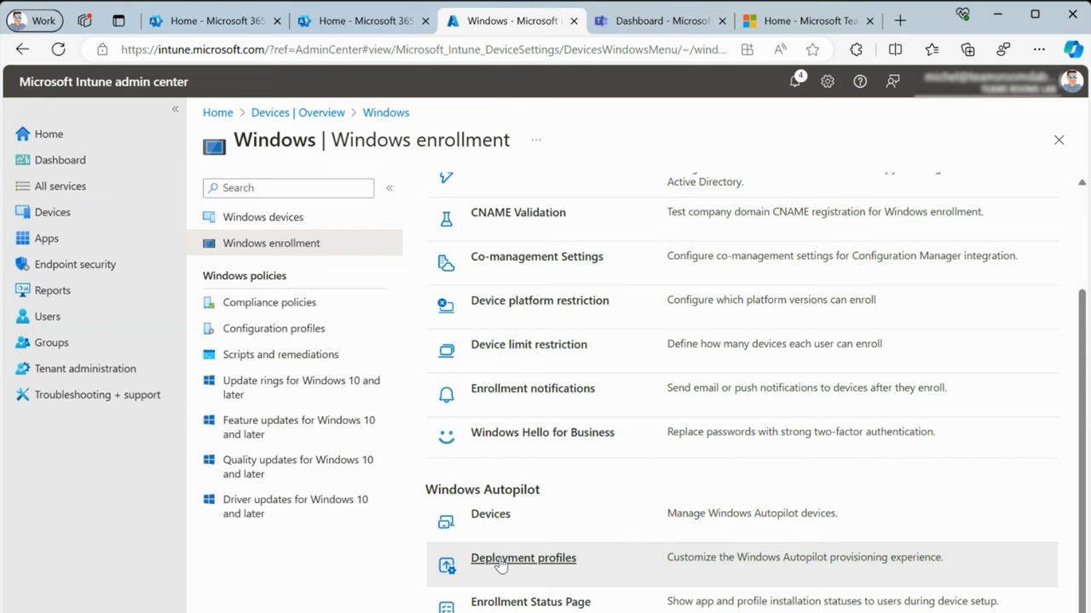
left_click(522, 558)
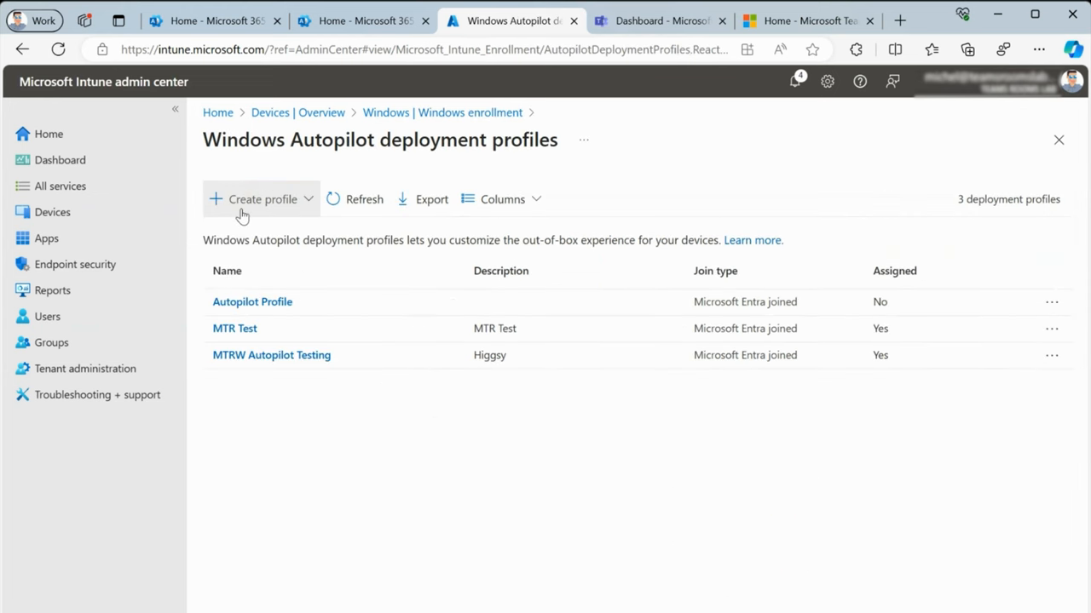
mouse_move(245, 214)
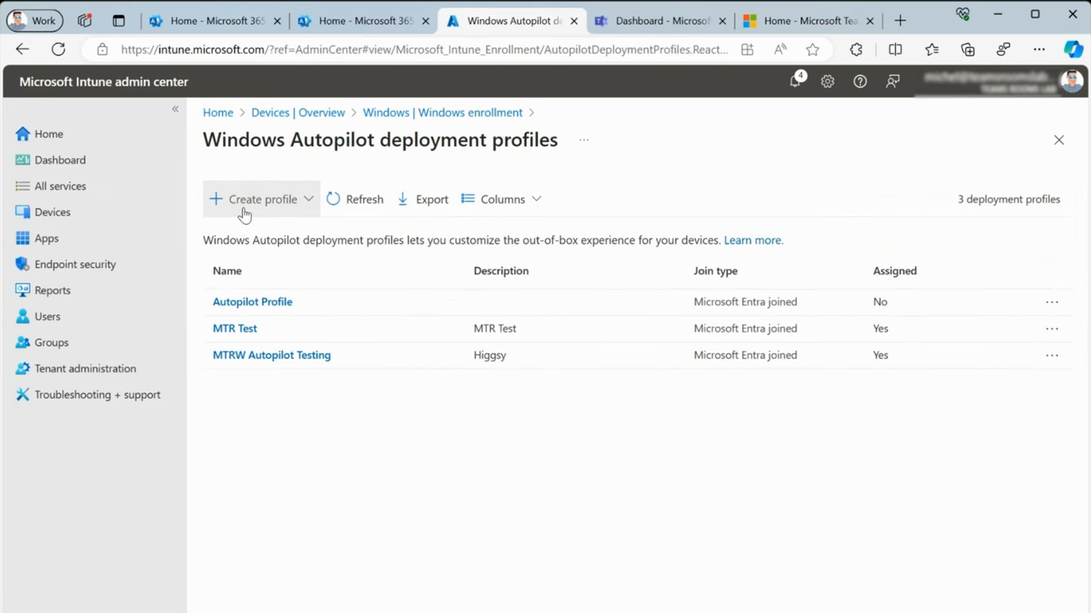
Step: Start a new Windows PC Autopilot profile named 'MTRW Autopilot ESP'
left_click(261, 199)
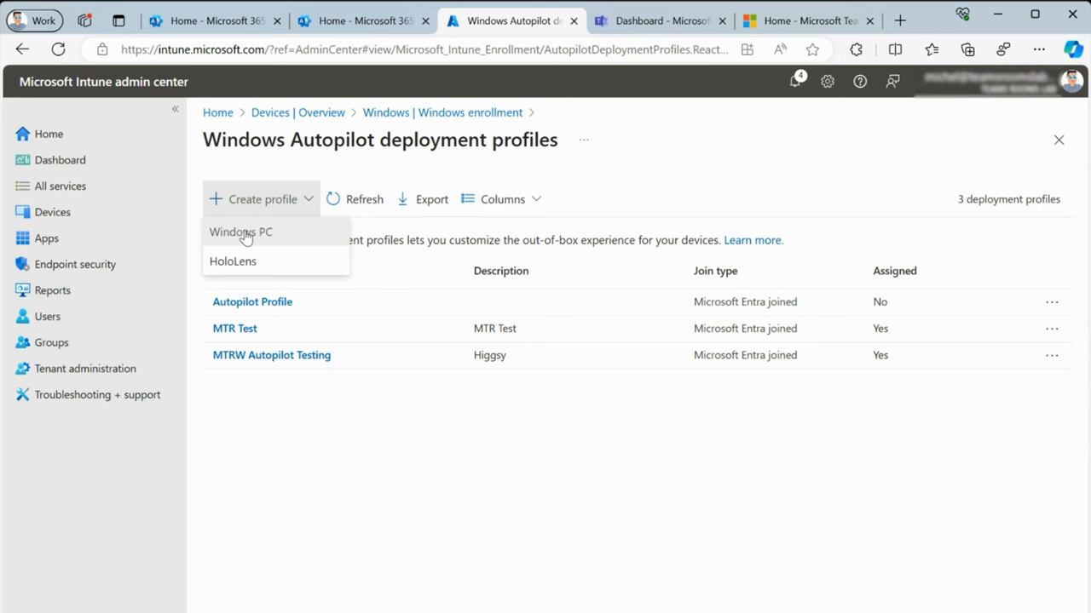
mouse_move(260, 238)
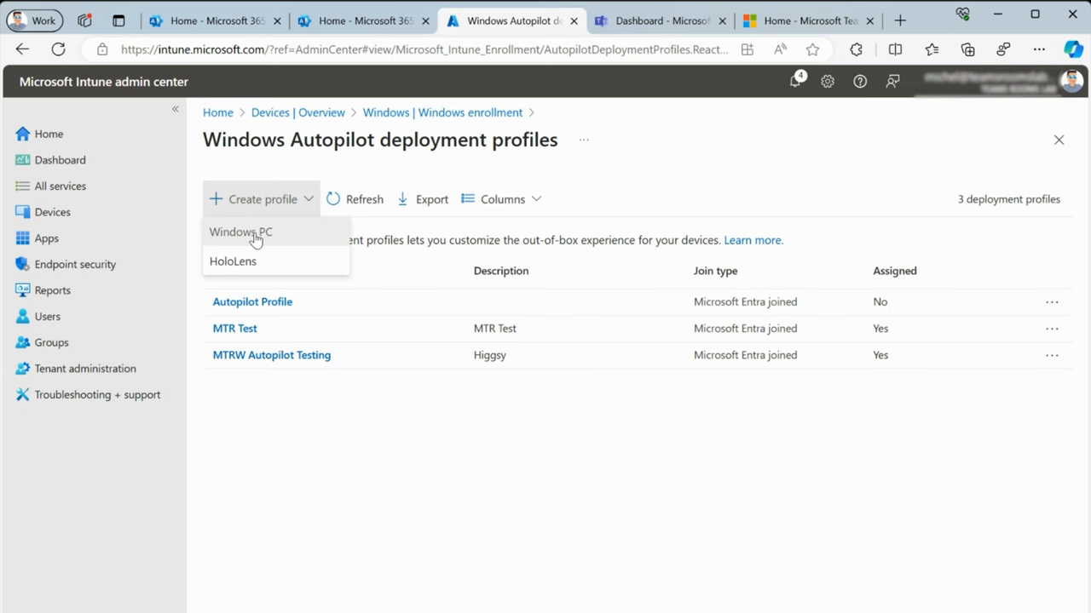
left_click(240, 232)
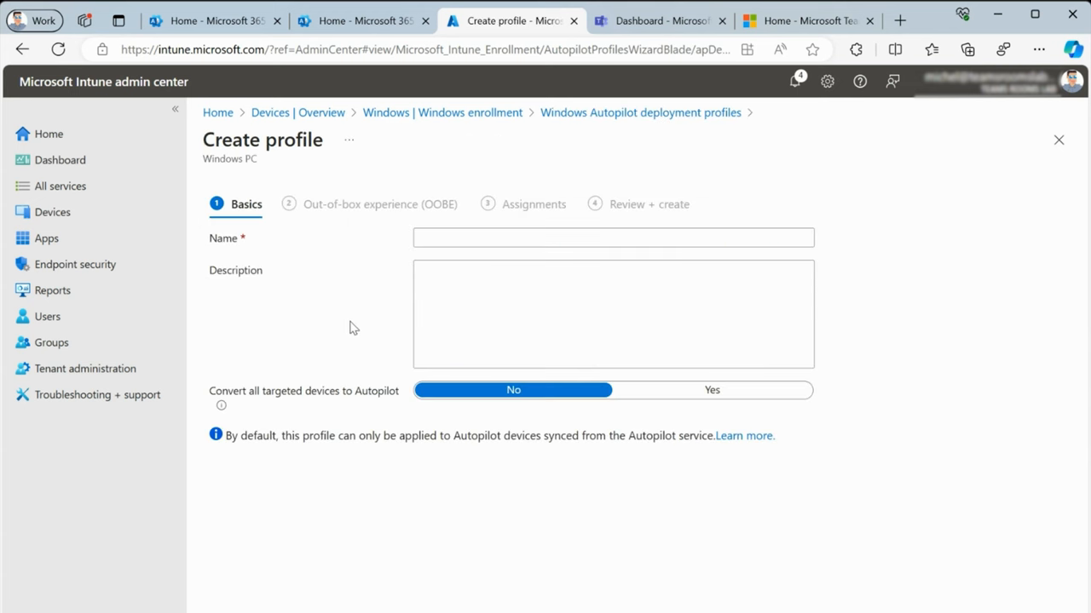
left_click(612, 238)
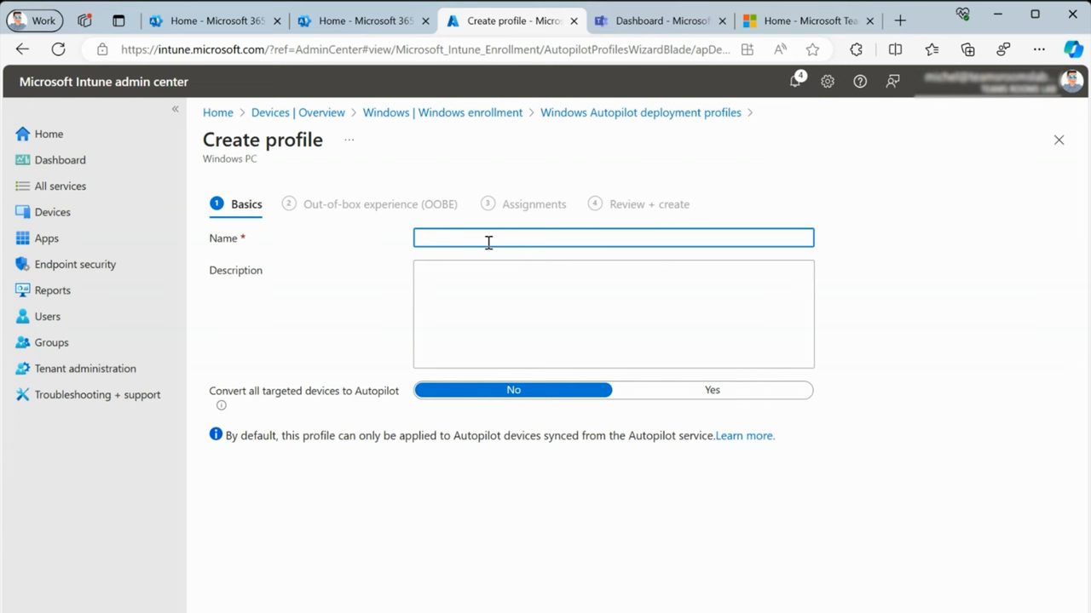
type("MTRW Autopilot ESP")
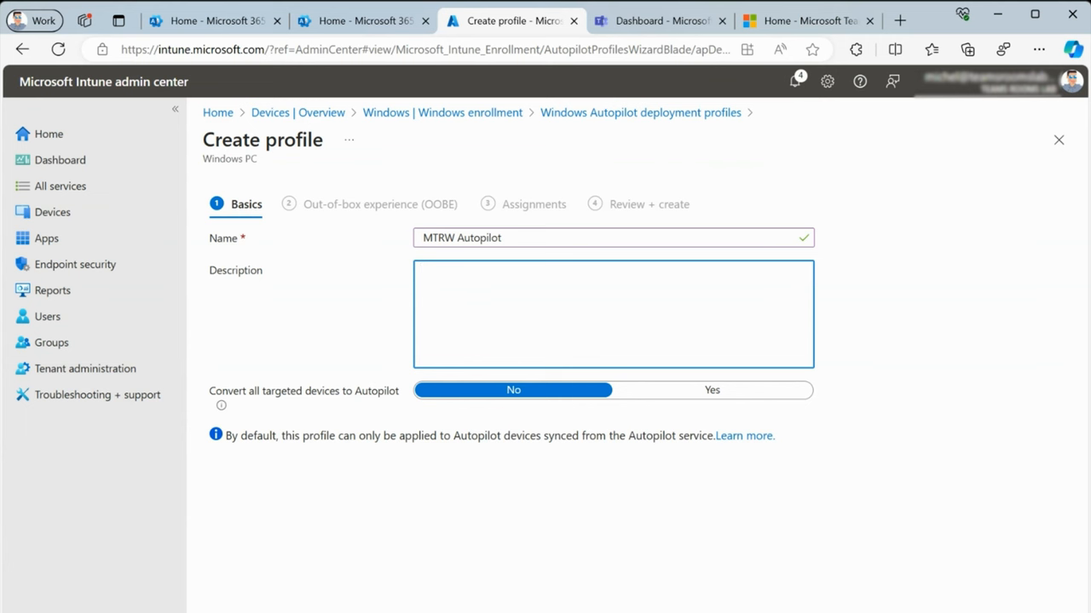
left_click(380, 203)
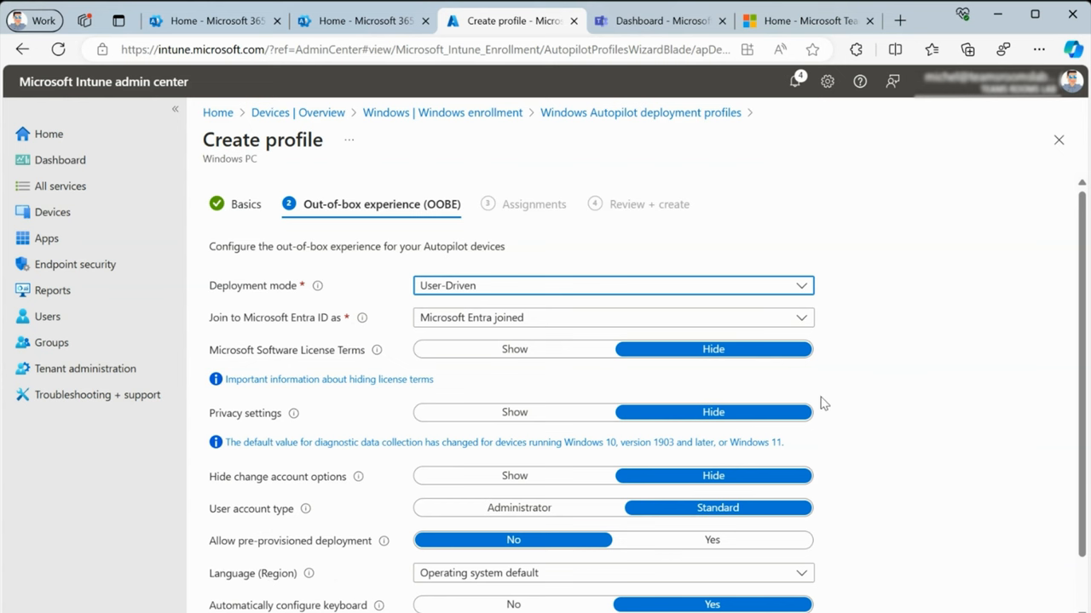
mouse_move(643, 318)
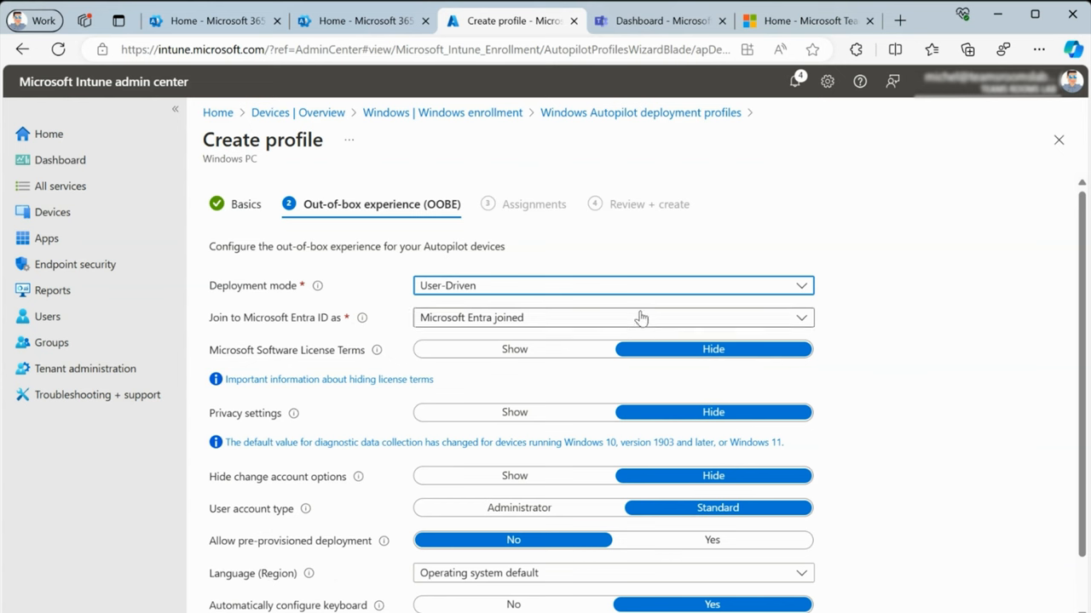
mouse_move(635, 290)
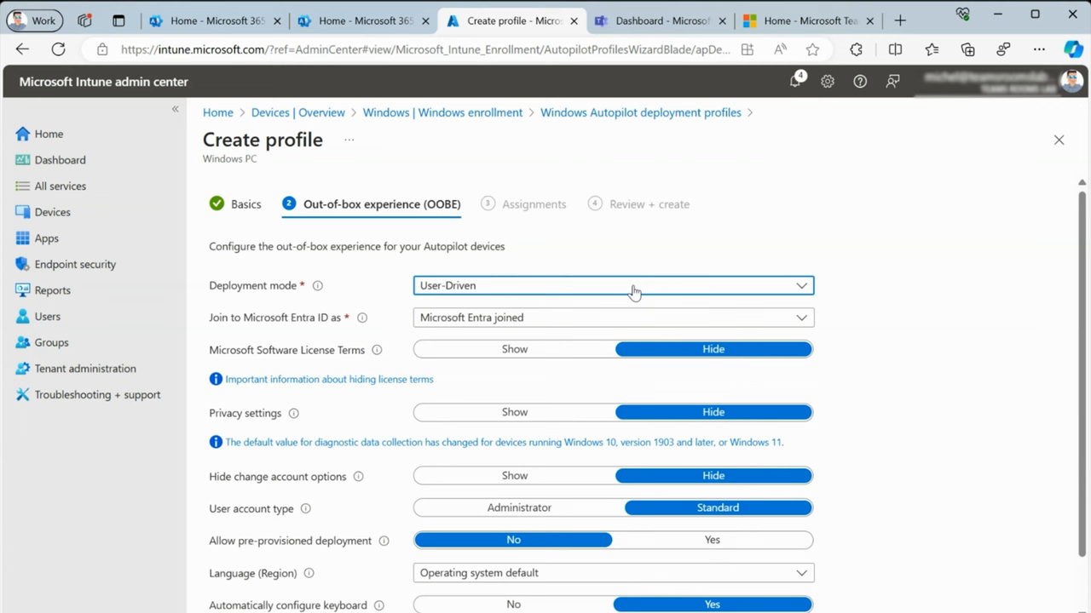
Step: Set deployment mode to Self-Deploying and enable the MTR-%SERIAL% device name template
left_click(636, 286)
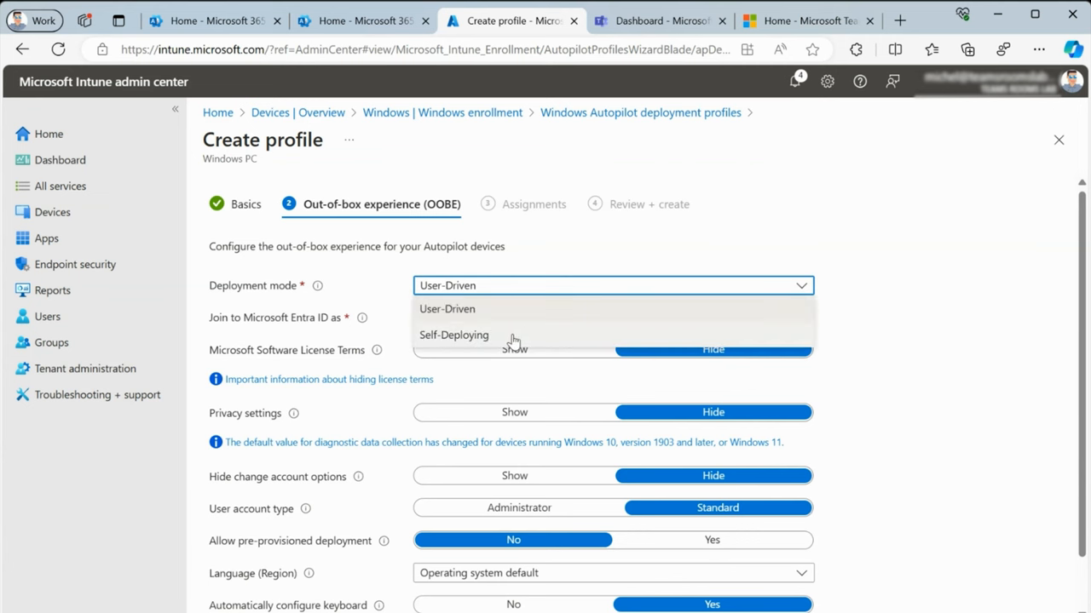
left_click(454, 335)
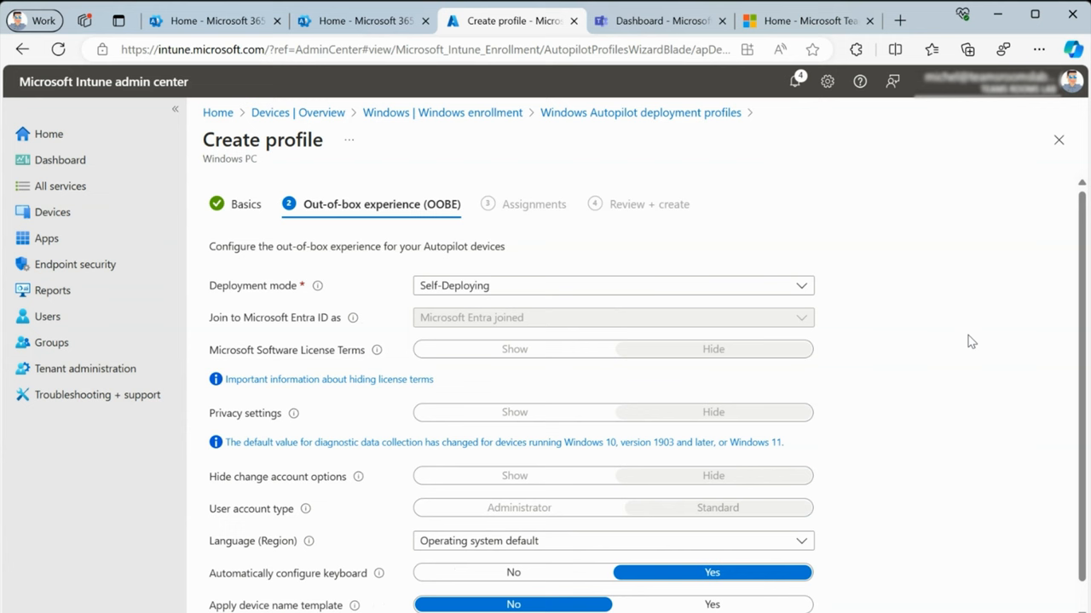
mouse_move(973, 358)
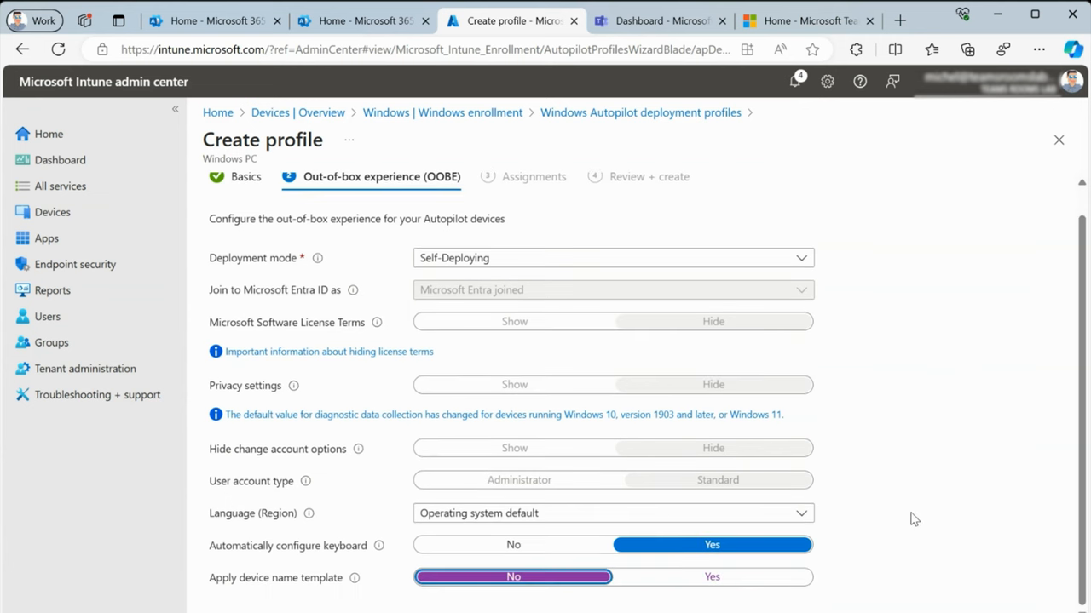
mouse_move(905, 526)
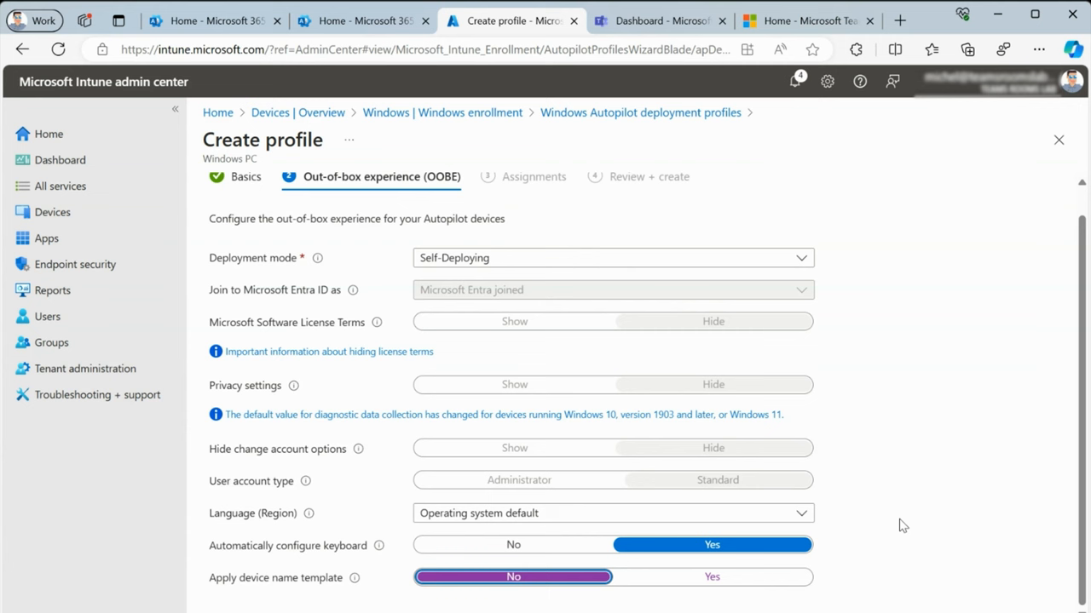
left_click(713, 577)
type("MTR-%SERIAL%")
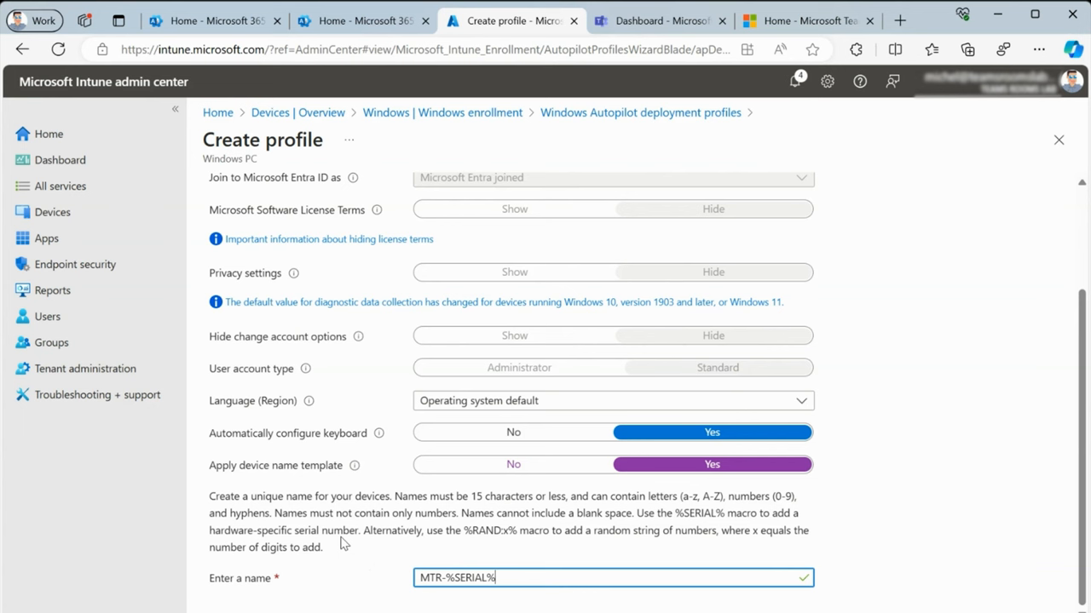
mouse_move(333, 529)
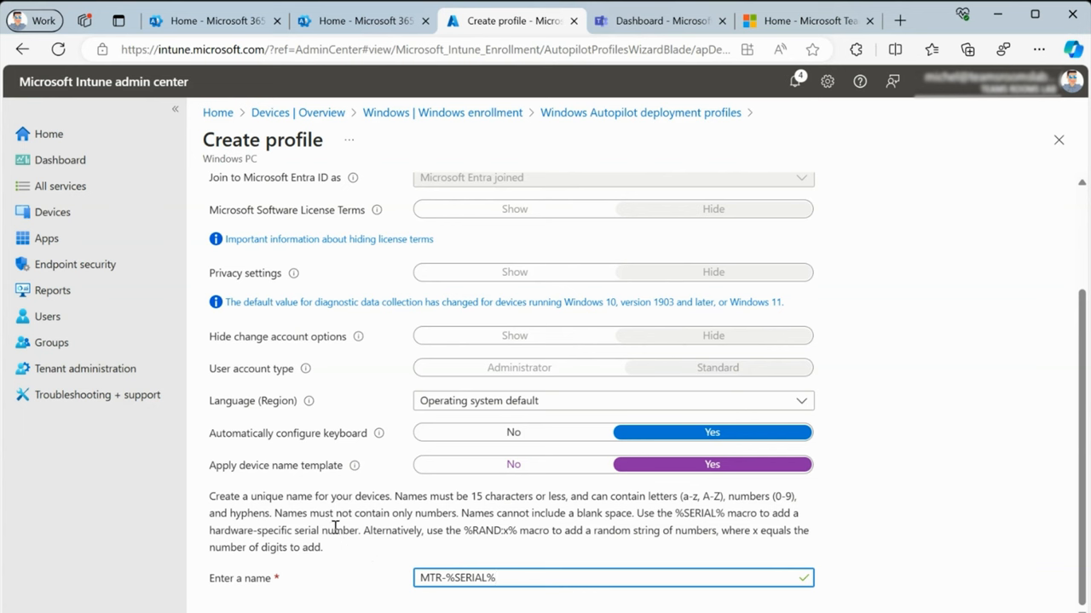
mouse_move(313, 527)
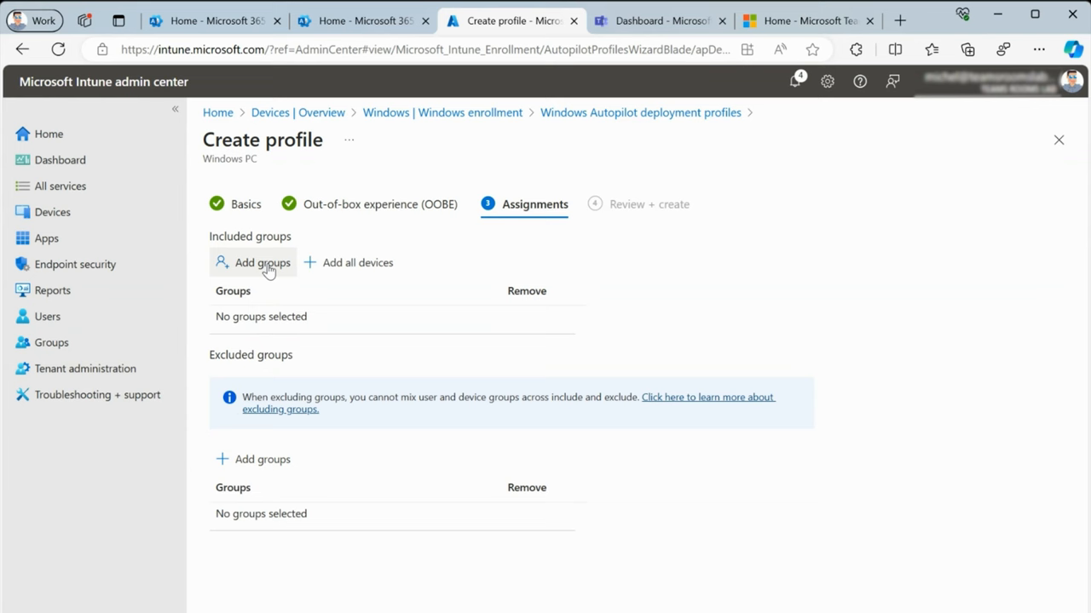
Step: Assign the MTRW Autopilot Devices group and review the Self-Deploying, Entra-joined summary
left_click(262, 263)
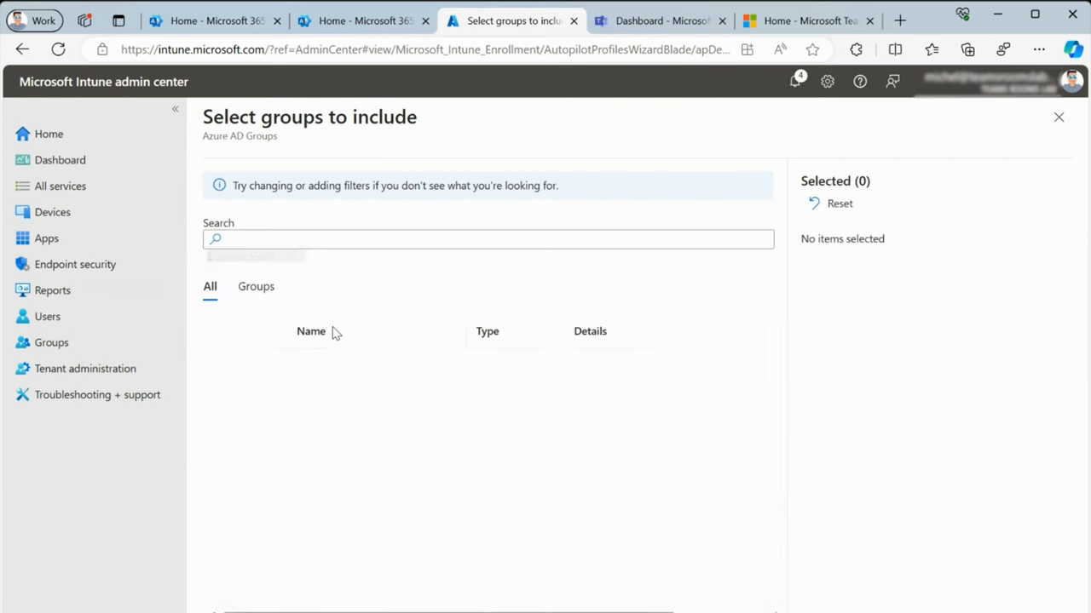
type("mtr")
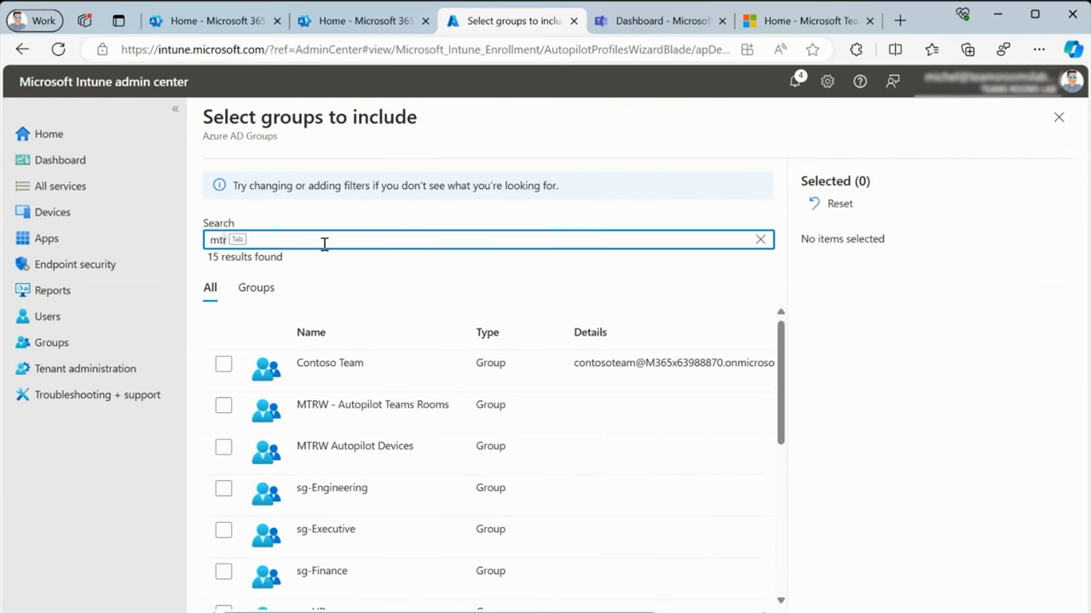
left_click(223, 404)
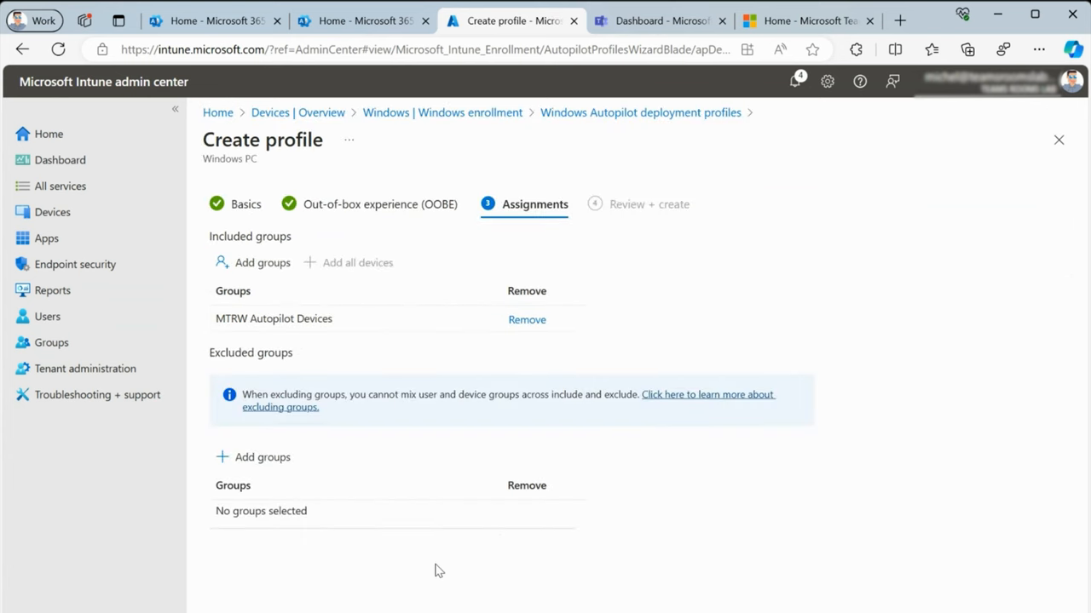
left_click(649, 204)
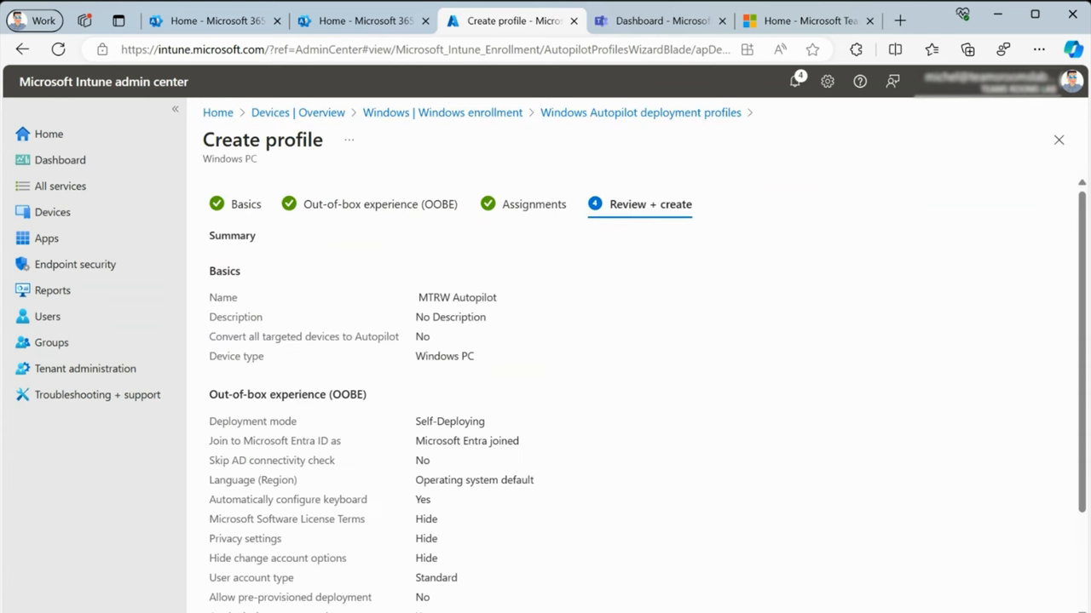
mouse_move(562, 432)
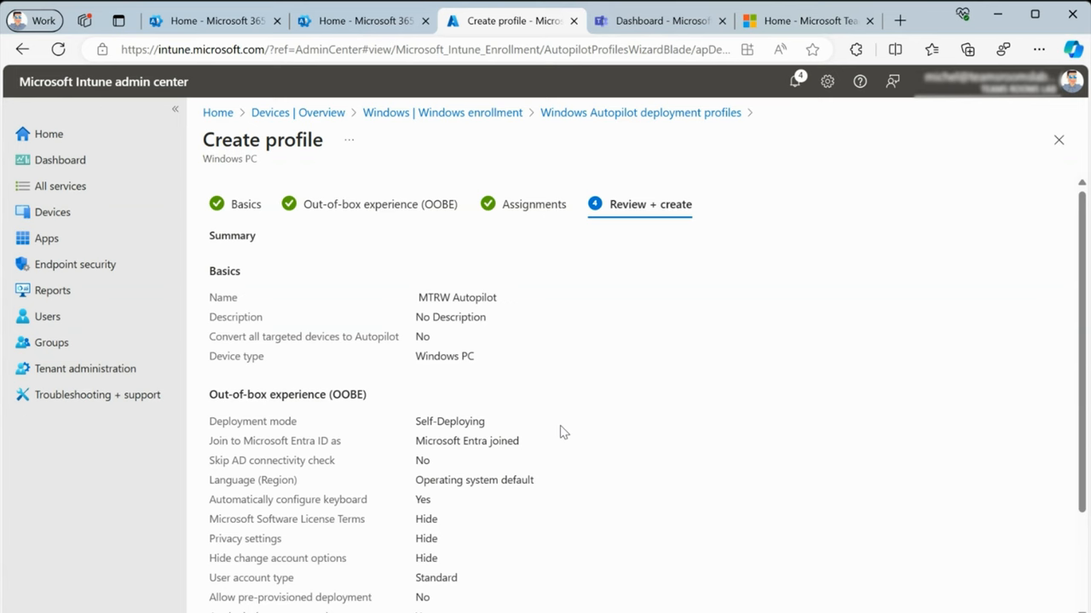
scroll("down", 3)
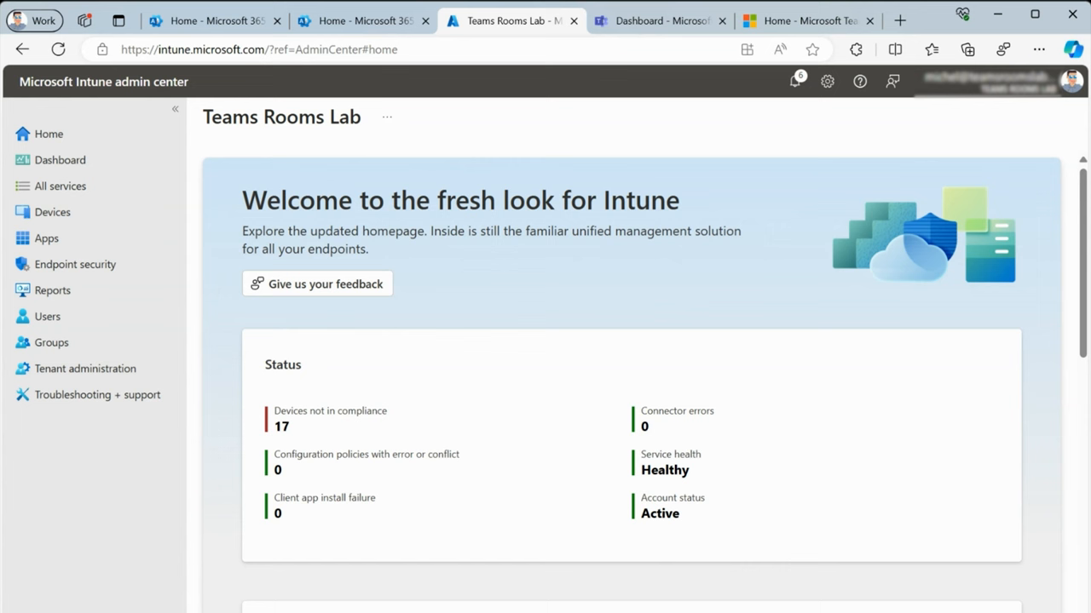
mouse_move(46, 239)
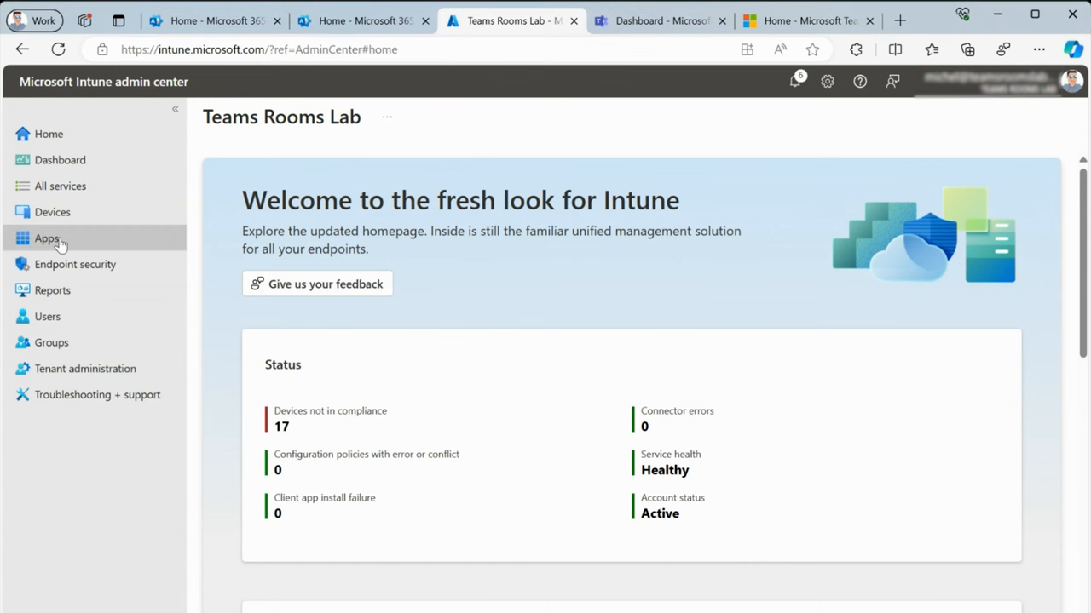
Step: Add a Windows app (Win32) from Apps > Windows and browse for its package file
left_click(45, 239)
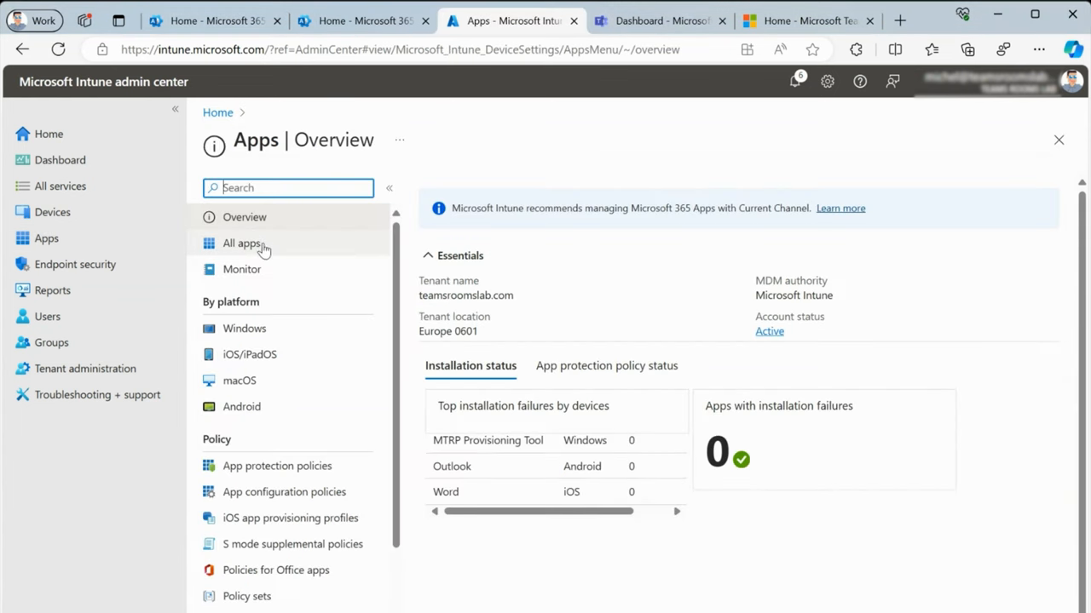
mouse_move(257, 329)
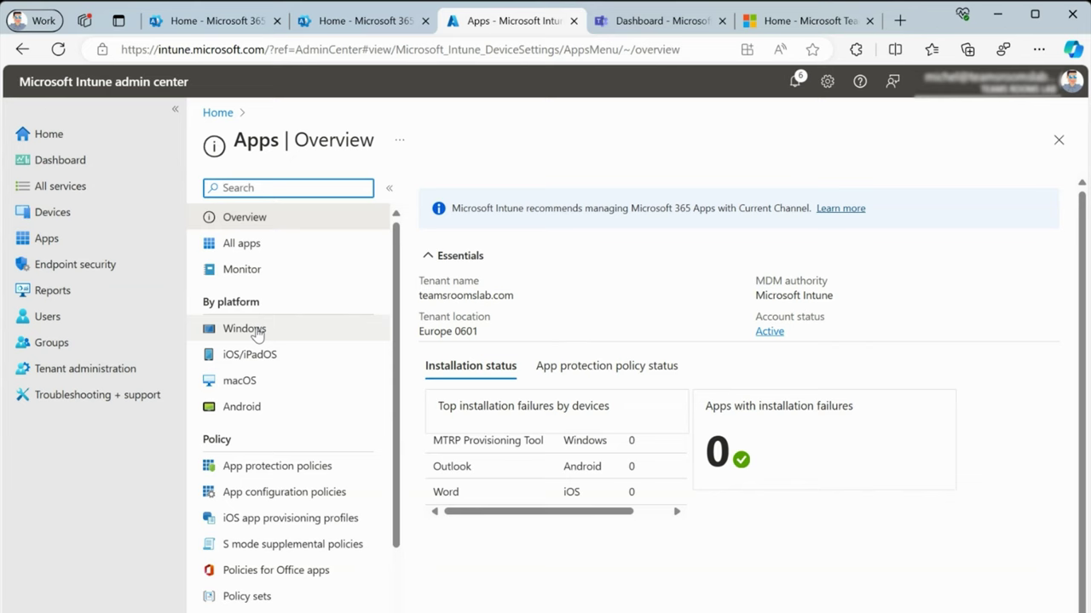
left_click(244, 329)
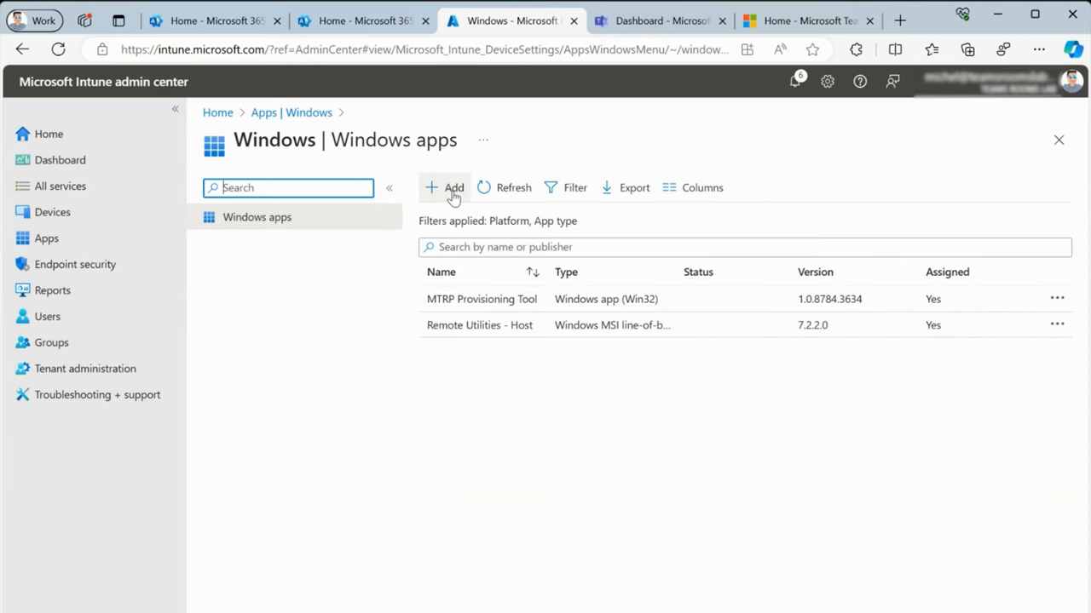
left_click(443, 188)
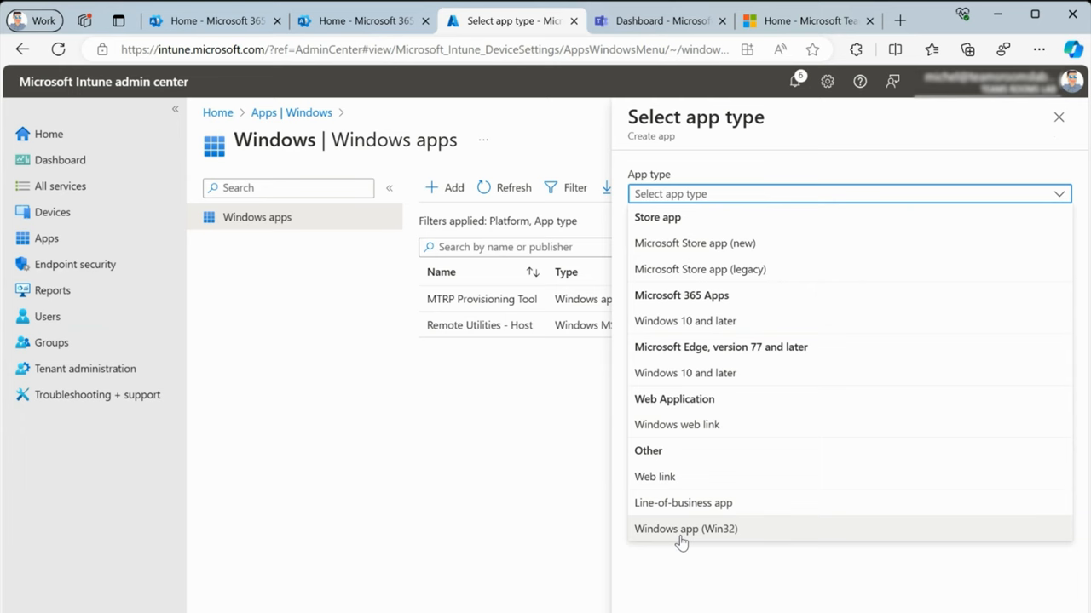
left_click(685, 529)
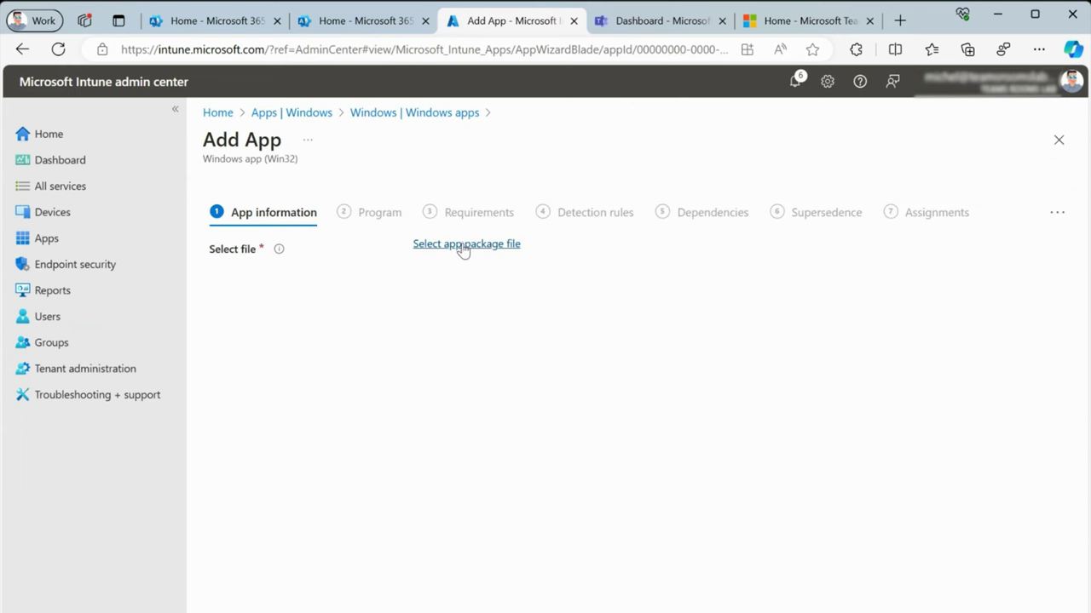
left_click(466, 244)
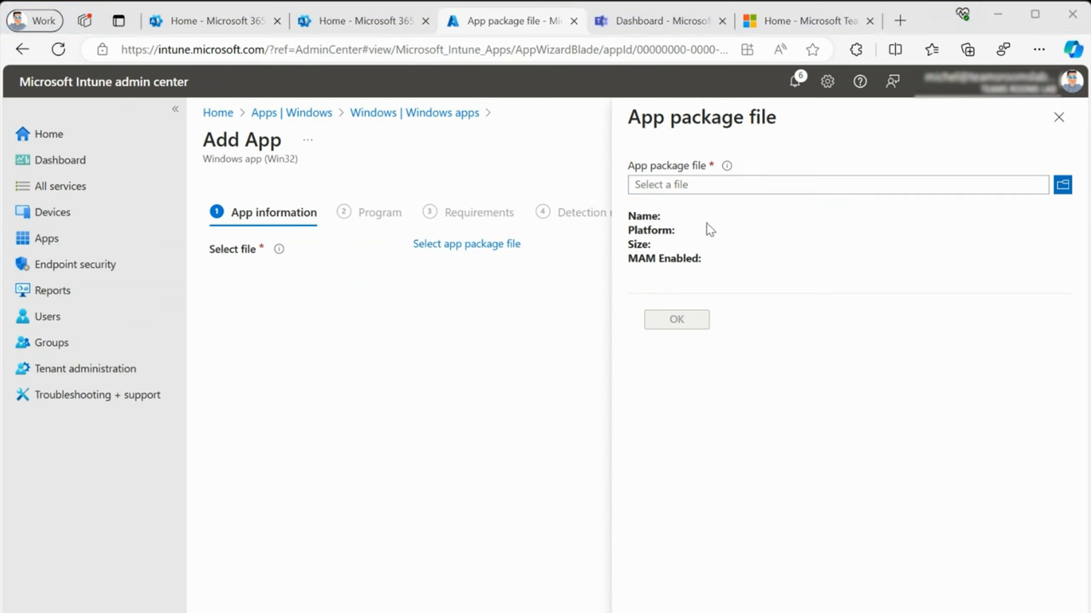
mouse_move(837, 571)
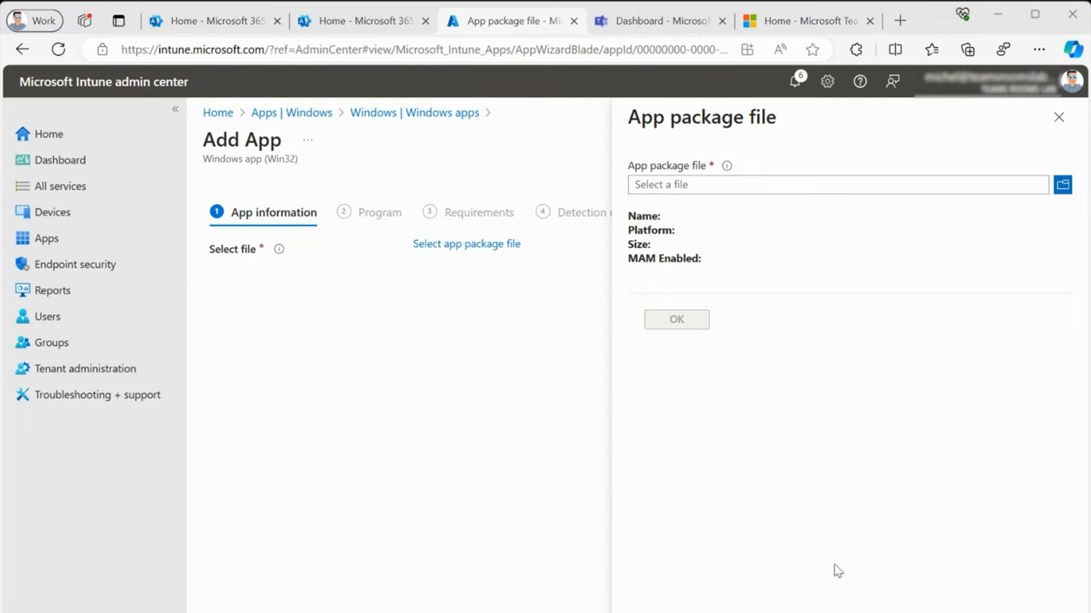
left_click(676, 320)
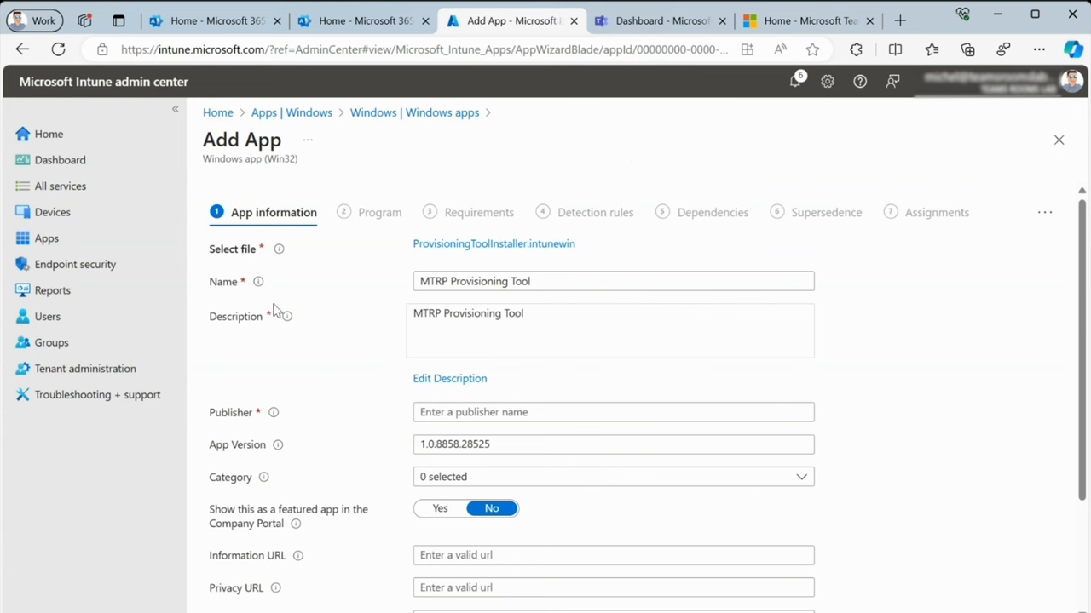
Step: Set the app publisher to Microsoft and accept the default install commands
left_click(612, 413)
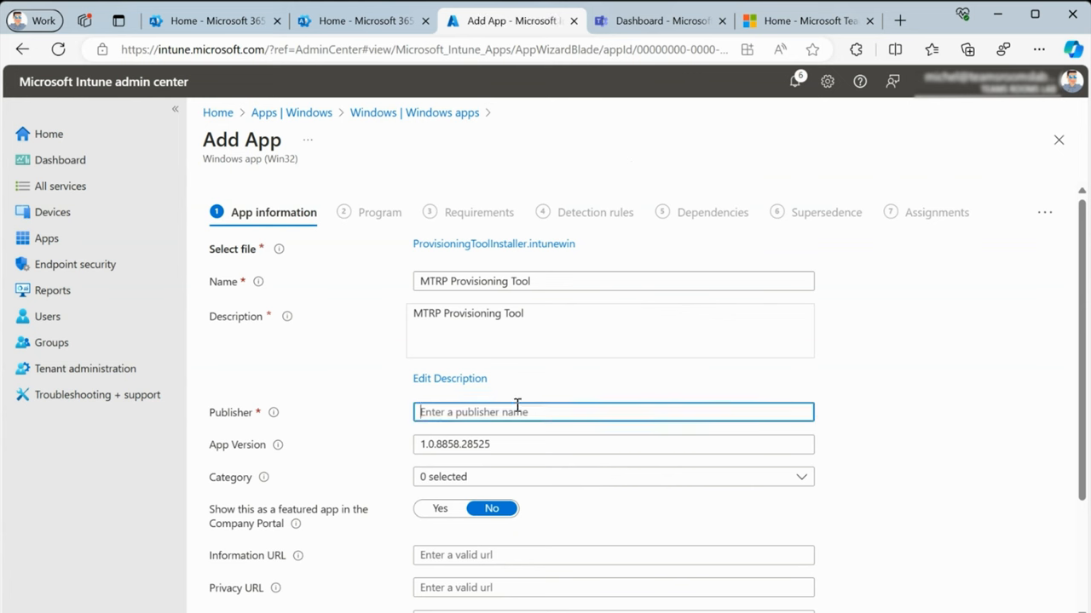
type("Microsoft")
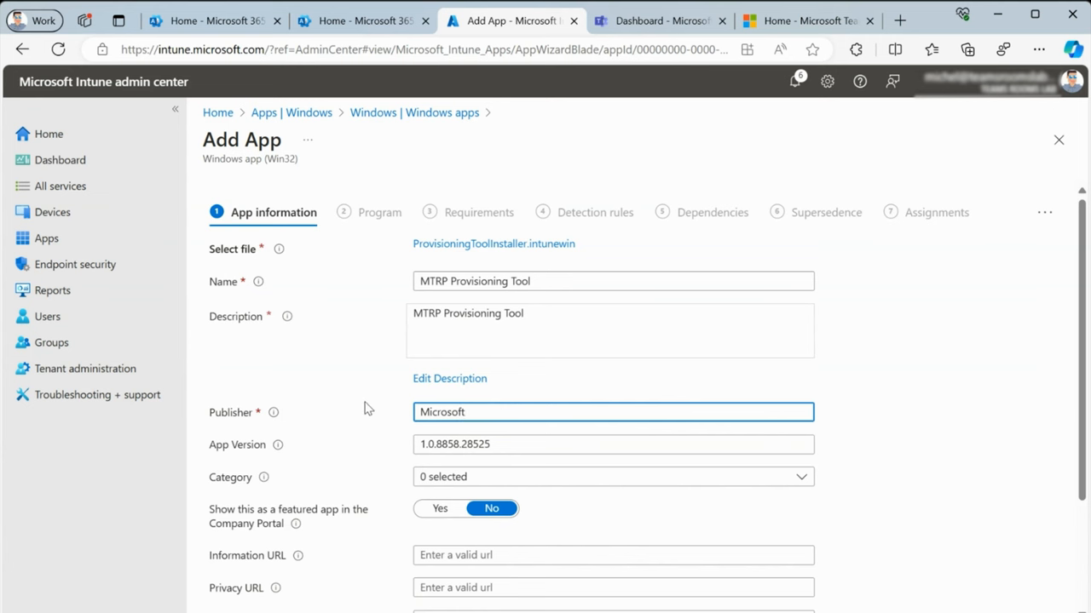
scroll("down", 3)
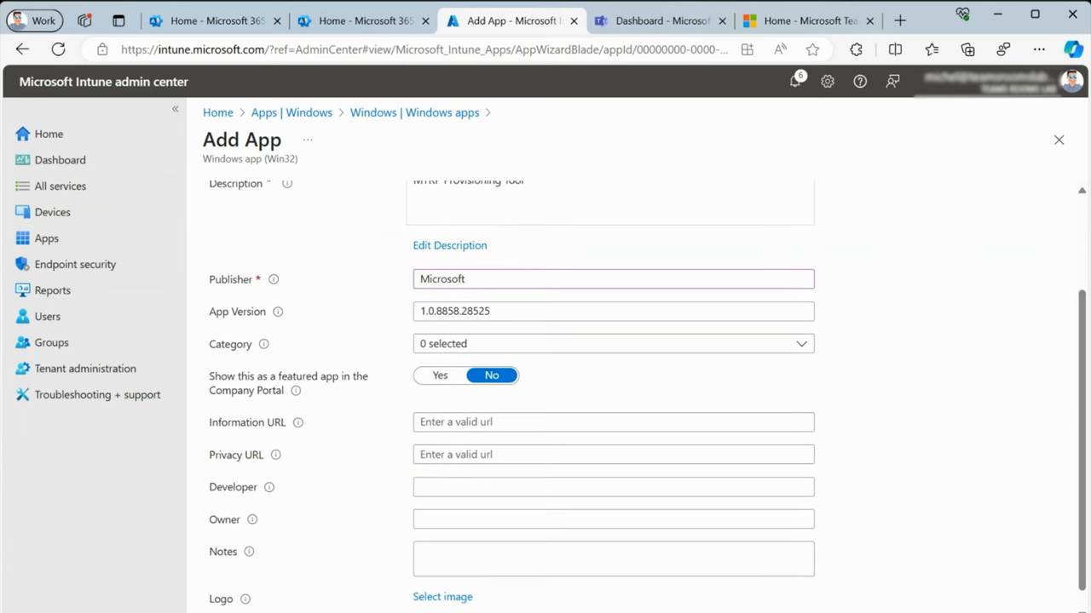
left_click(379, 212)
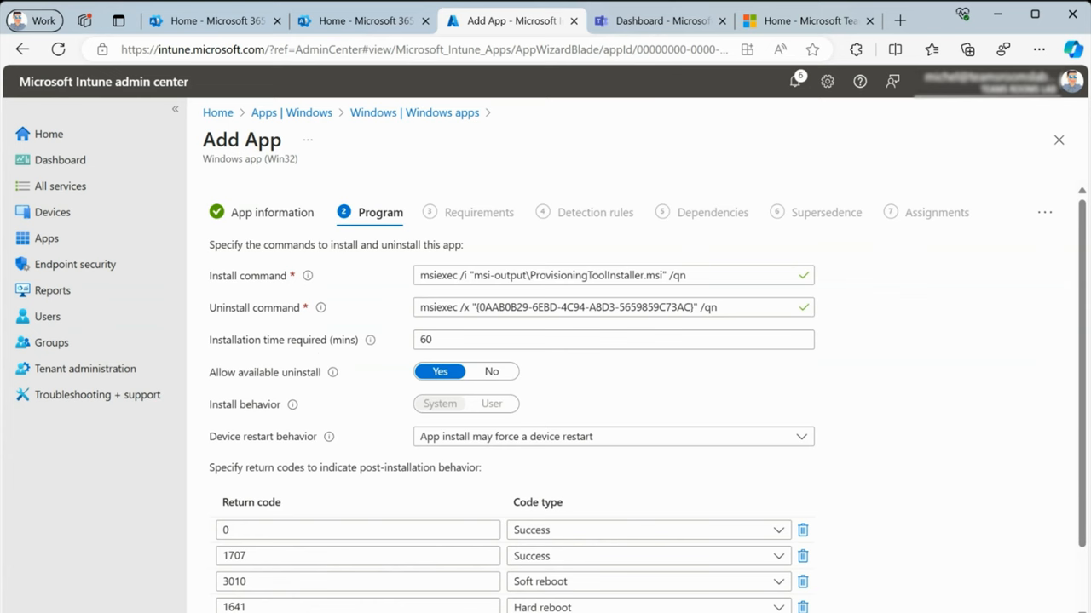
left_click(481, 212)
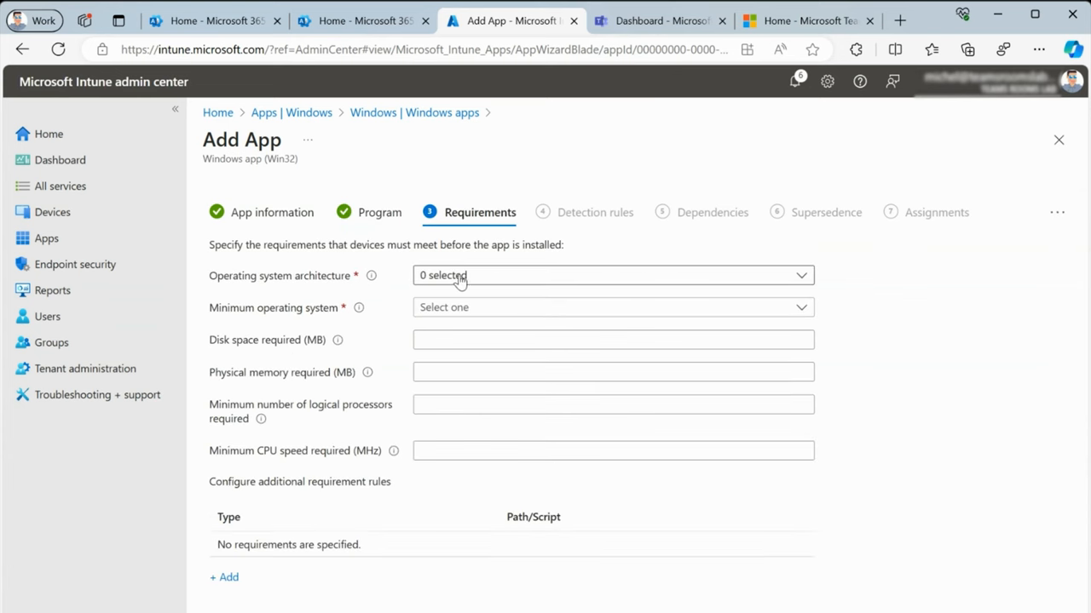
mouse_move(474, 281)
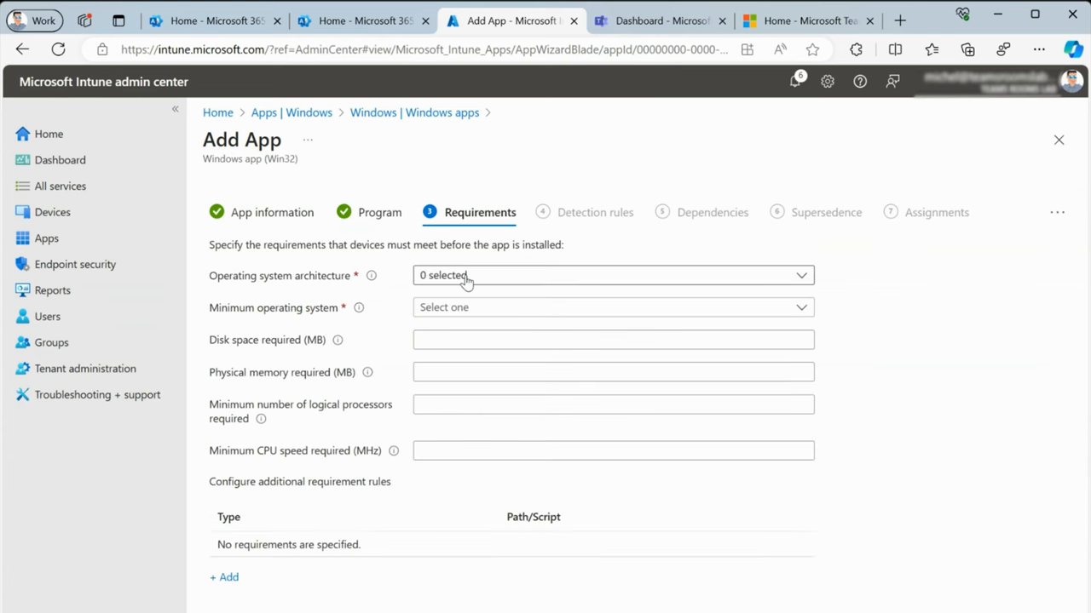
Step: Require both 32-bit and 64-bit architectures and choose a minimum operating system
left_click(613, 275)
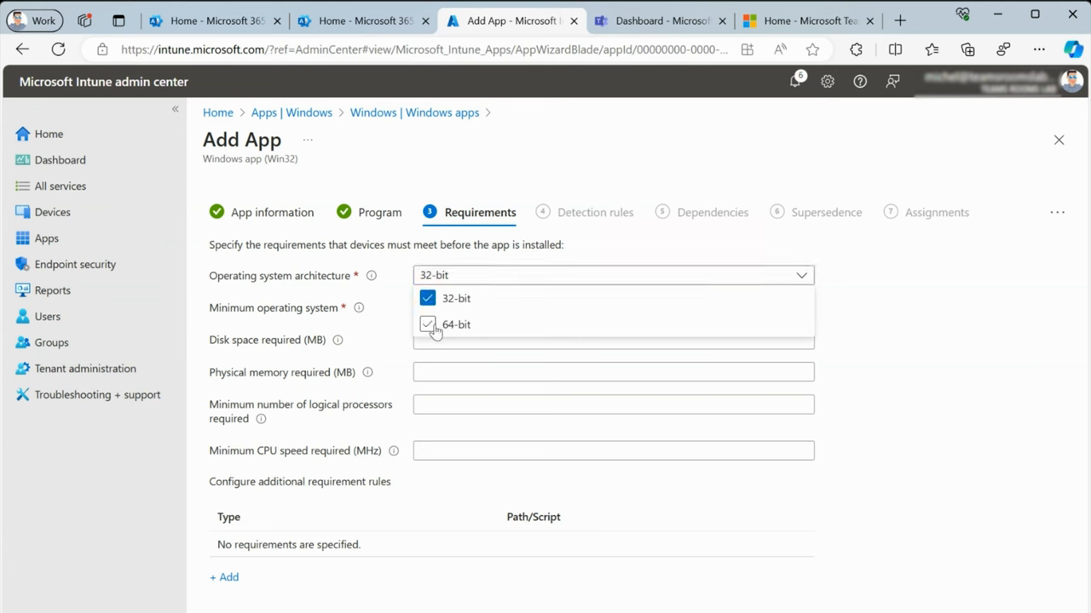
left_click(427, 324)
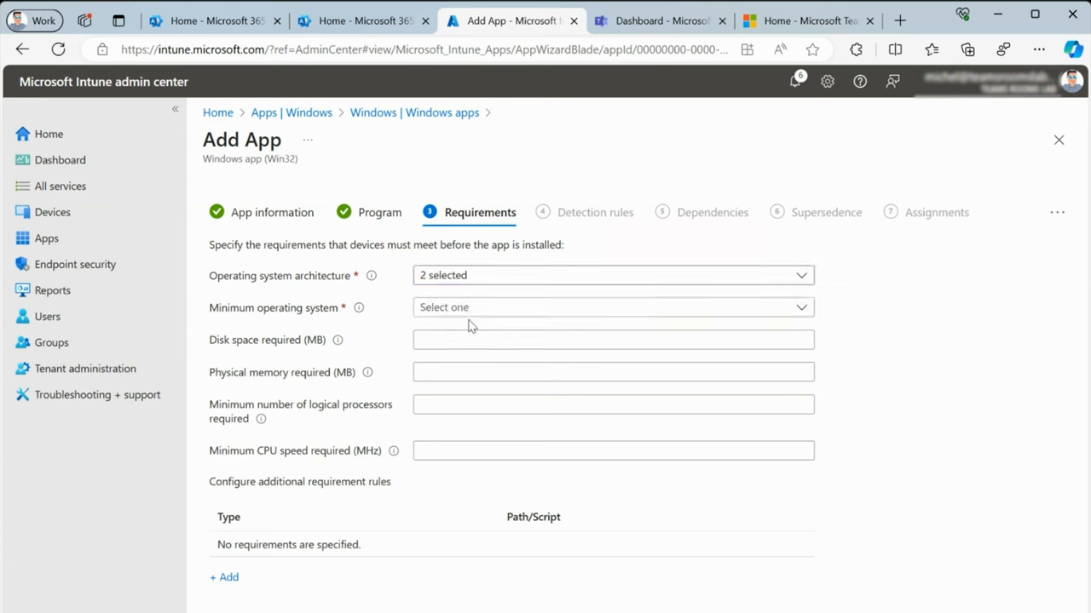
left_click(612, 307)
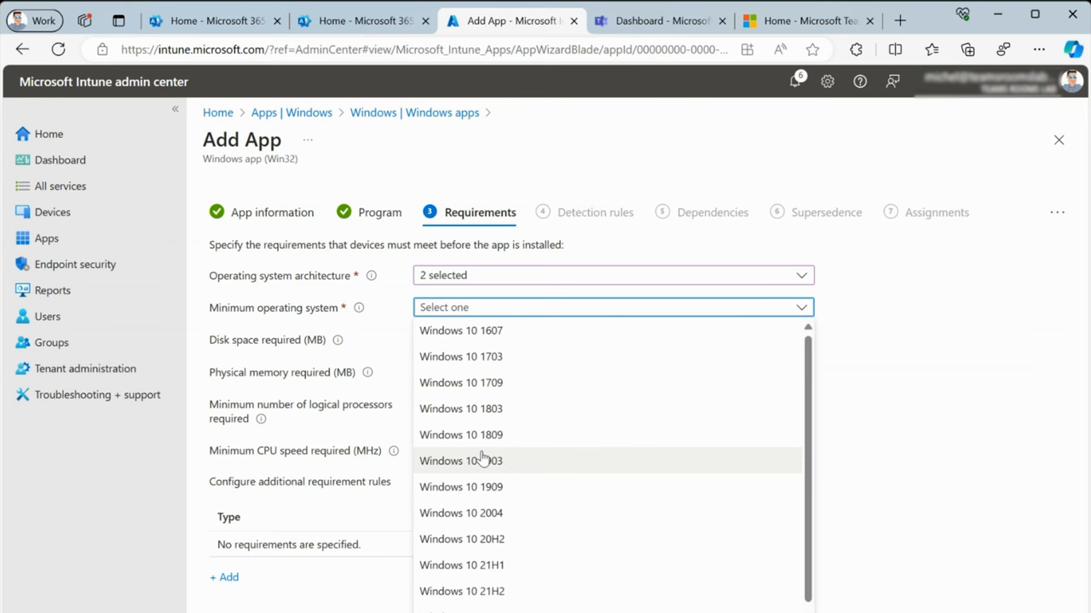
scroll("down", 3)
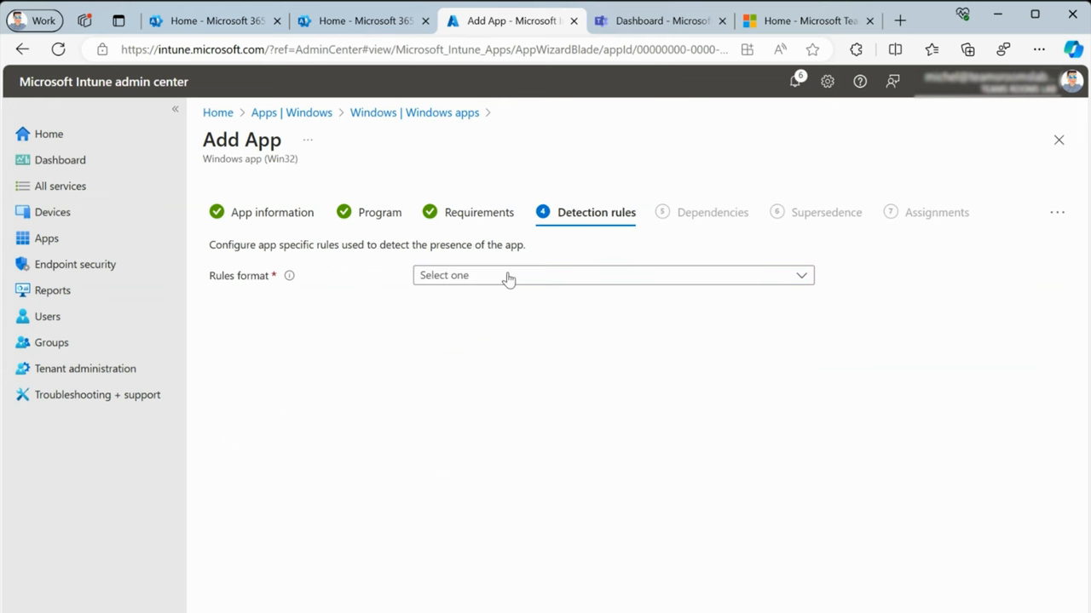
Step: Add a manual MSI detection rule and skip Dependencies and Supersedence to Assignments
left_click(613, 275)
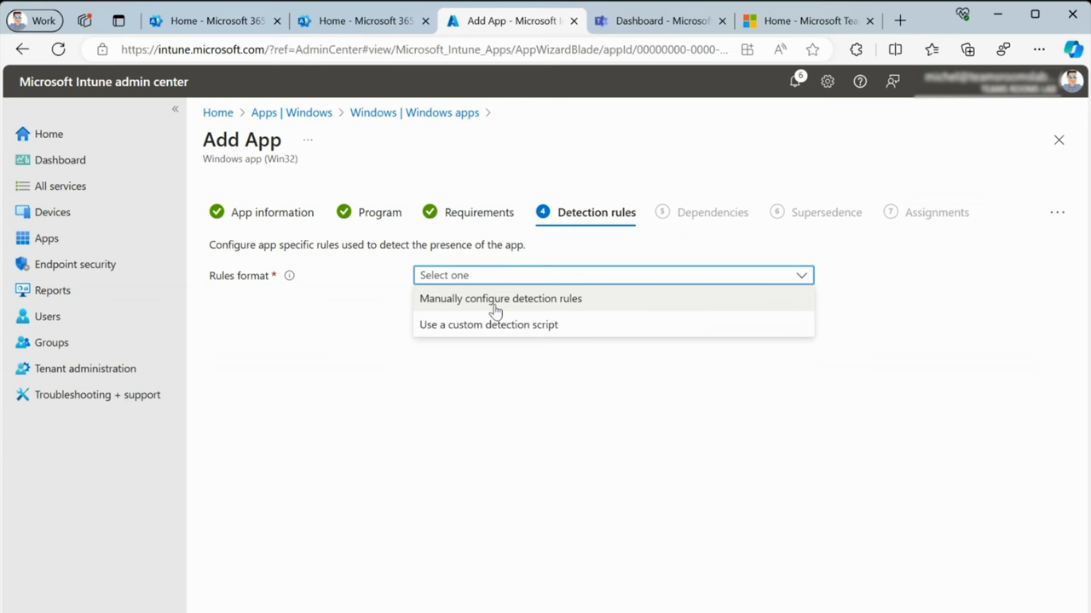
left_click(499, 299)
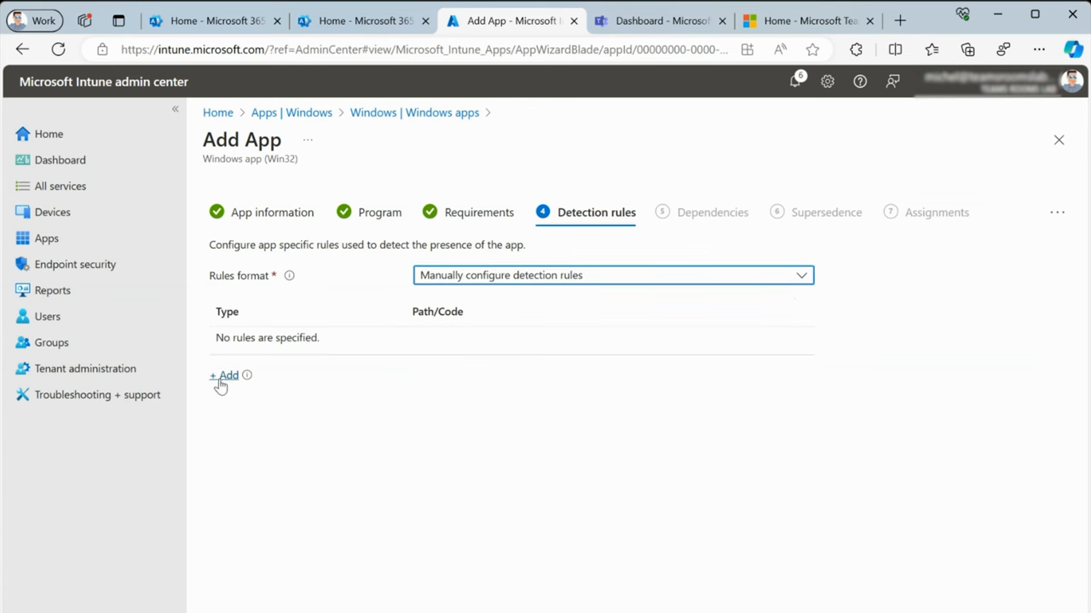
left_click(223, 376)
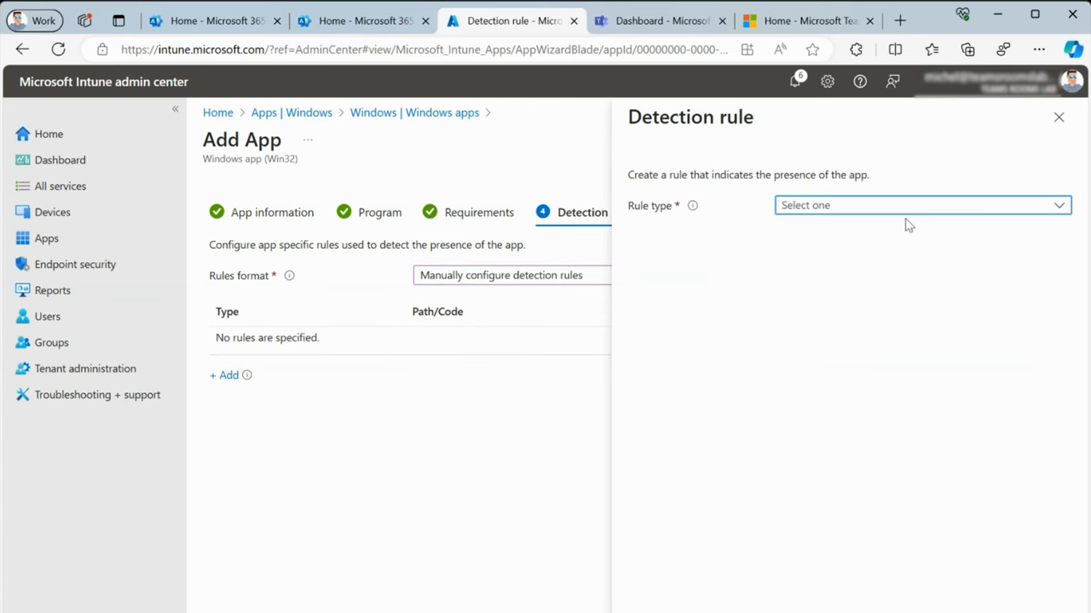
left_click(921, 205)
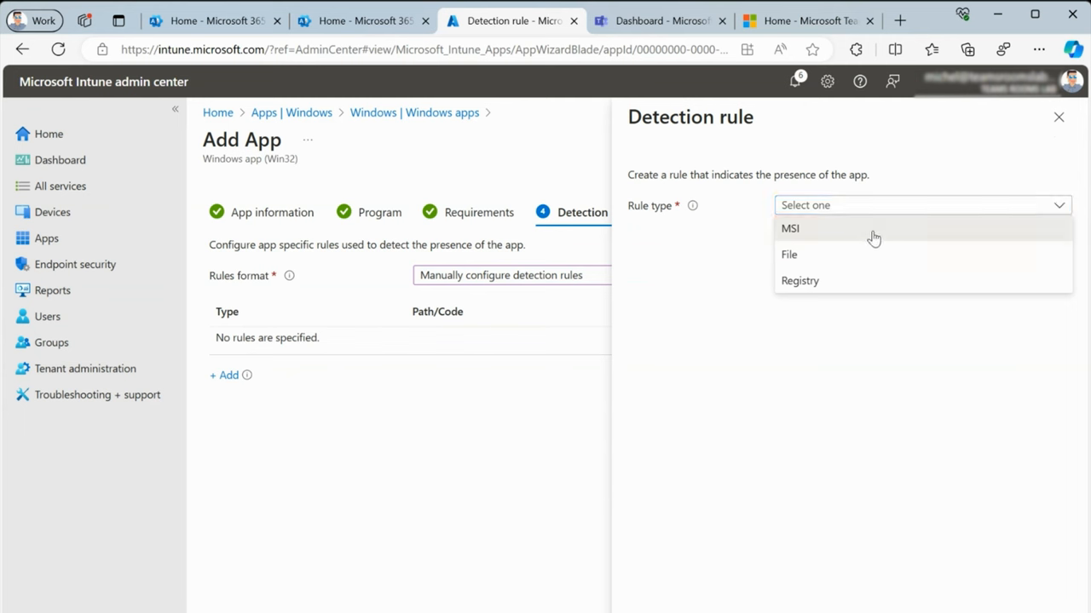
left_click(790, 227)
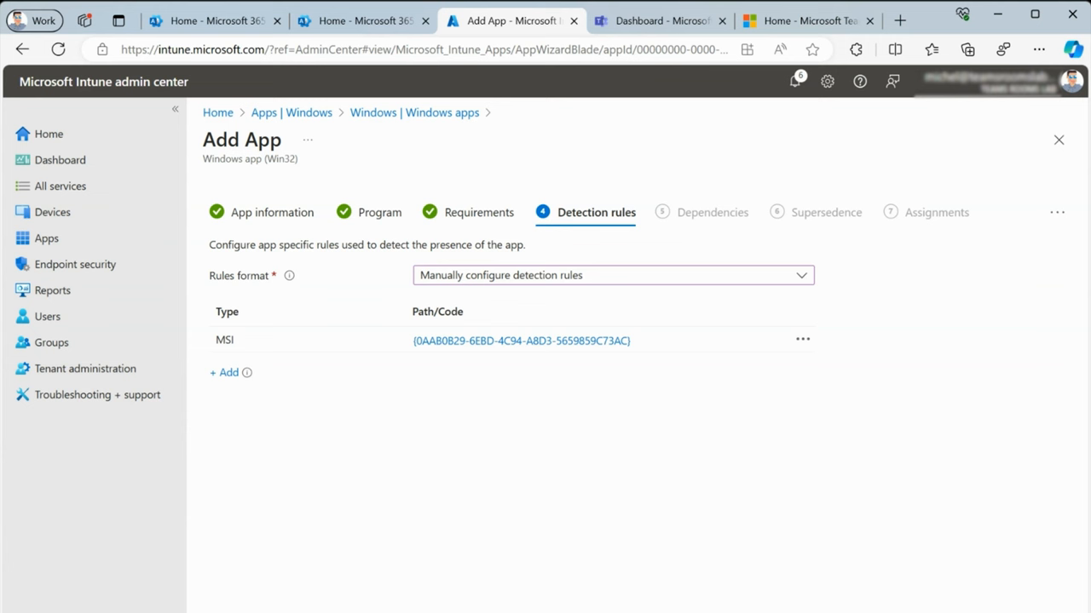
left_click(714, 212)
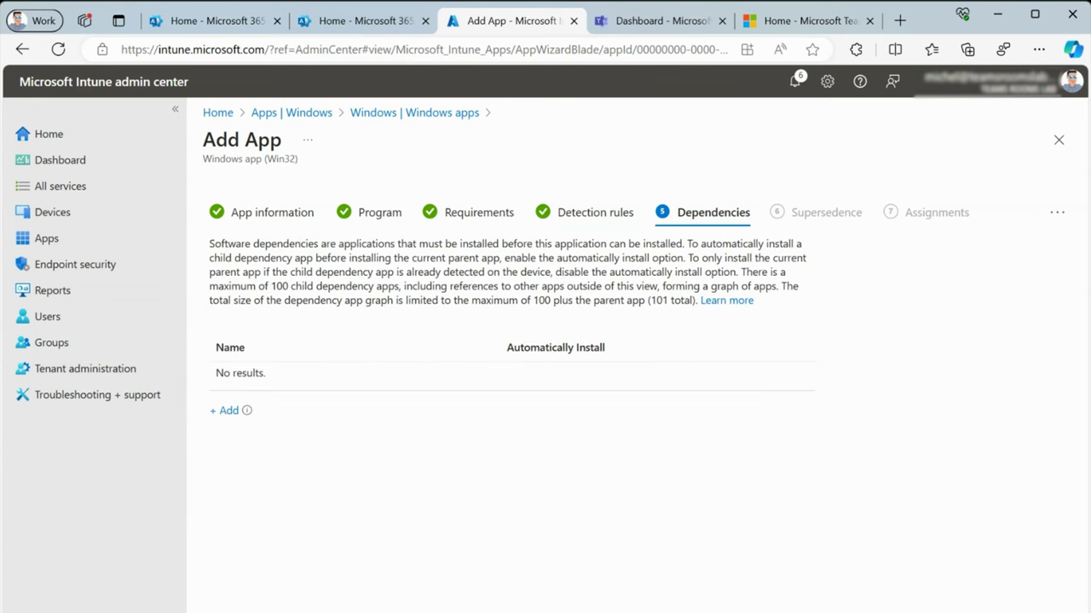
left_click(825, 212)
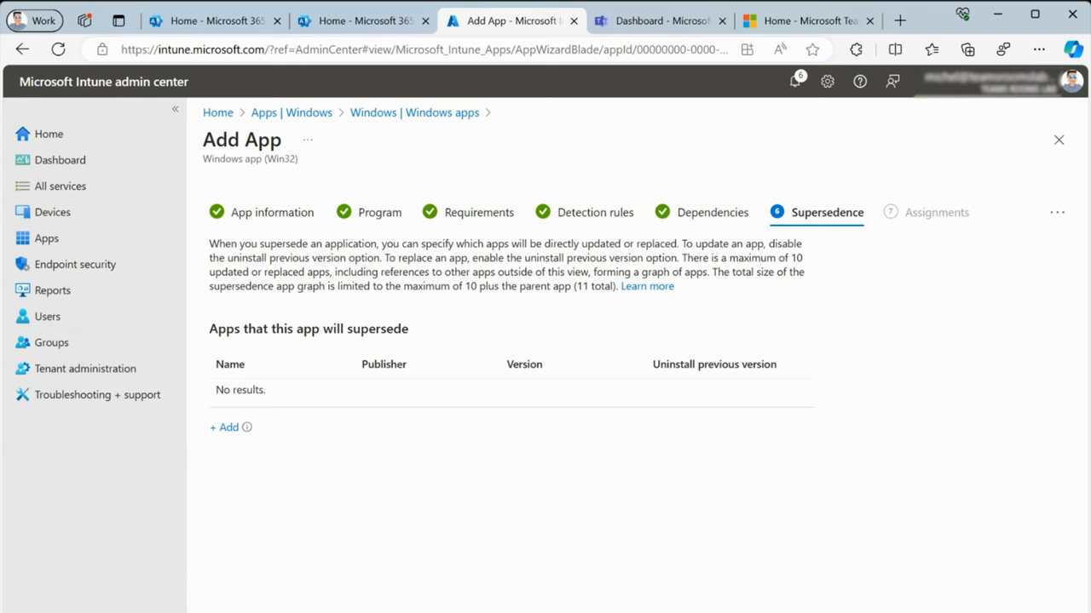
left_click(936, 213)
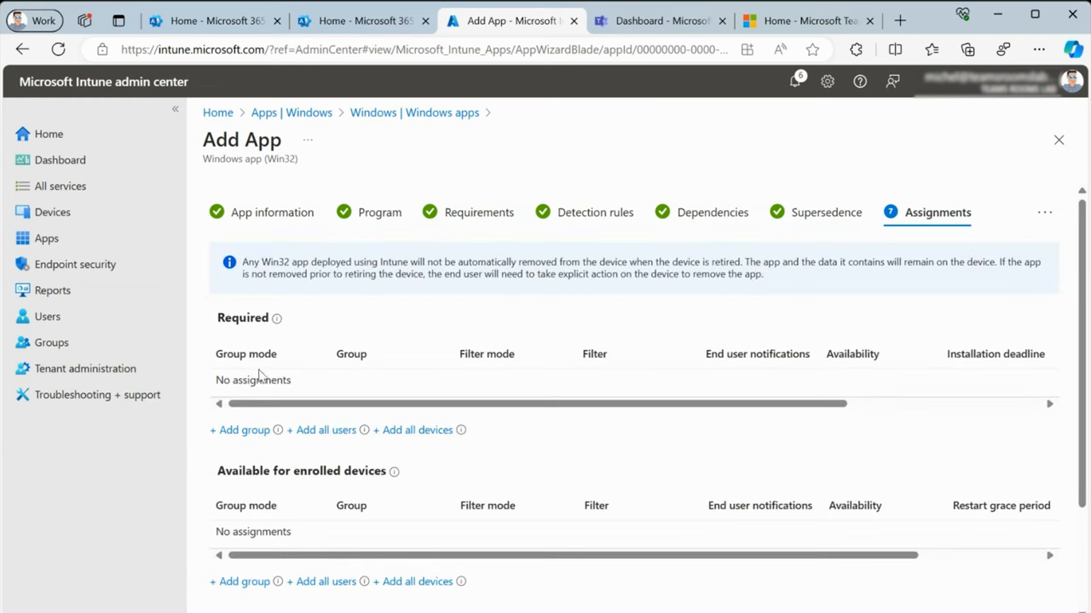
mouse_move(249, 380)
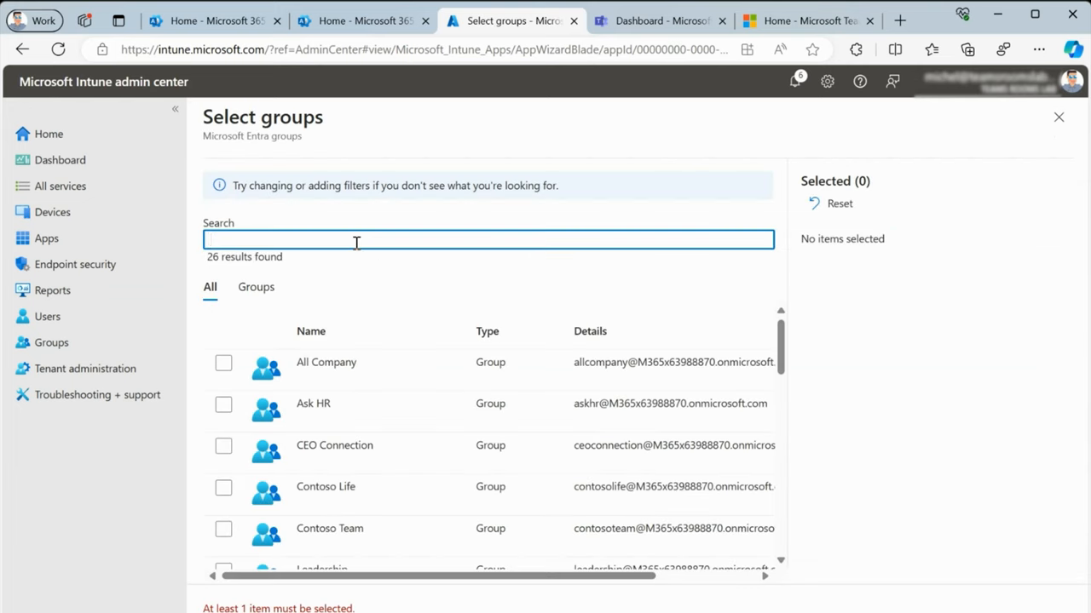
Step: Assign the app to the MTRW Autopilot Devices group and create it
type("mtr")
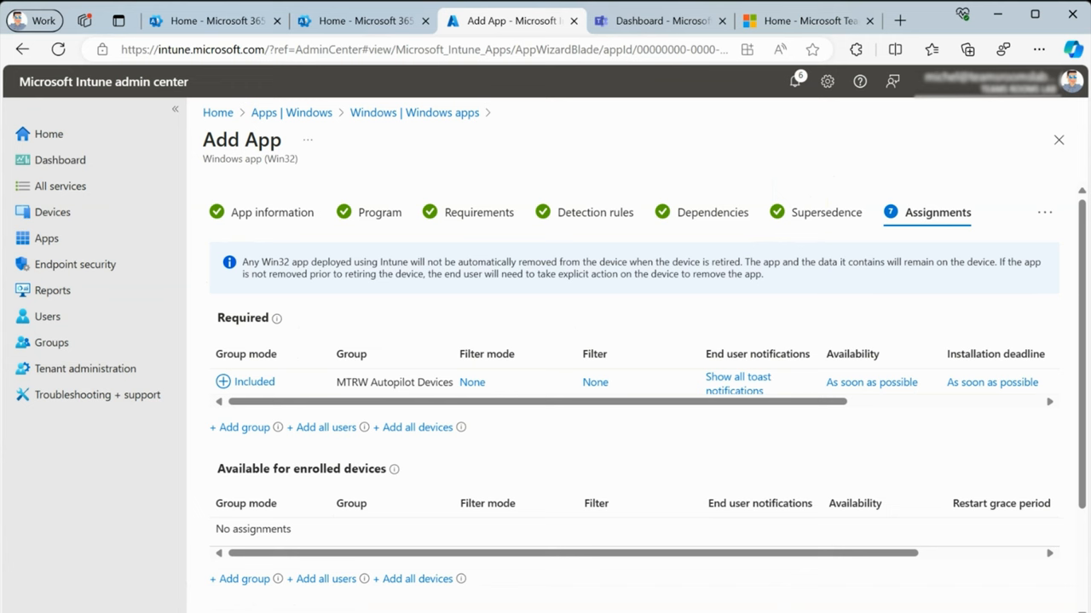
left_click(926, 212)
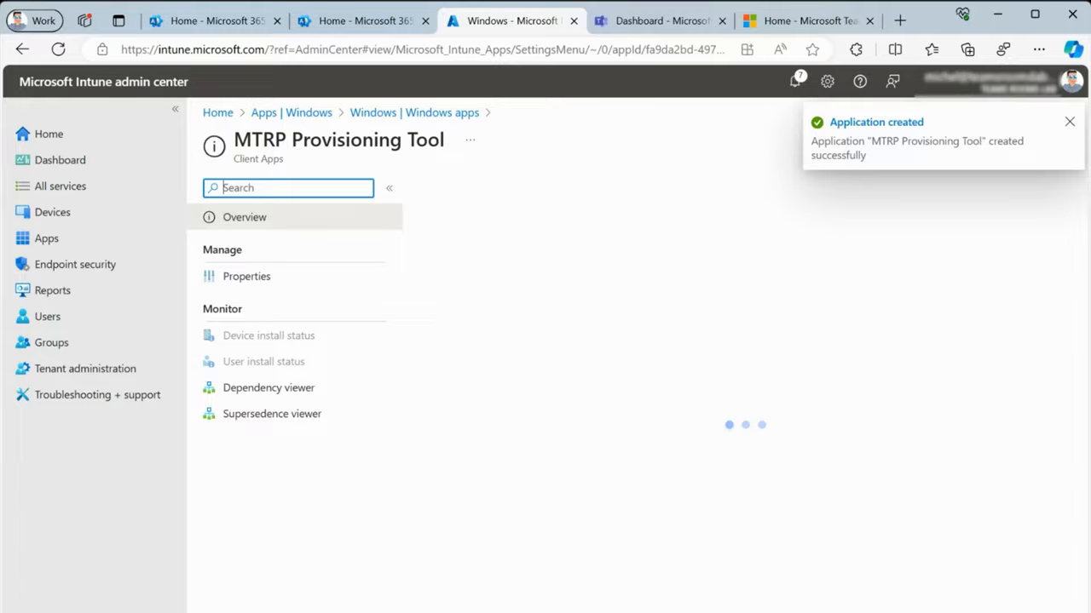
Step: Return to the Teams Rooms Lab home page from the left navigation
left_click(48, 133)
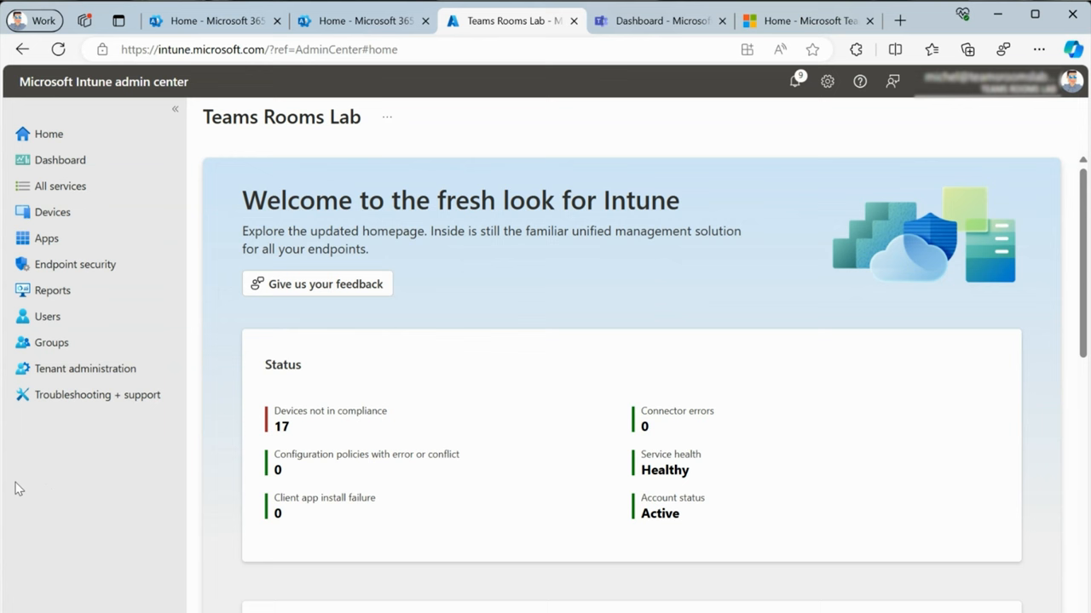
mouse_move(57, 476)
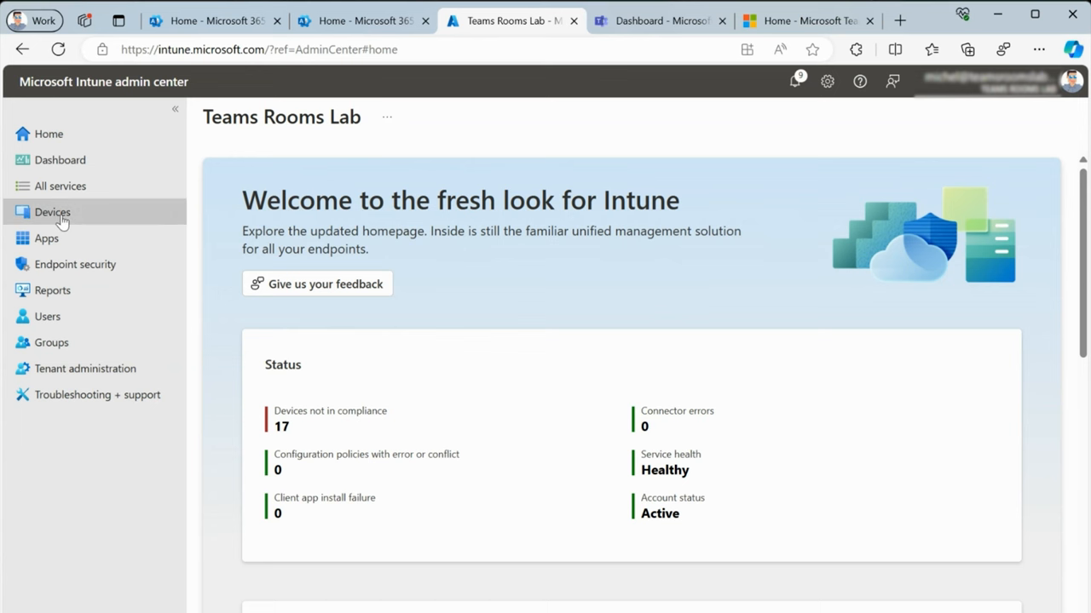
Step: Open the Windows Autopilot devices list under Devices > Windows > Windows enrollment
left_click(52, 213)
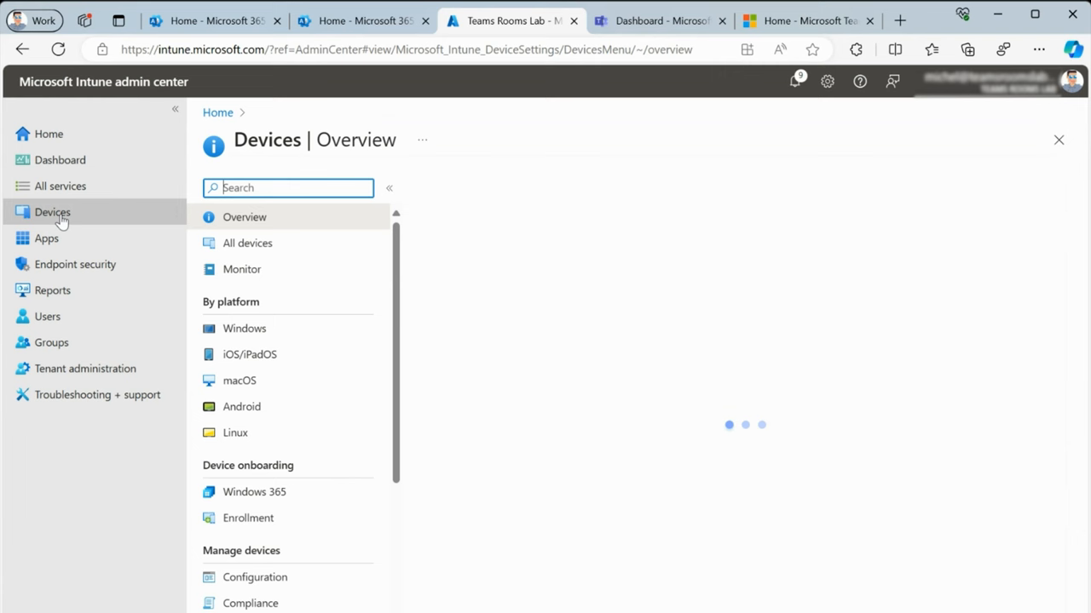
left_click(245, 328)
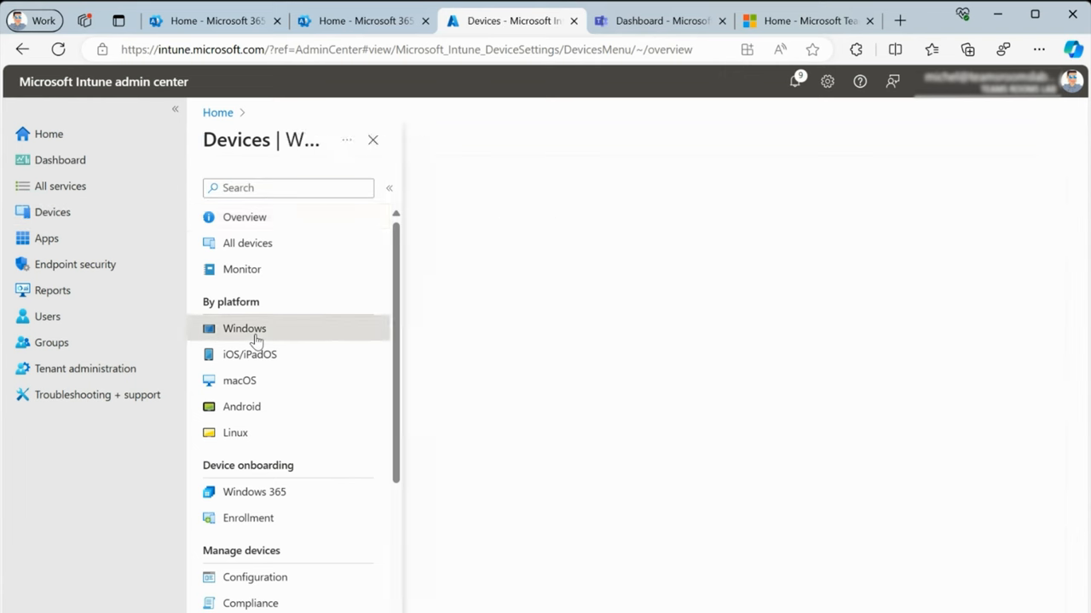
left_click(244, 328)
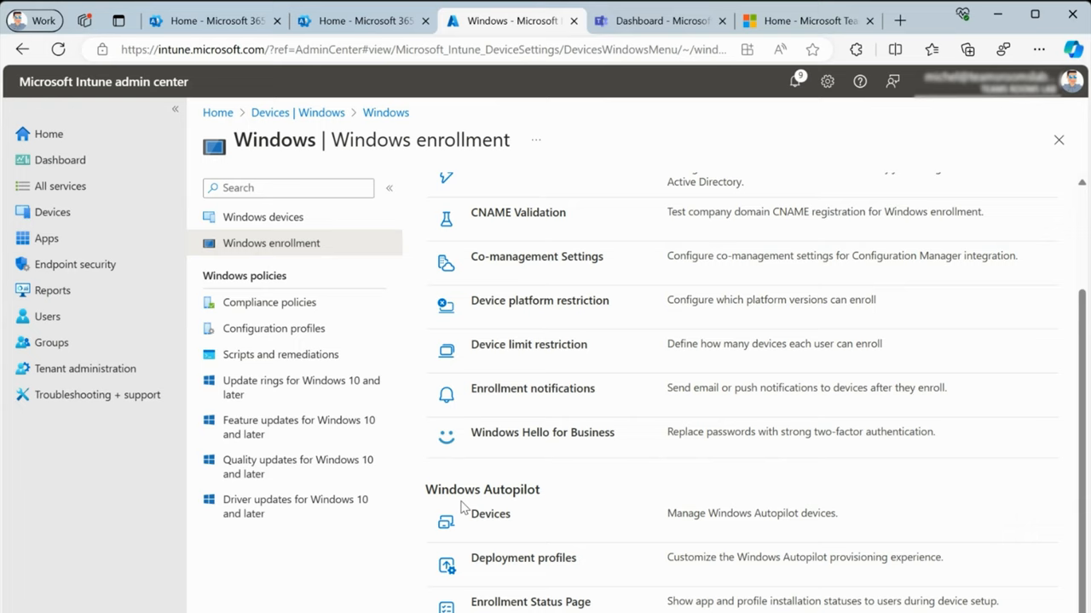
left_click(490, 514)
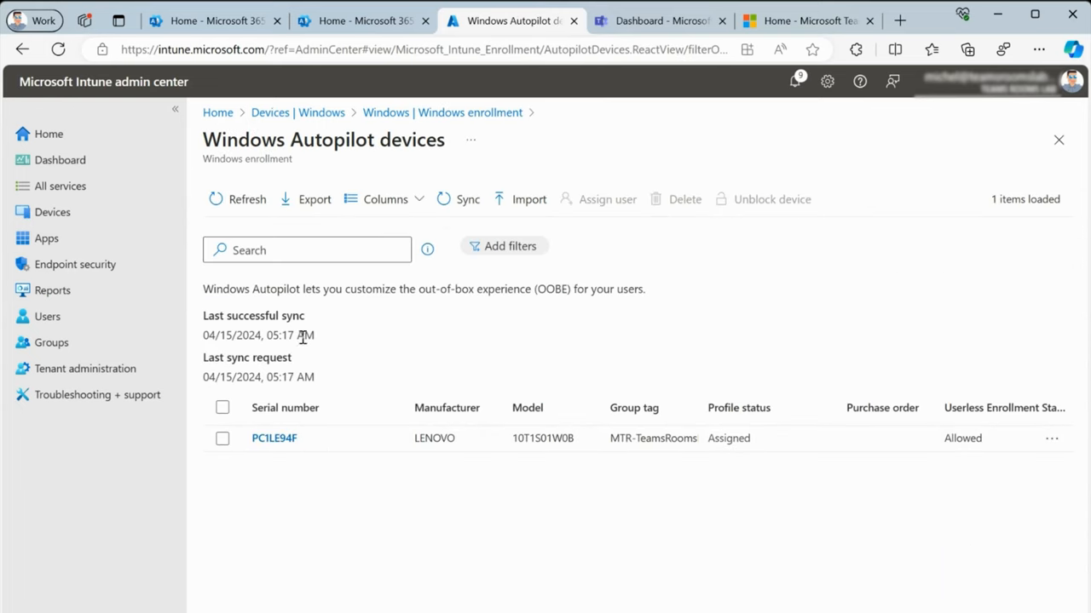
Step: Import the HP 8CC302133X hash CSV and refresh to confirm its profile is assigned
left_click(528, 199)
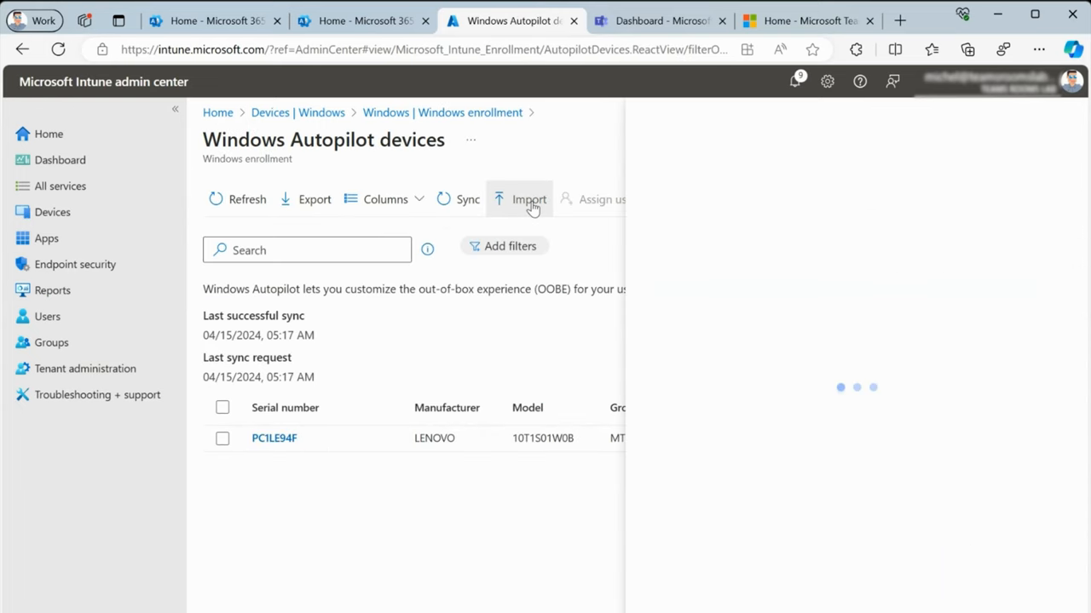
left_click(529, 199)
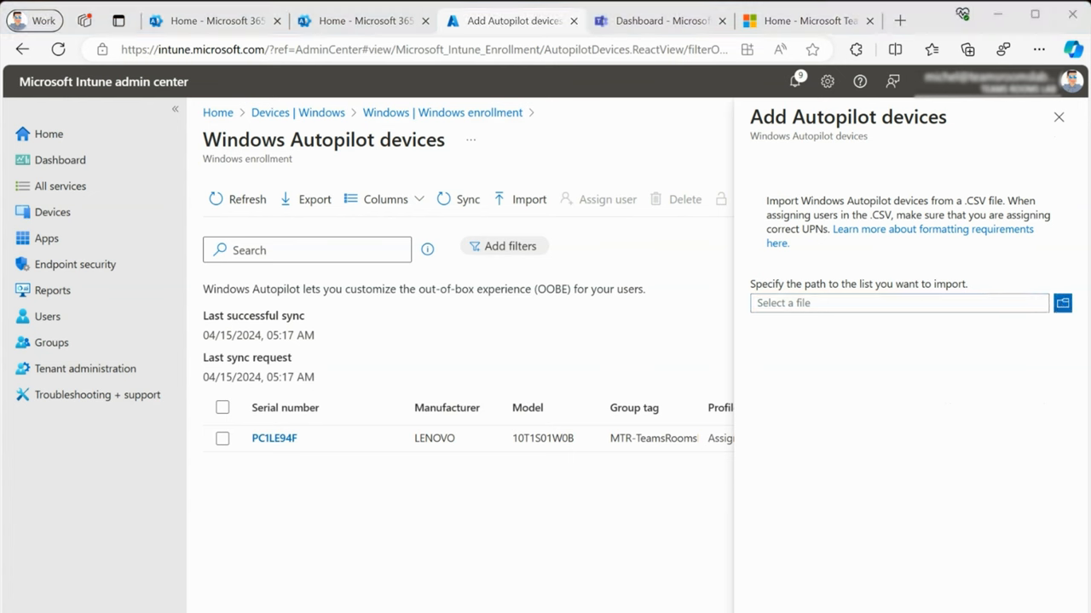
left_click(1063, 302)
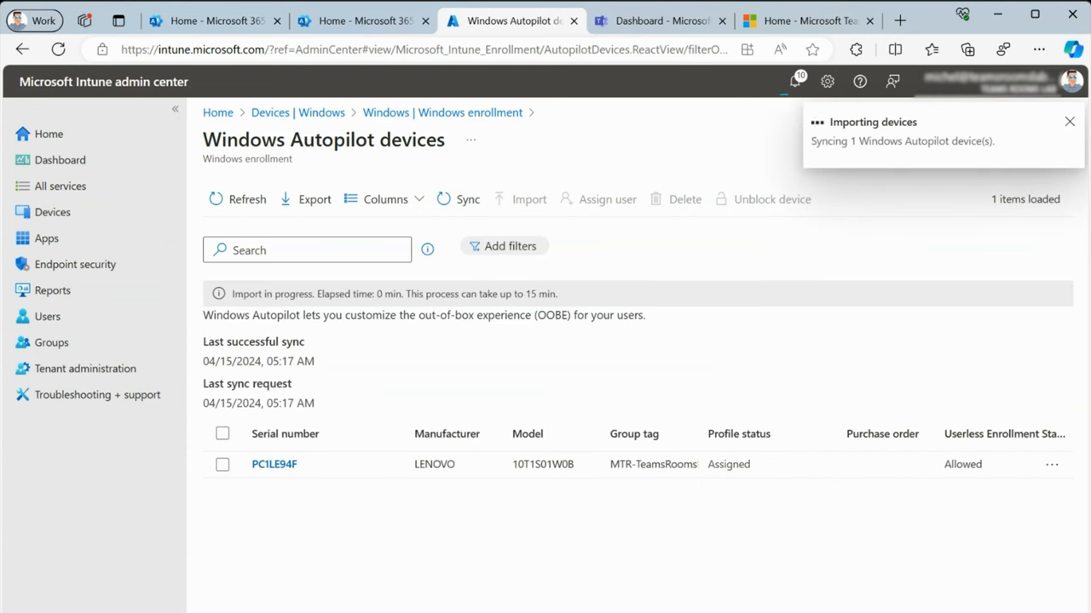
left_click(1069, 121)
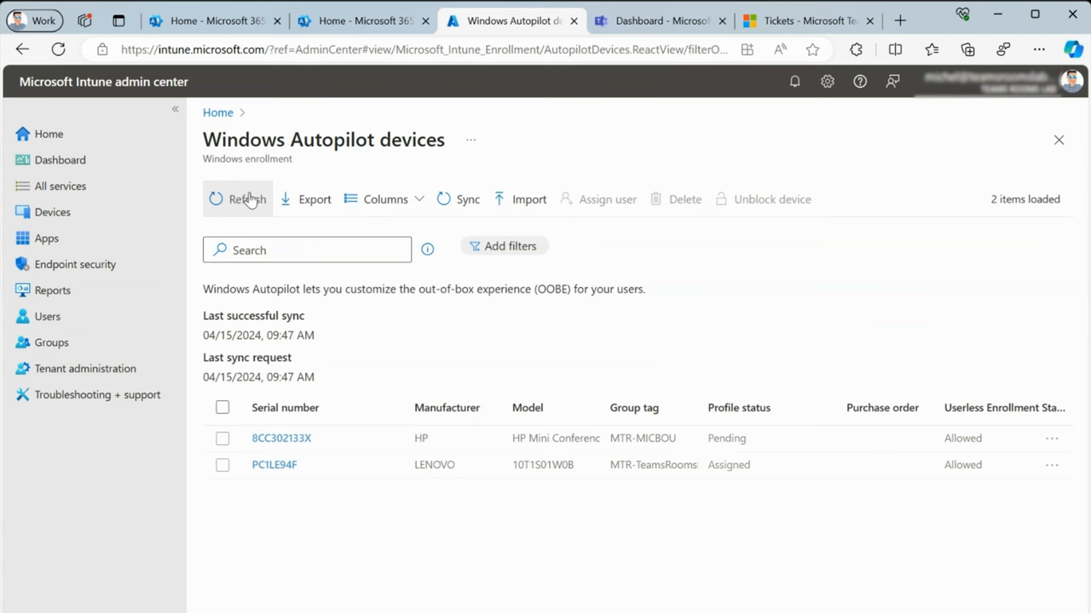
left_click(241, 198)
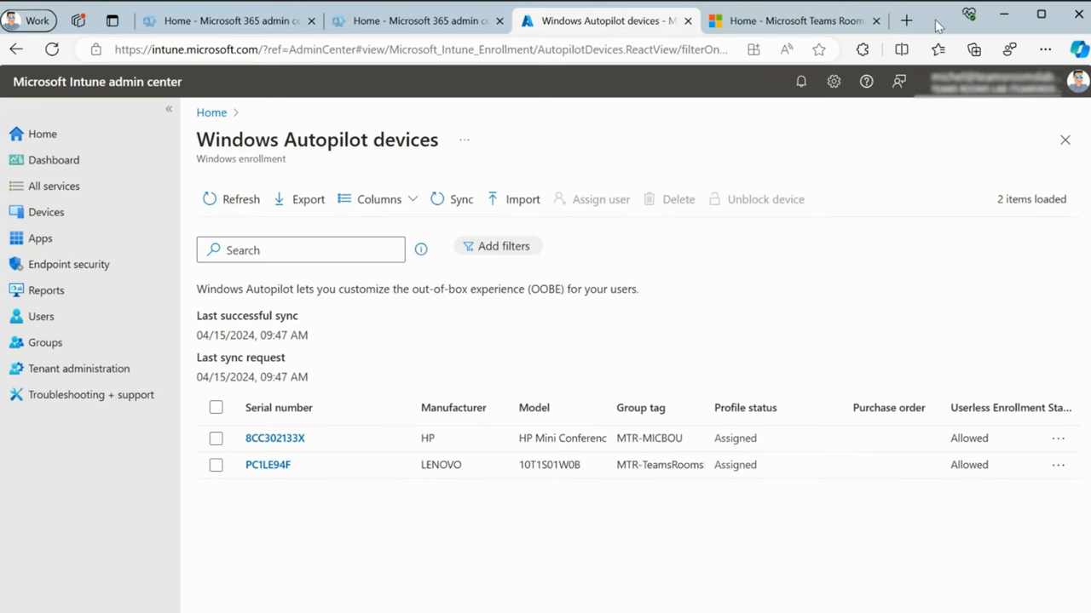
mouse_move(828, 356)
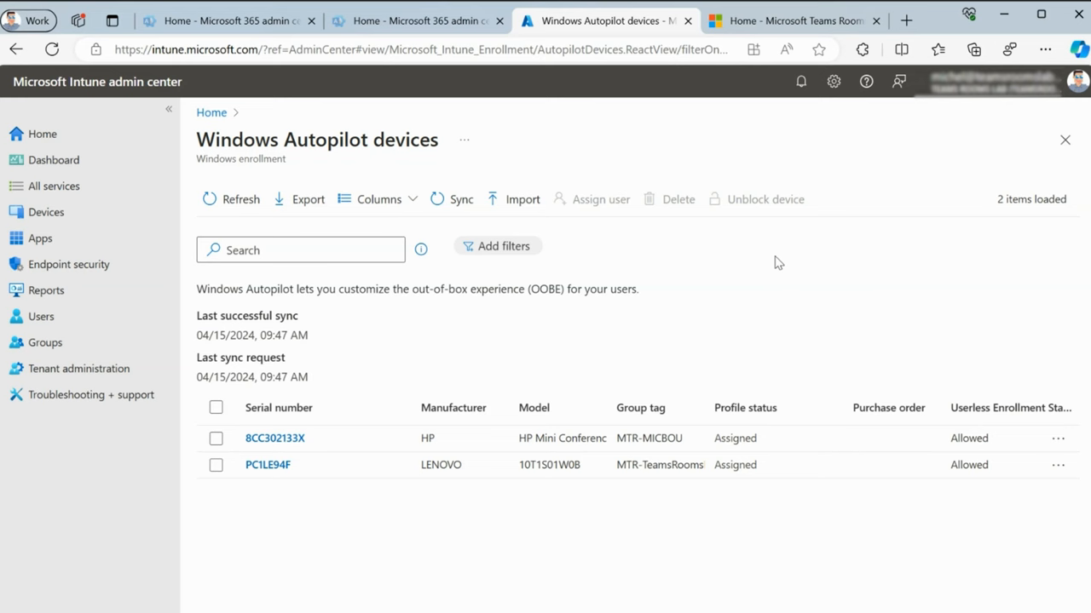
left_click(797, 21)
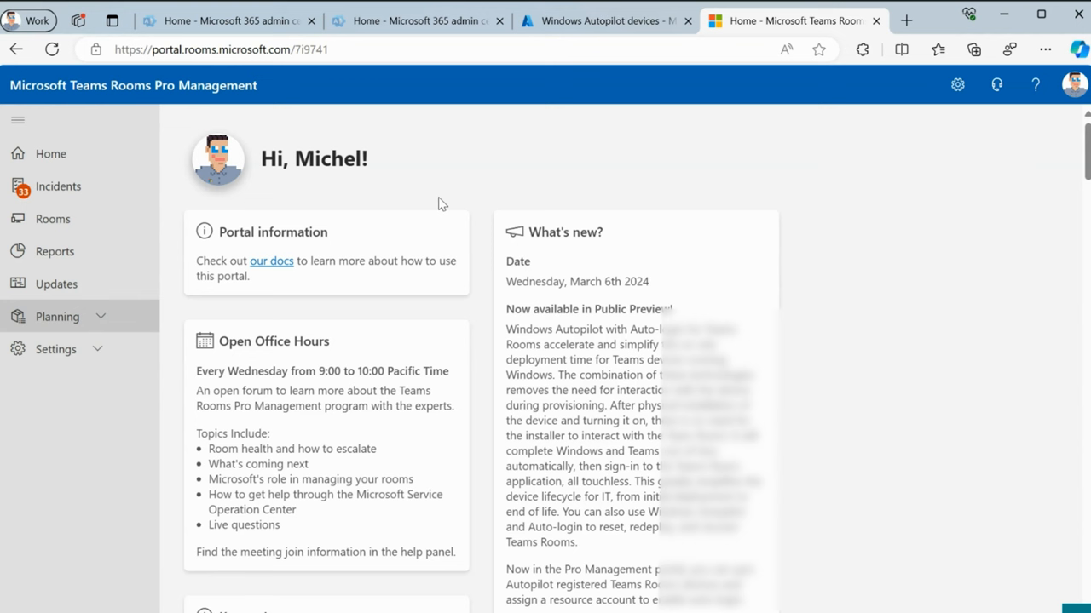
mouse_move(426, 206)
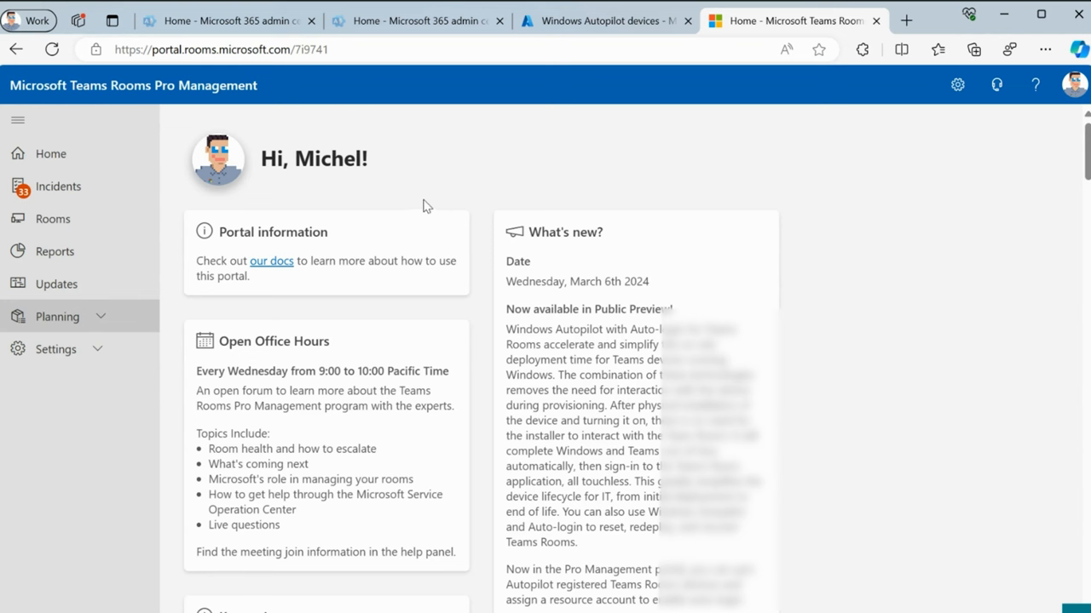
mouse_move(101, 324)
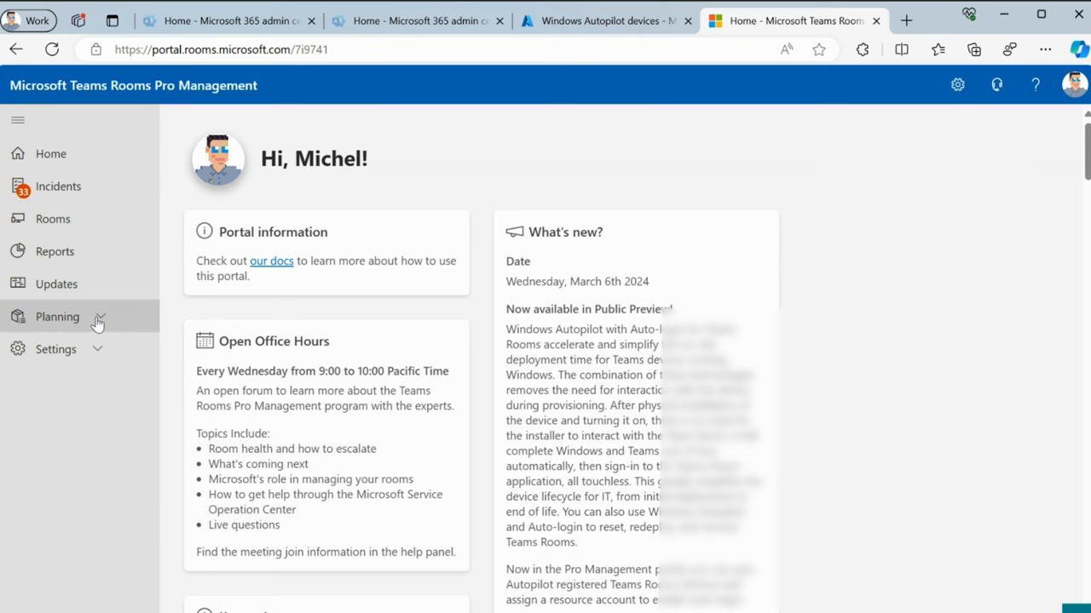
Step: Select HP device 8CC302133X in Planning > Autopilot Devices and begin assigning an account
left_click(58, 317)
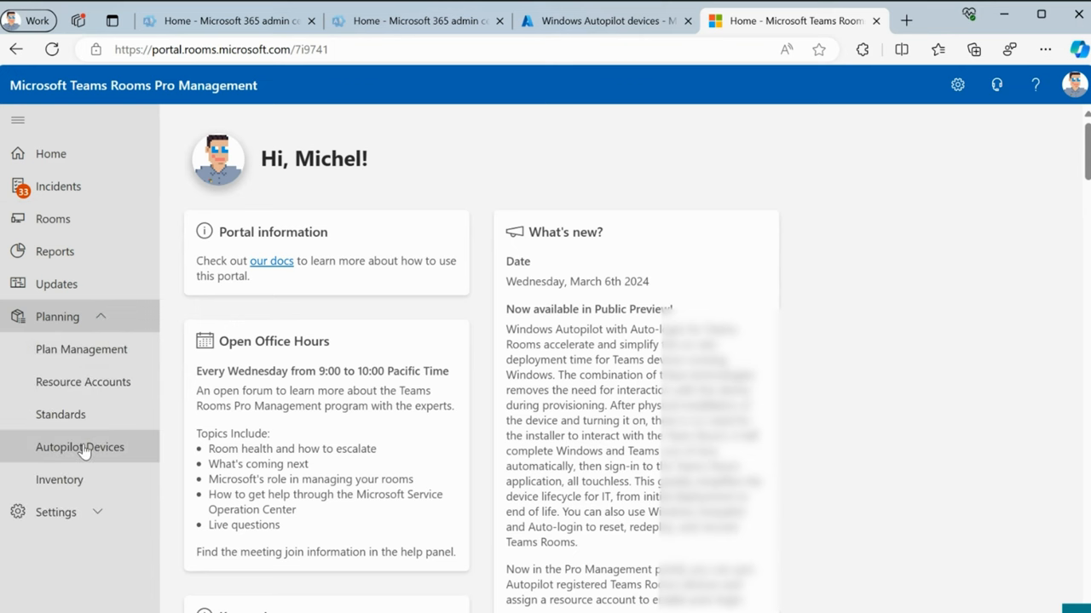
left_click(80, 446)
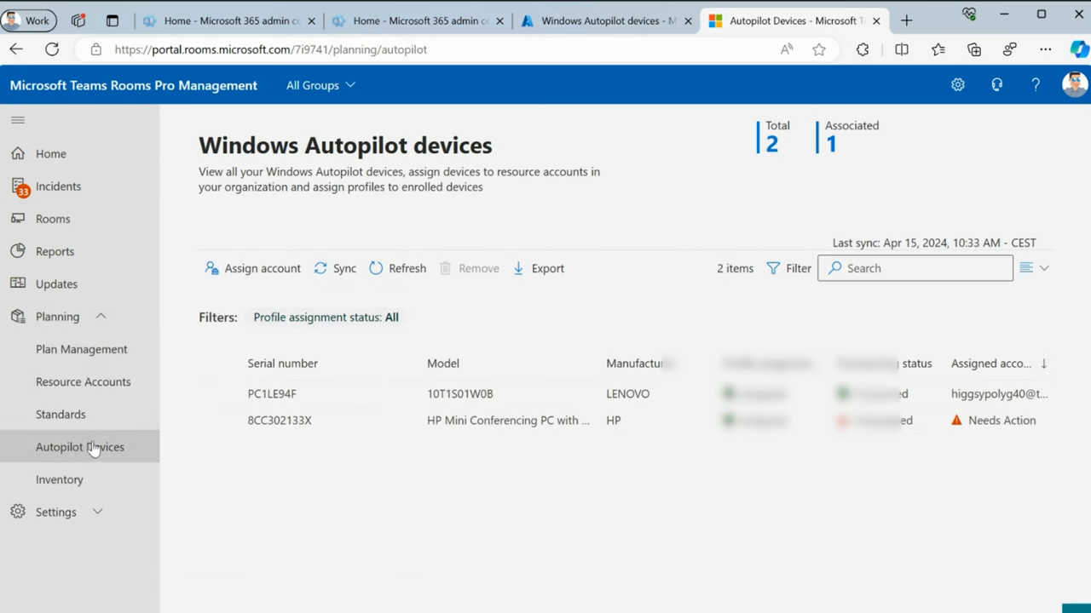
left_click(280, 420)
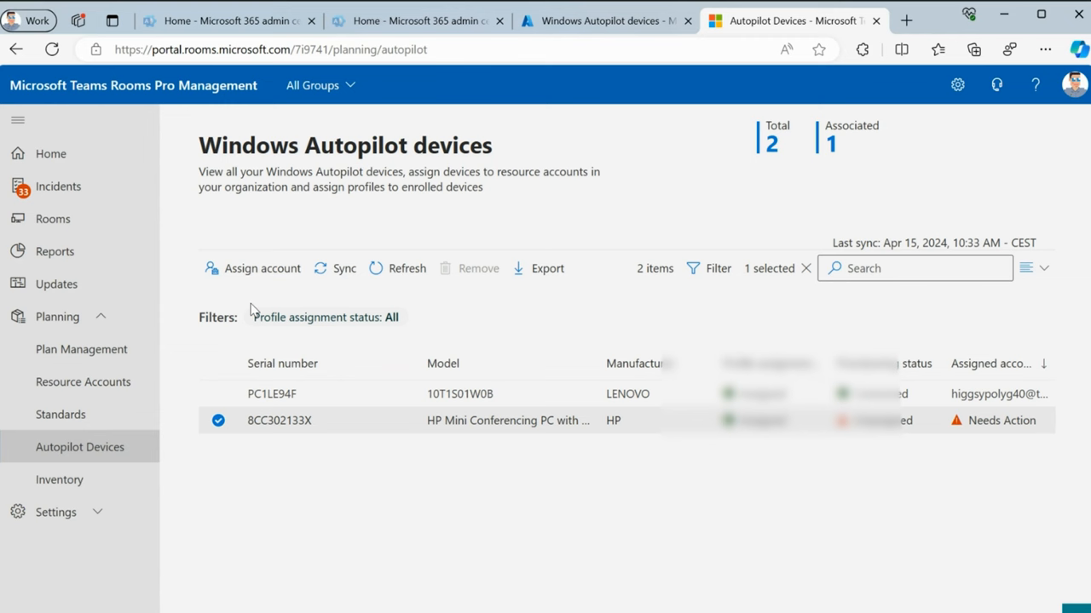
left_click(261, 267)
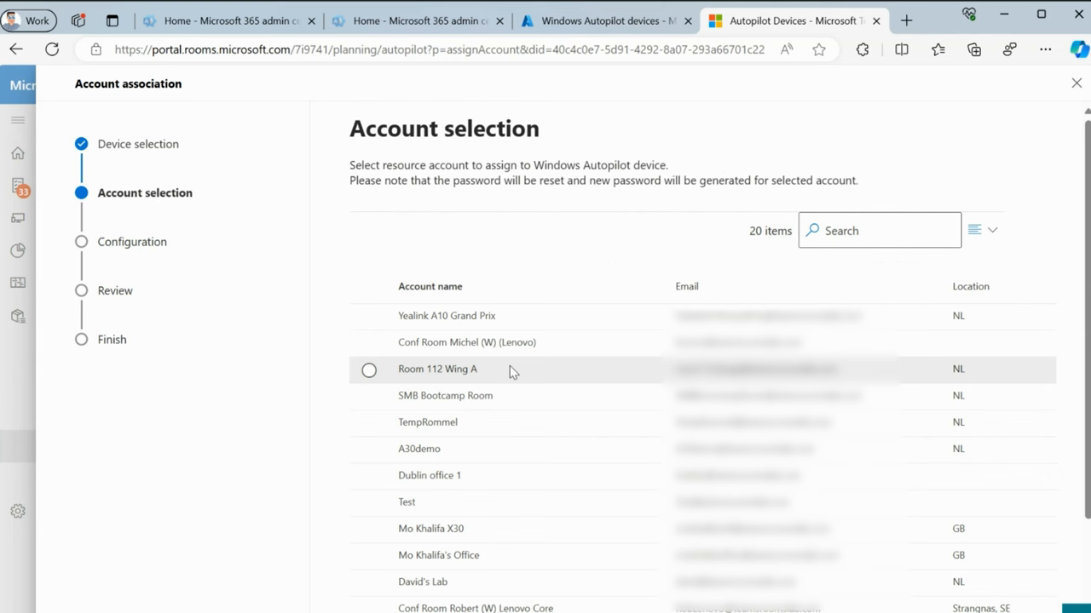
Step: Link a resource account to 8CC302133X with an automatically generated password, then close the wizard
scroll("down", 3)
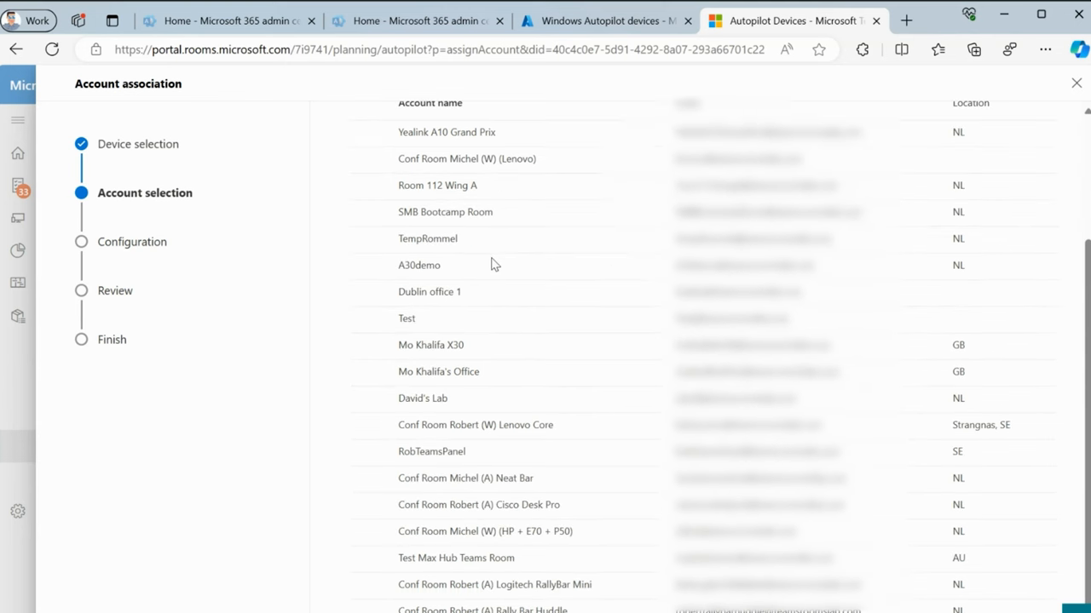
scroll("down", 3)
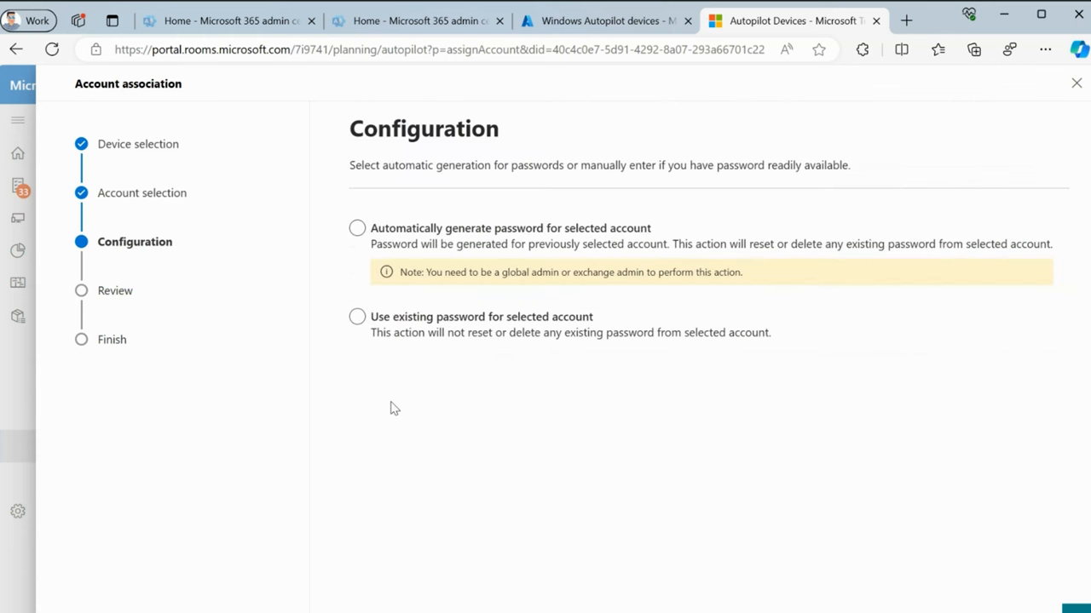
left_click(356, 227)
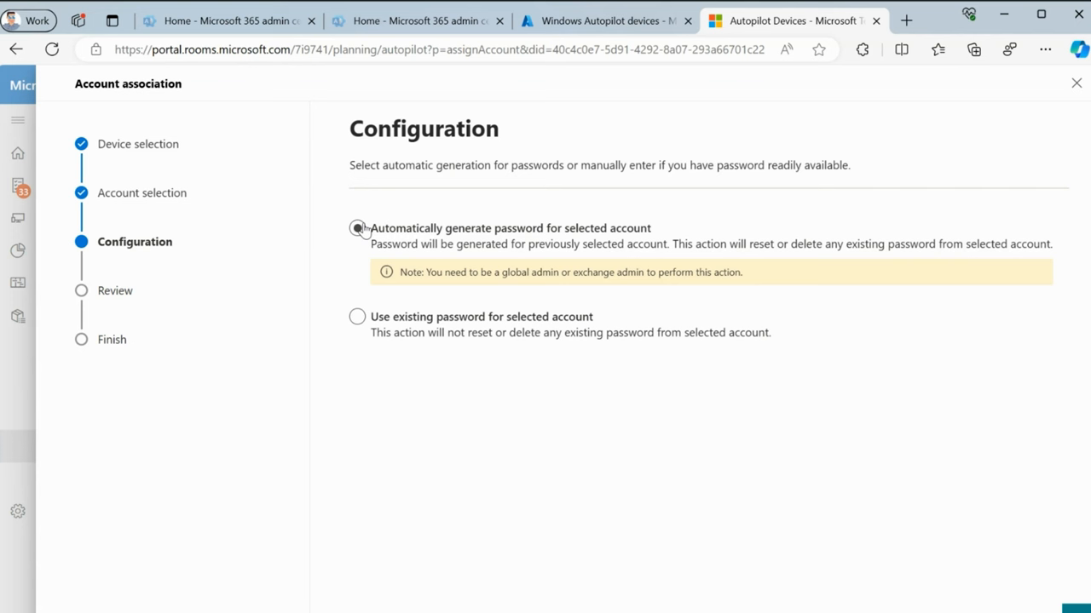
left_click(357, 229)
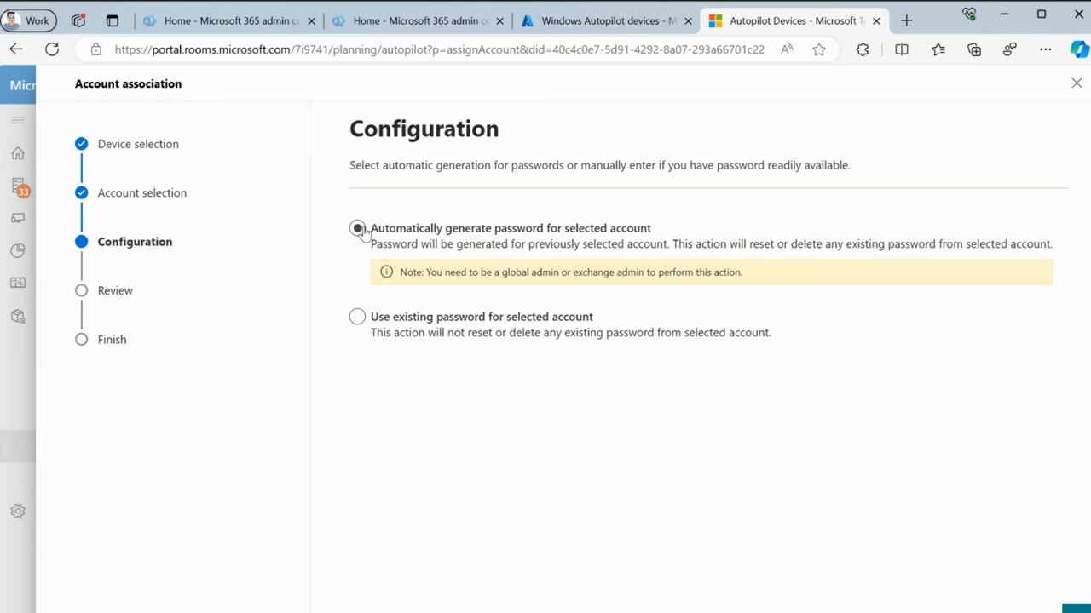
left_click(357, 228)
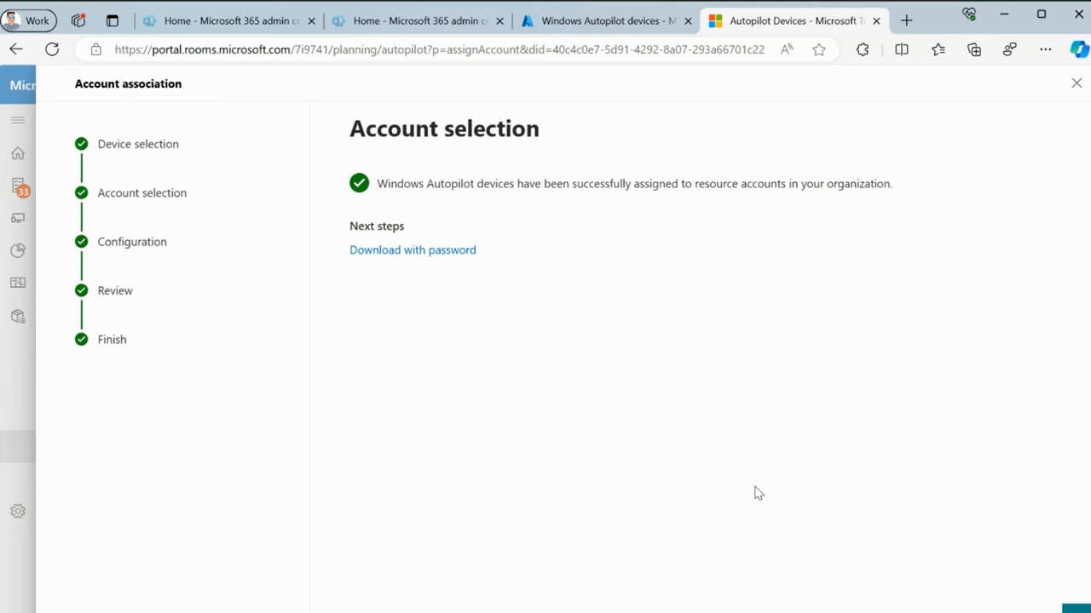
mouse_move(421, 255)
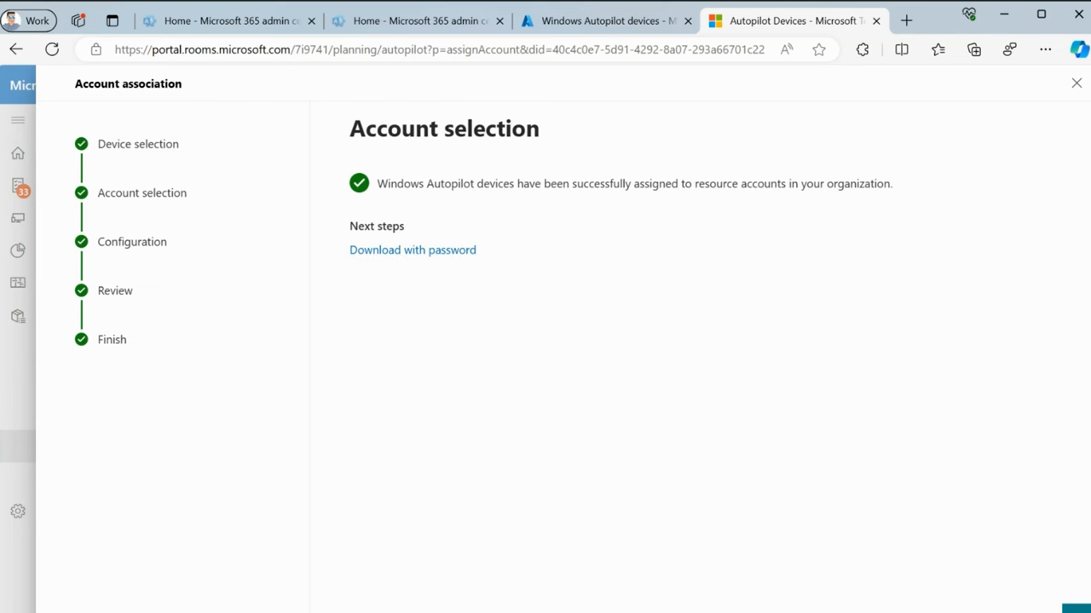
left_click(1073, 83)
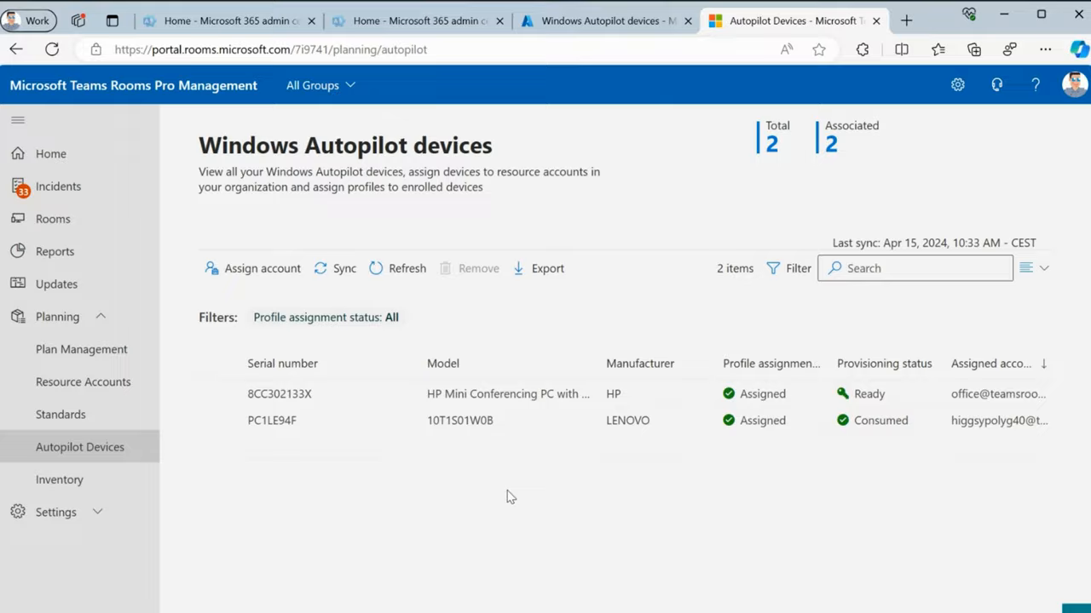